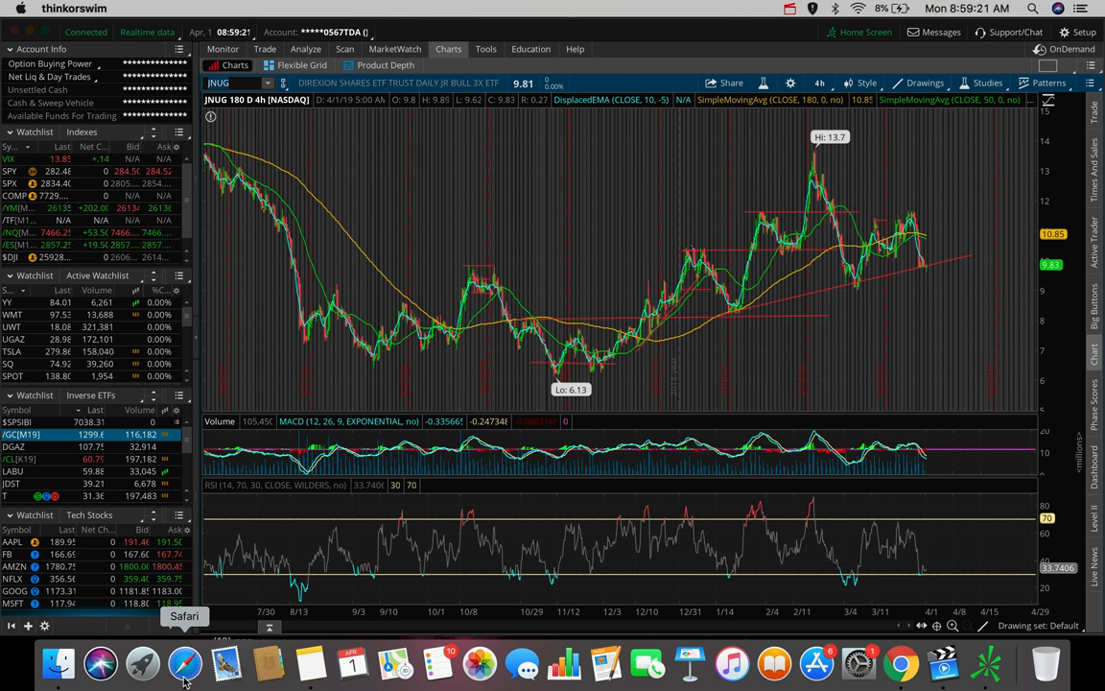
# Check pre-market futures in the browser.
pyautogui.click(185, 662)
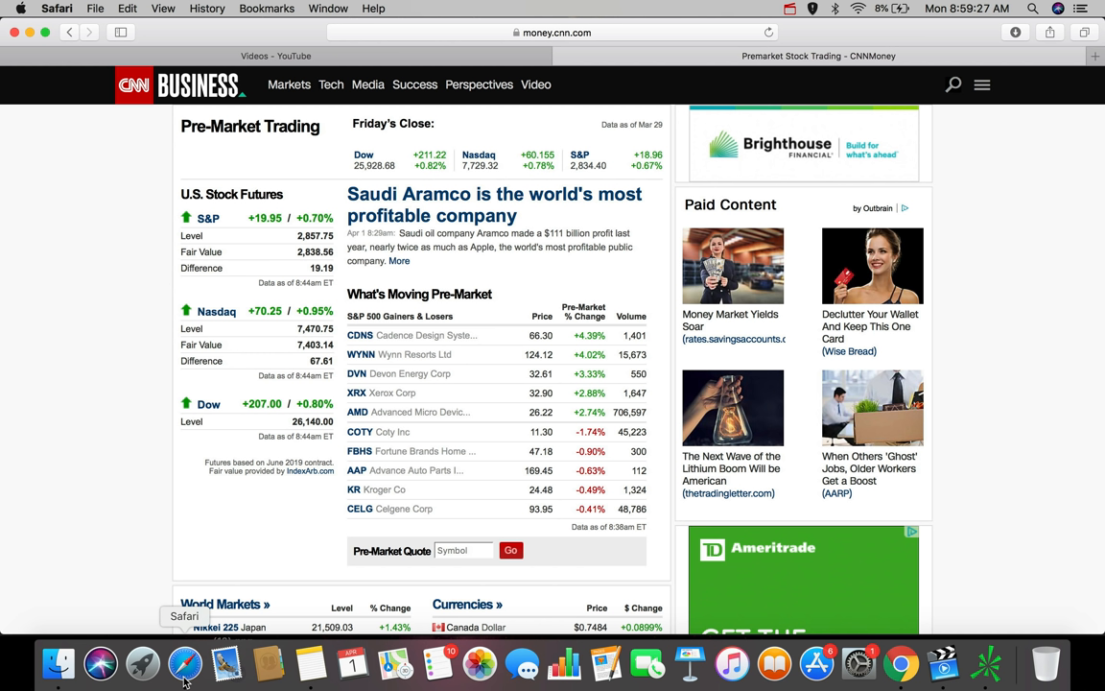
pyautogui.moveTo(275, 231)
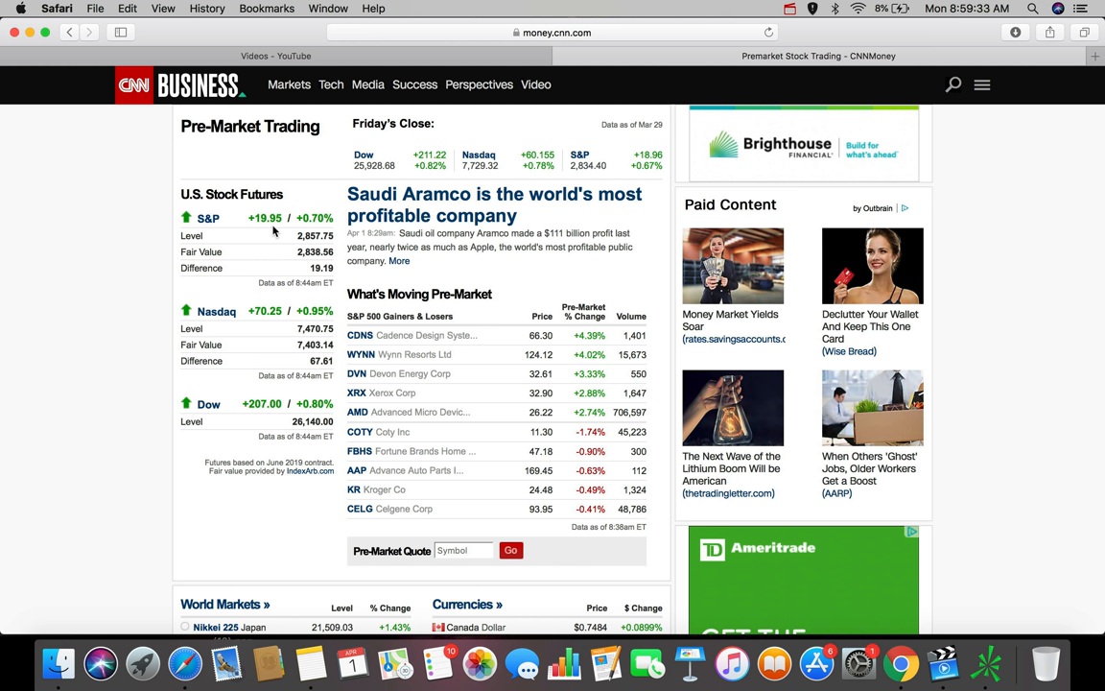
pyautogui.moveTo(248, 313)
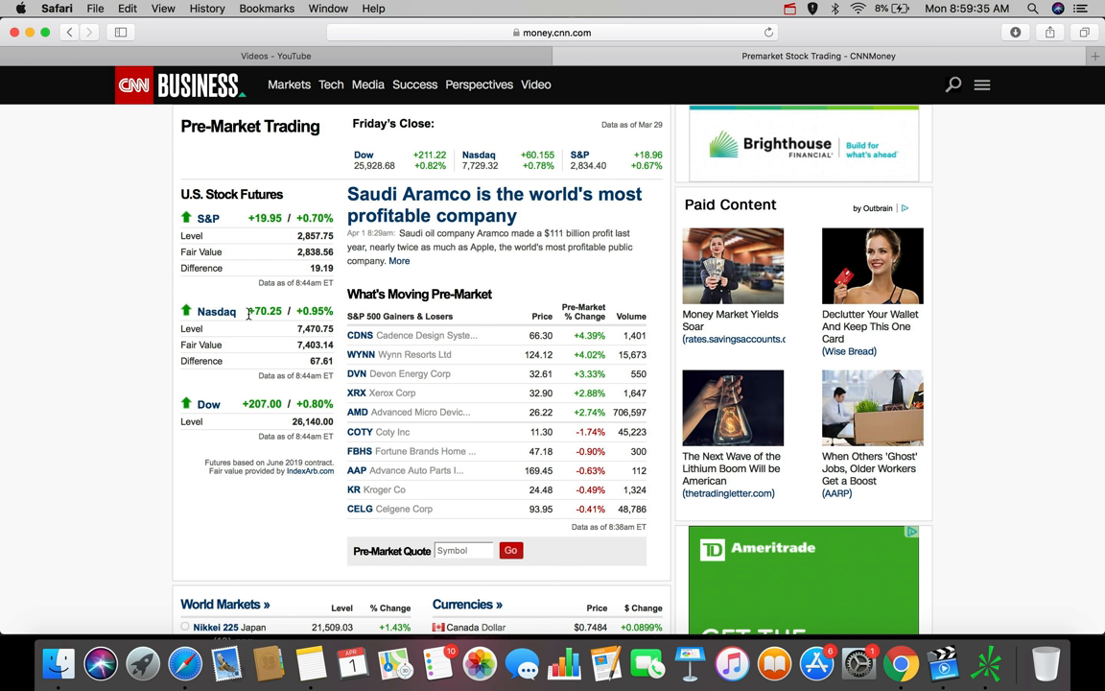
pyautogui.moveTo(262, 323)
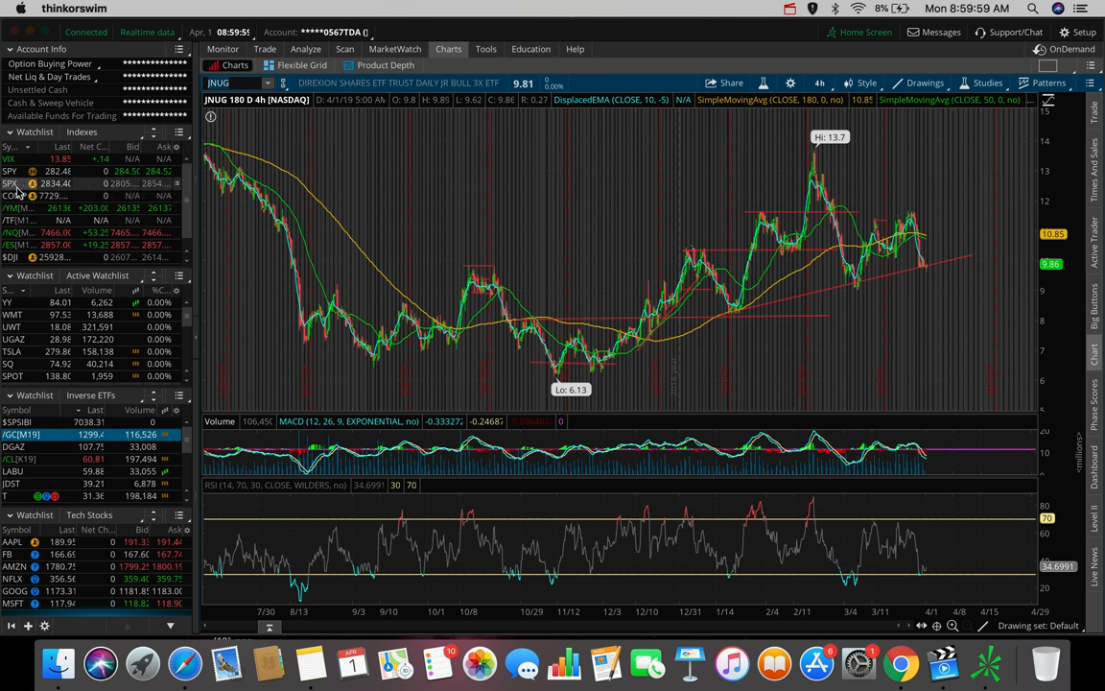
# Load the SPX chart from the Indexes watchlist and review its price-level lines.
pyautogui.click(10, 183)
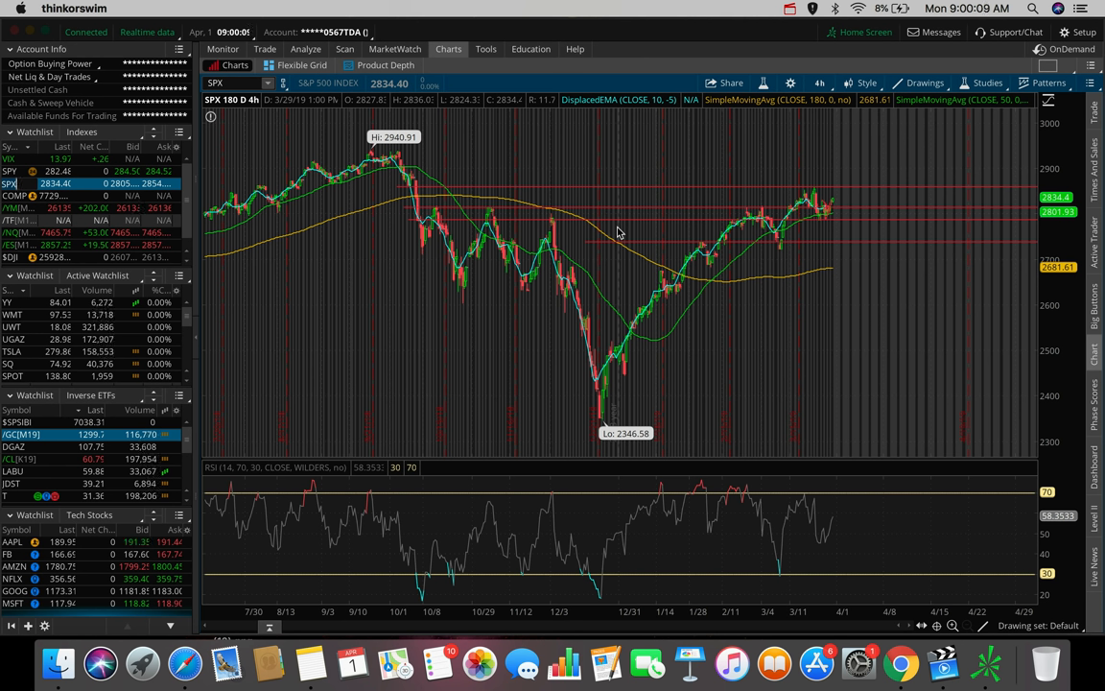
pyautogui.moveTo(839, 193)
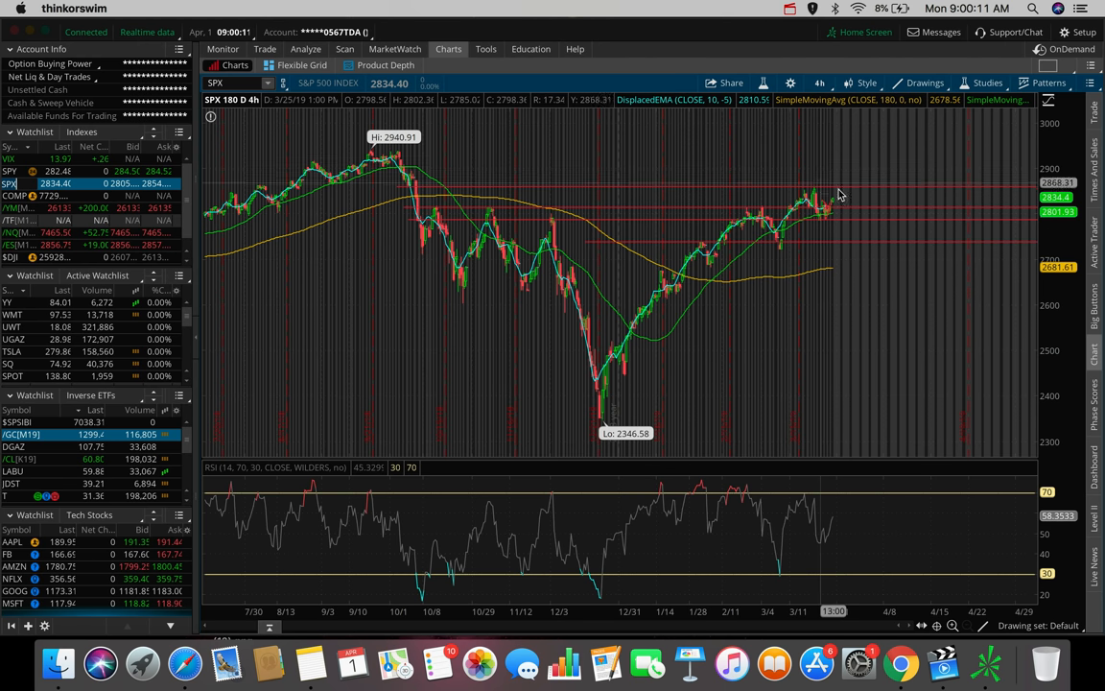
pyautogui.moveTo(843, 201)
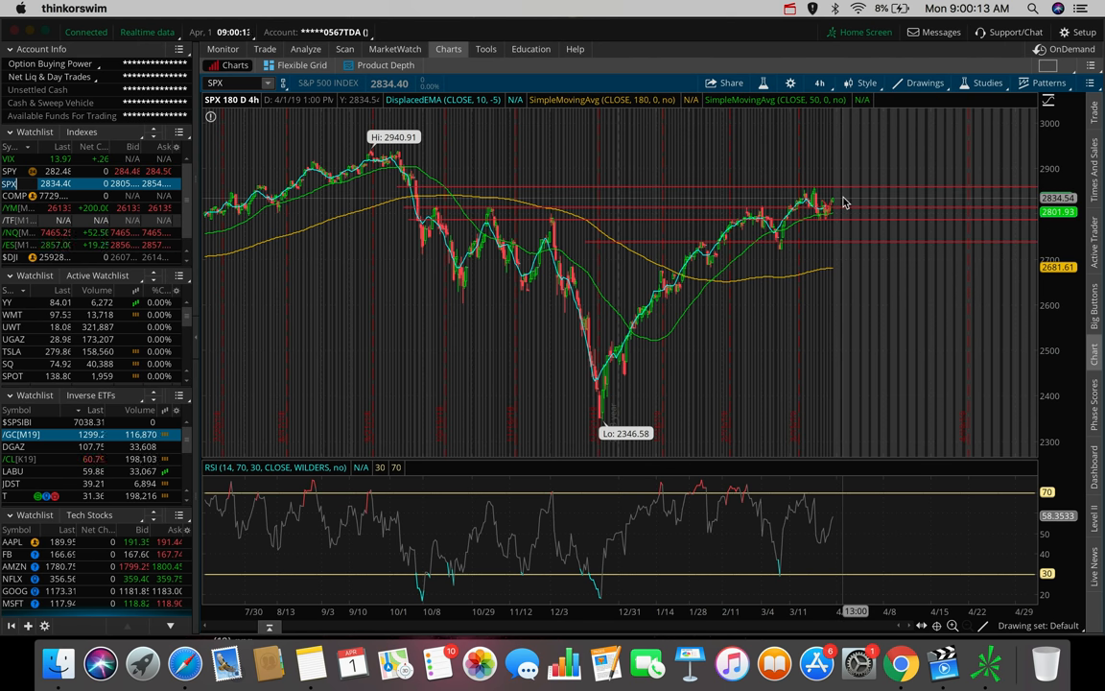
pyautogui.moveTo(840, 189)
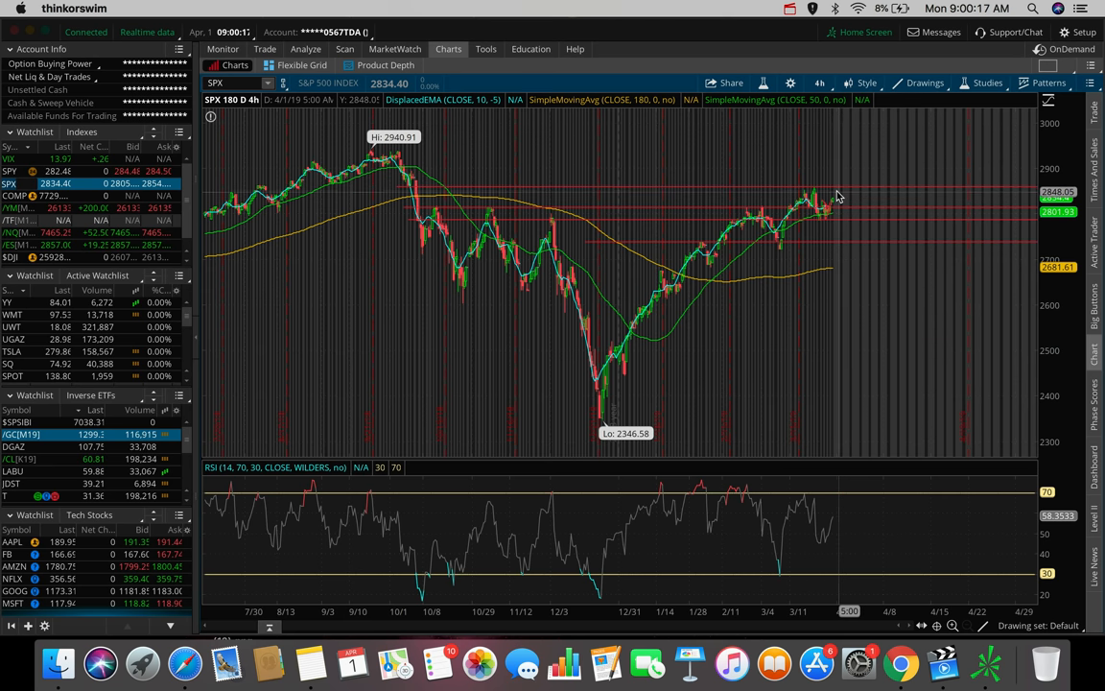
pyautogui.moveTo(834, 192)
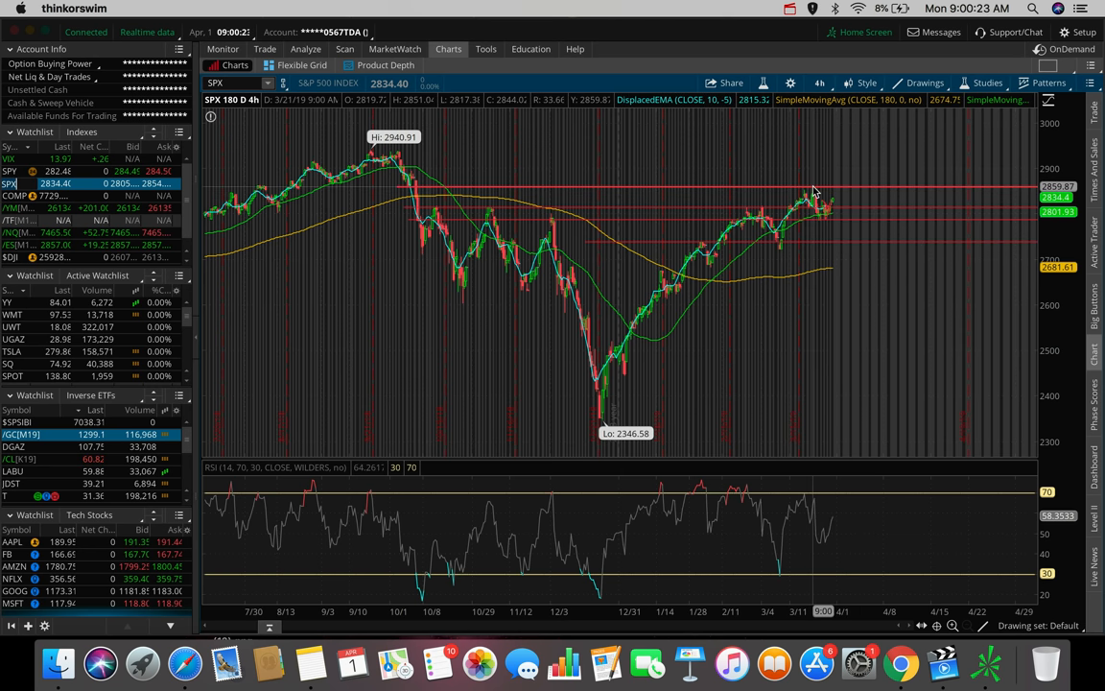
pyautogui.moveTo(813, 190)
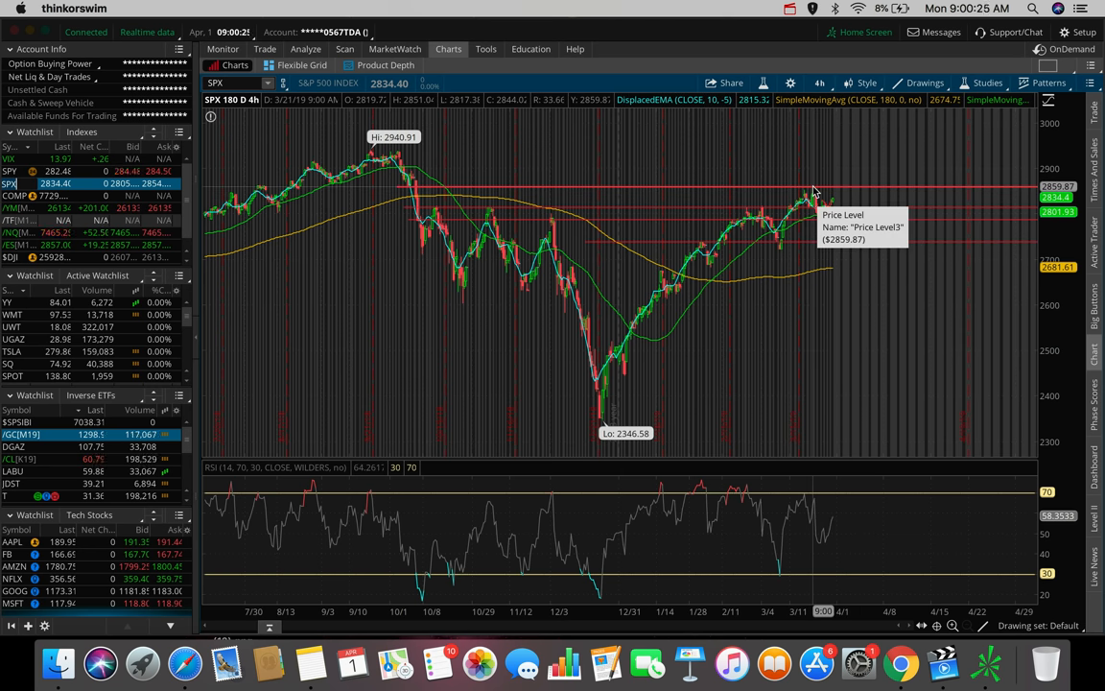
pyautogui.moveTo(809, 190)
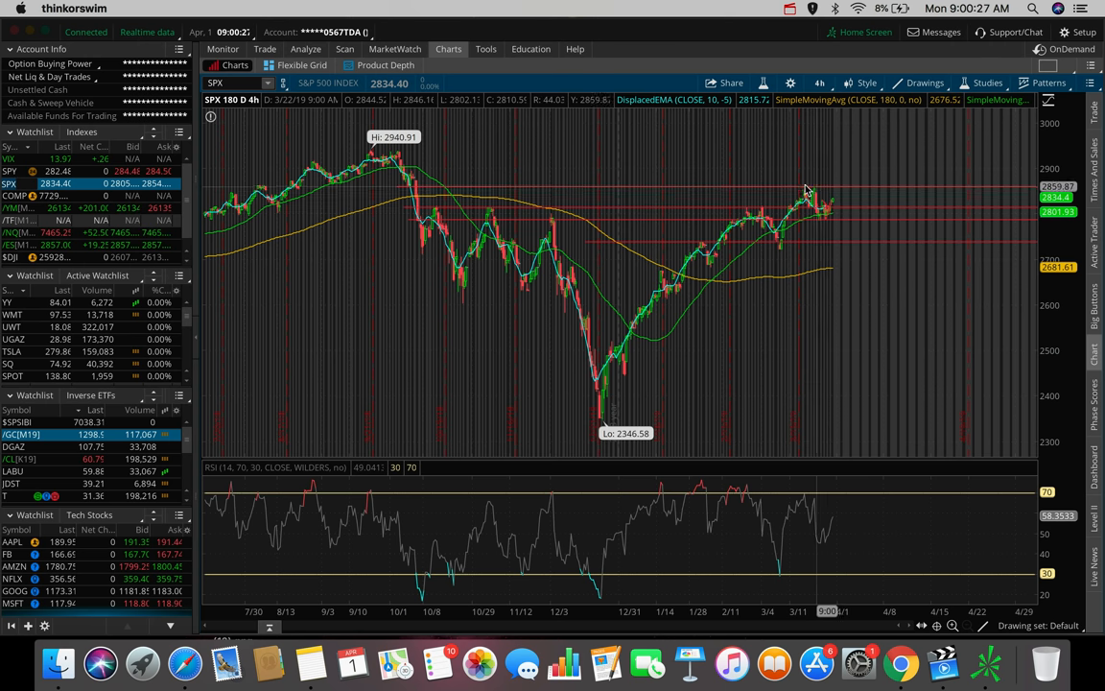
pyautogui.moveTo(832, 212)
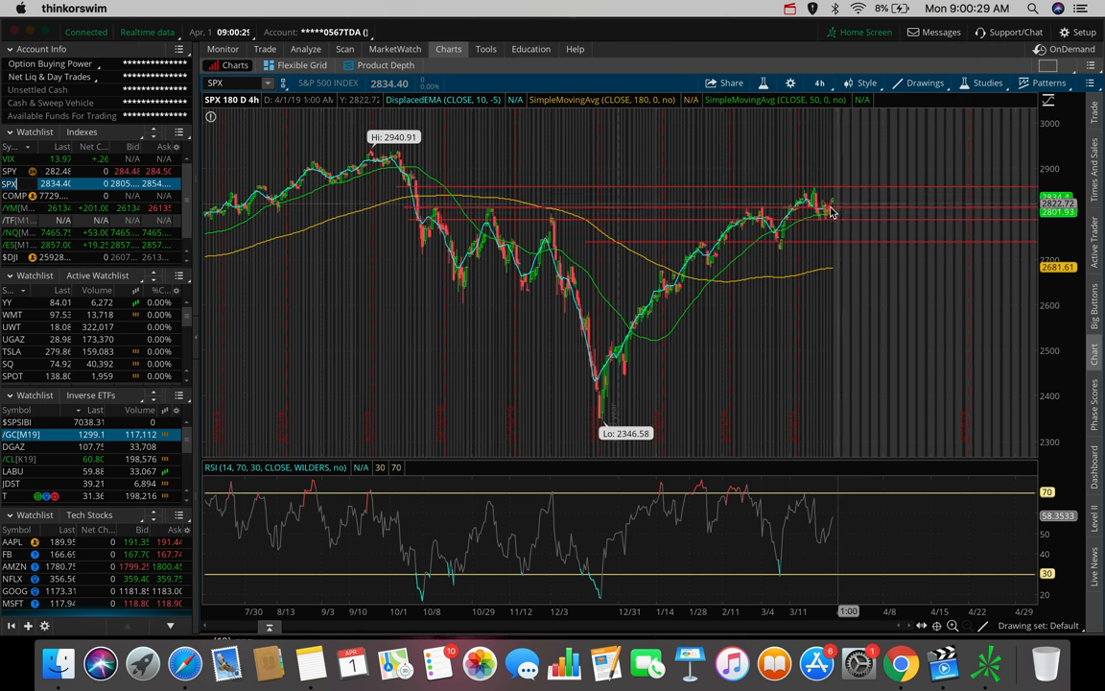
pyautogui.moveTo(833, 212)
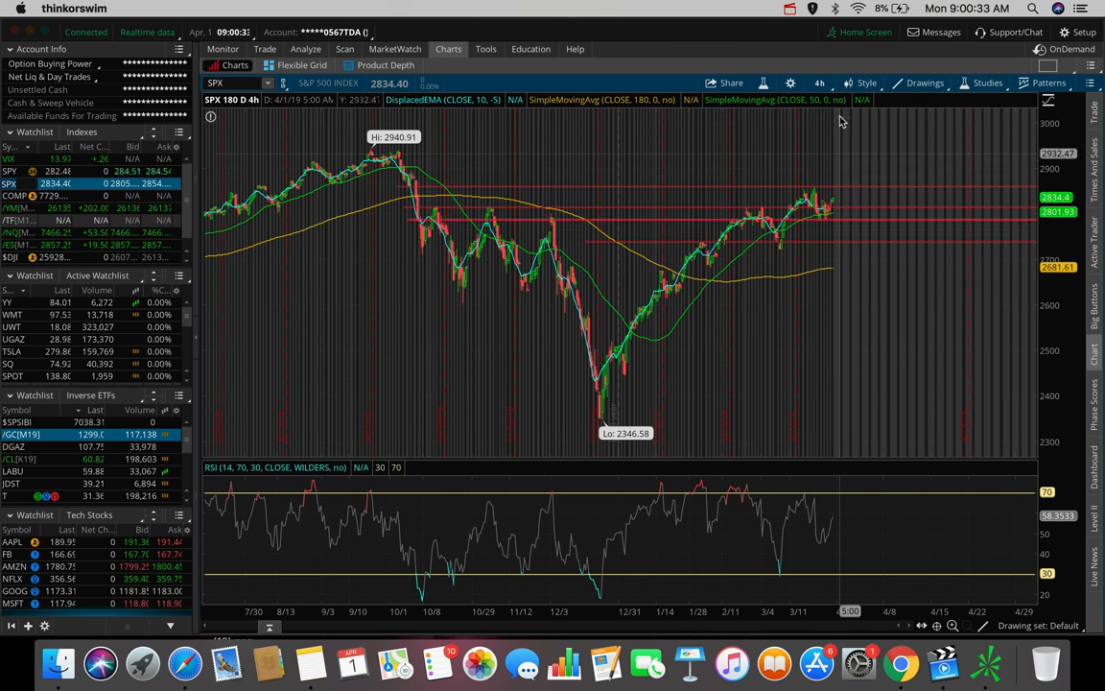
pyautogui.moveTo(842, 122)
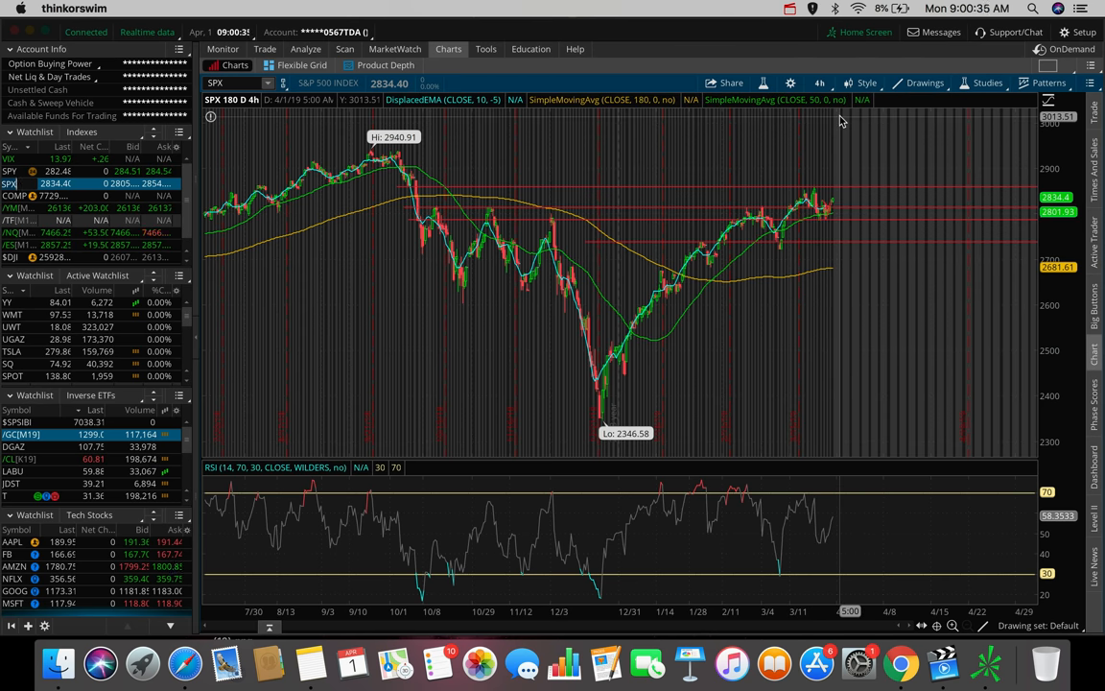
pyautogui.moveTo(831, 209)
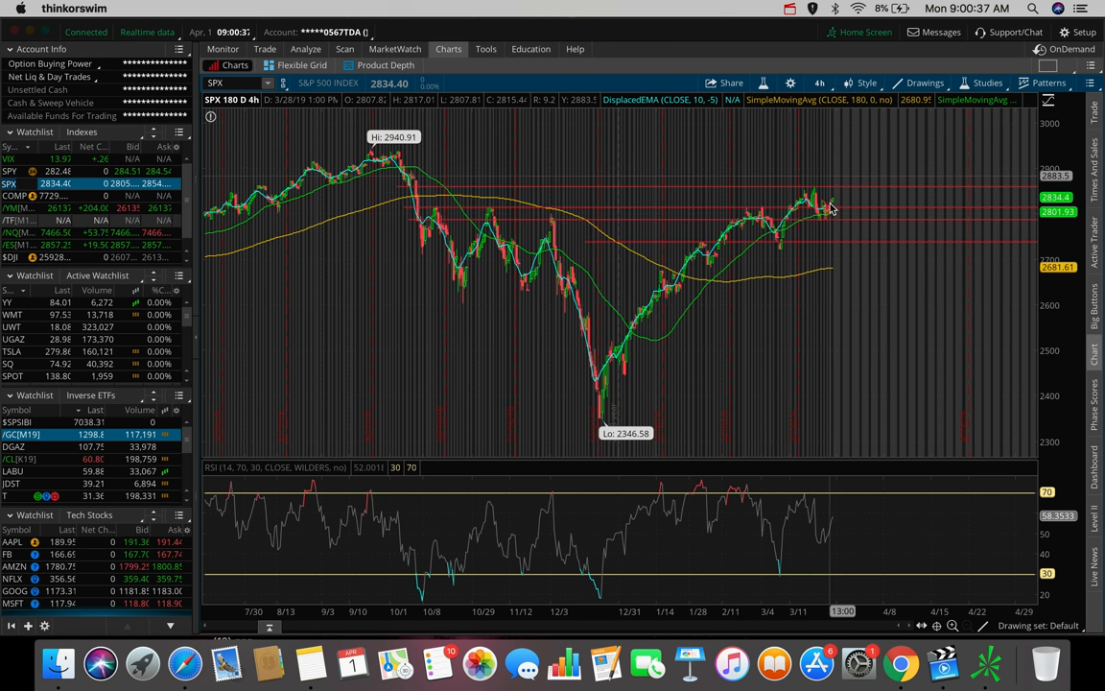
pyautogui.moveTo(844, 156)
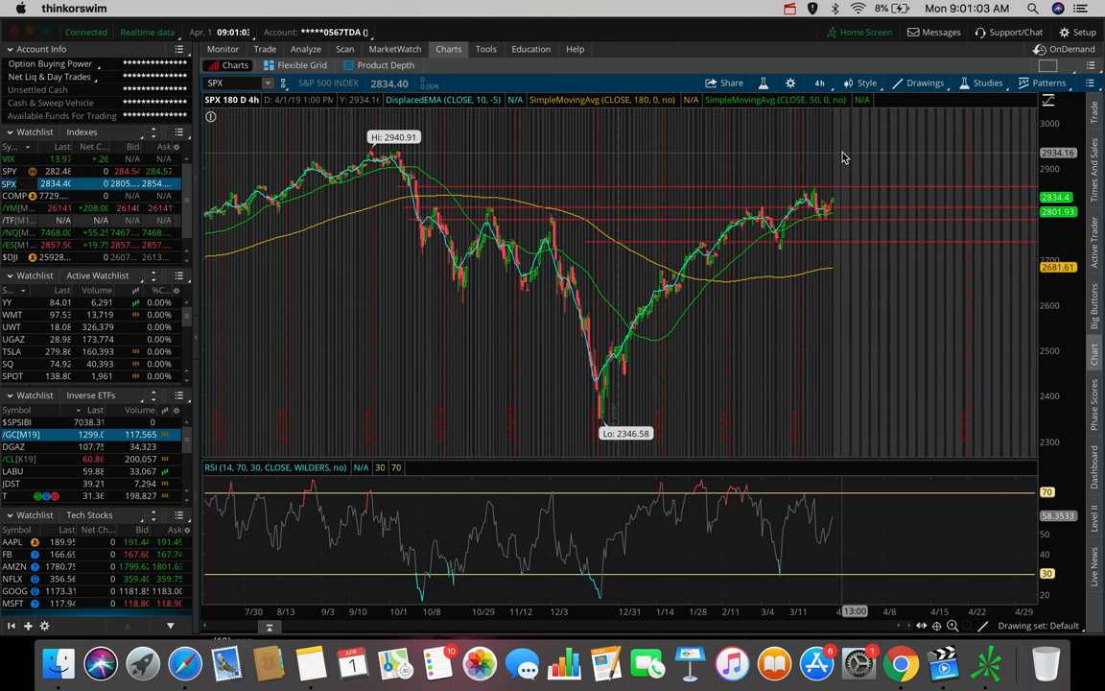
pyautogui.moveTo(272, 156)
pyautogui.write('AAPL')
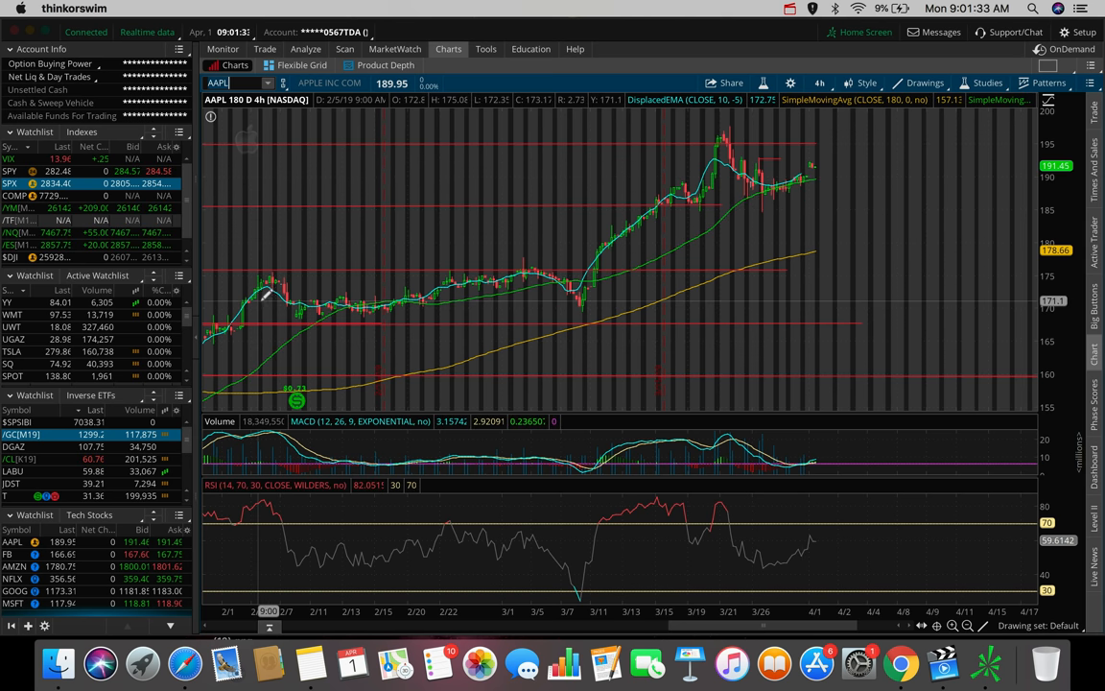
pyautogui.moveTo(393, 281)
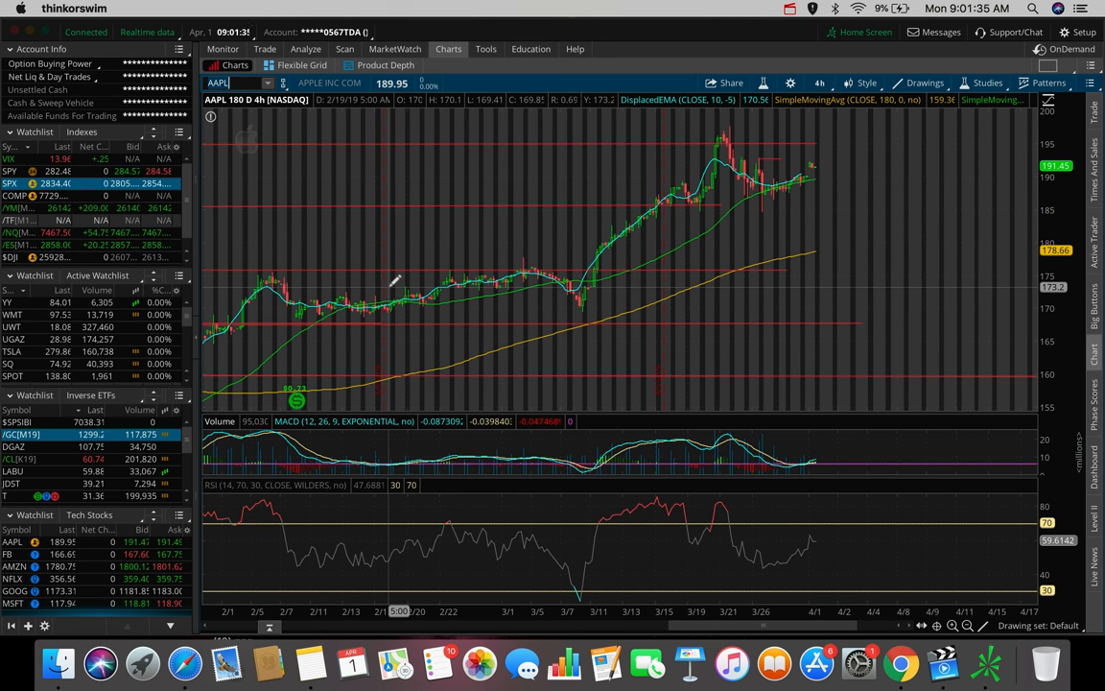
pyautogui.moveTo(813, 172)
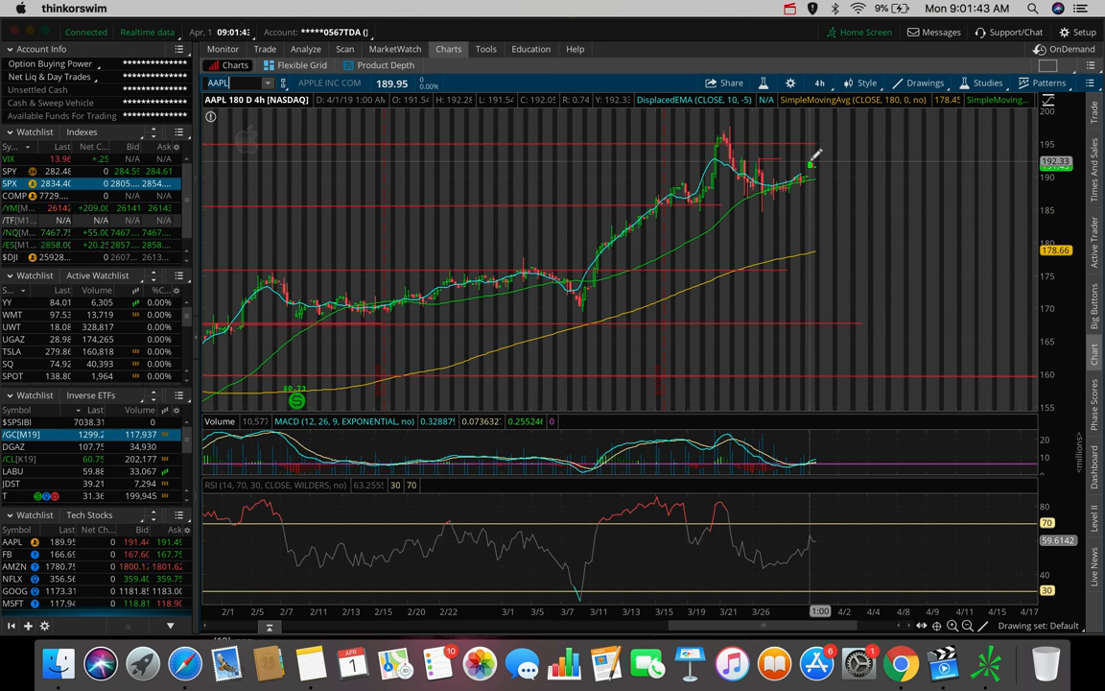
pyautogui.moveTo(810, 154)
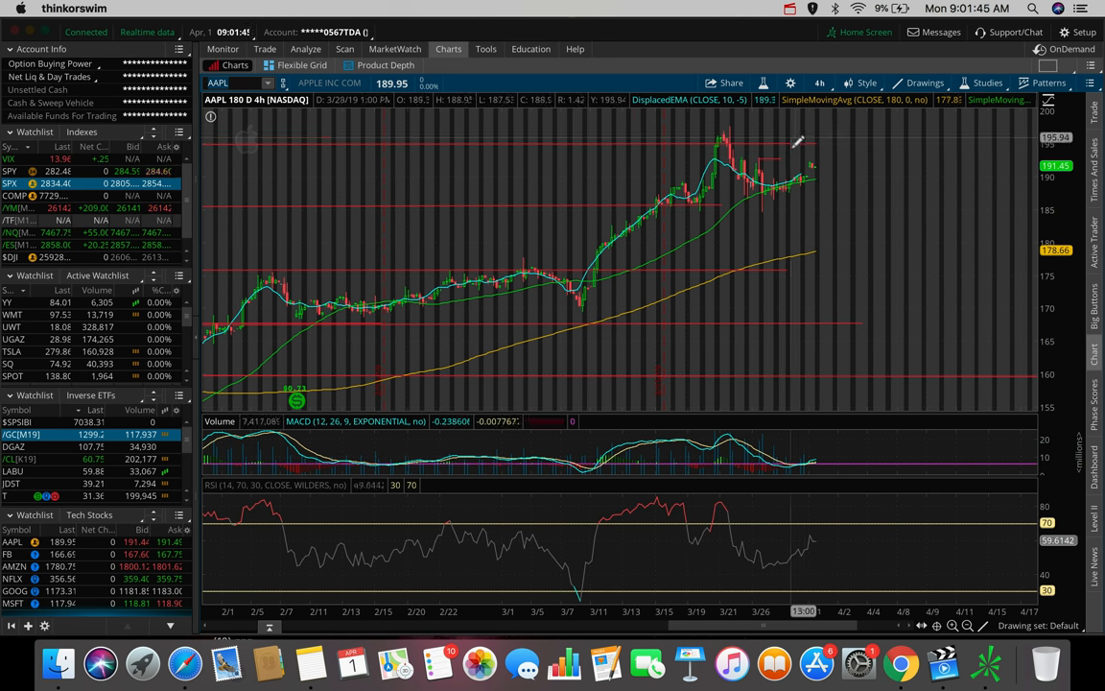
pyautogui.moveTo(798, 139)
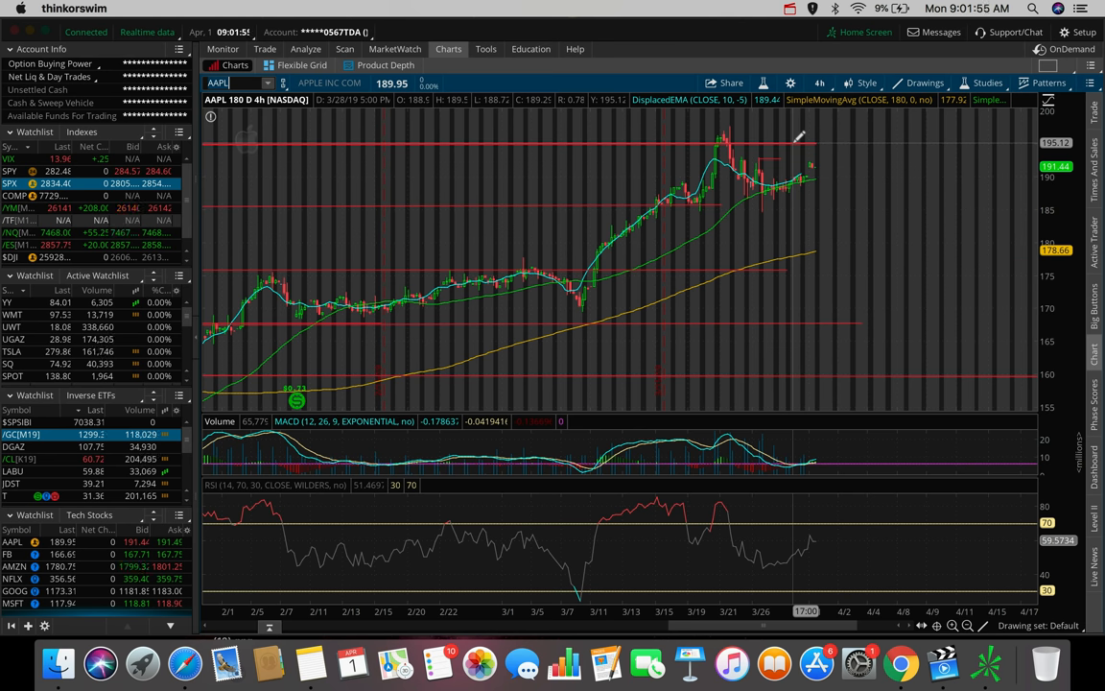
pyautogui.moveTo(815, 163)
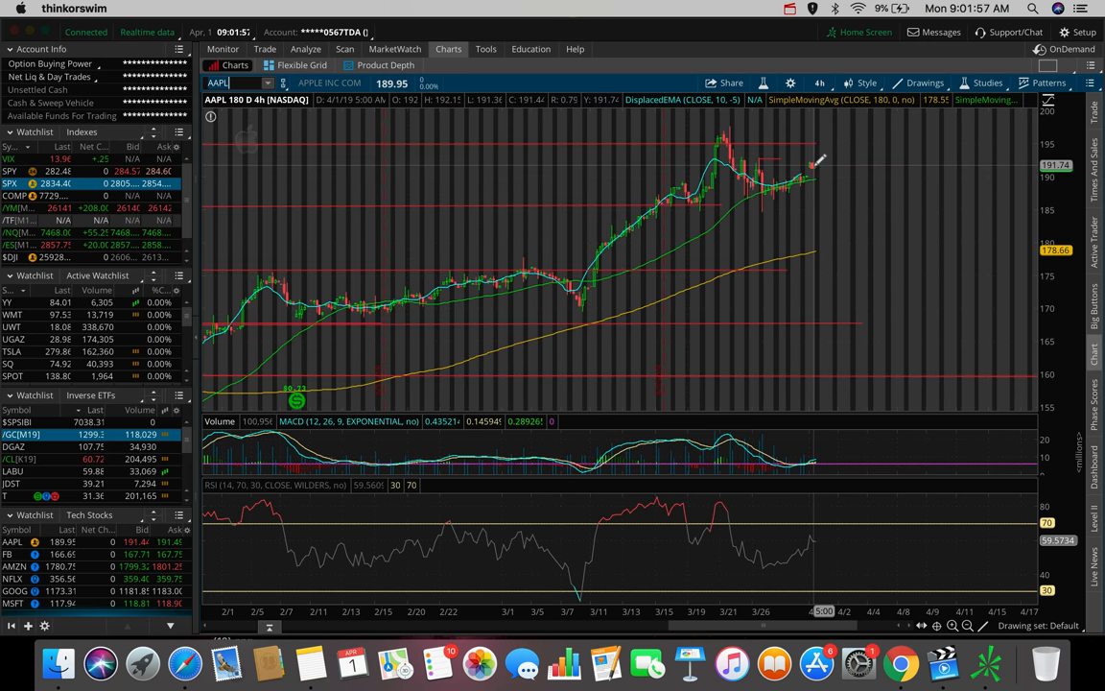
pyautogui.moveTo(815, 165)
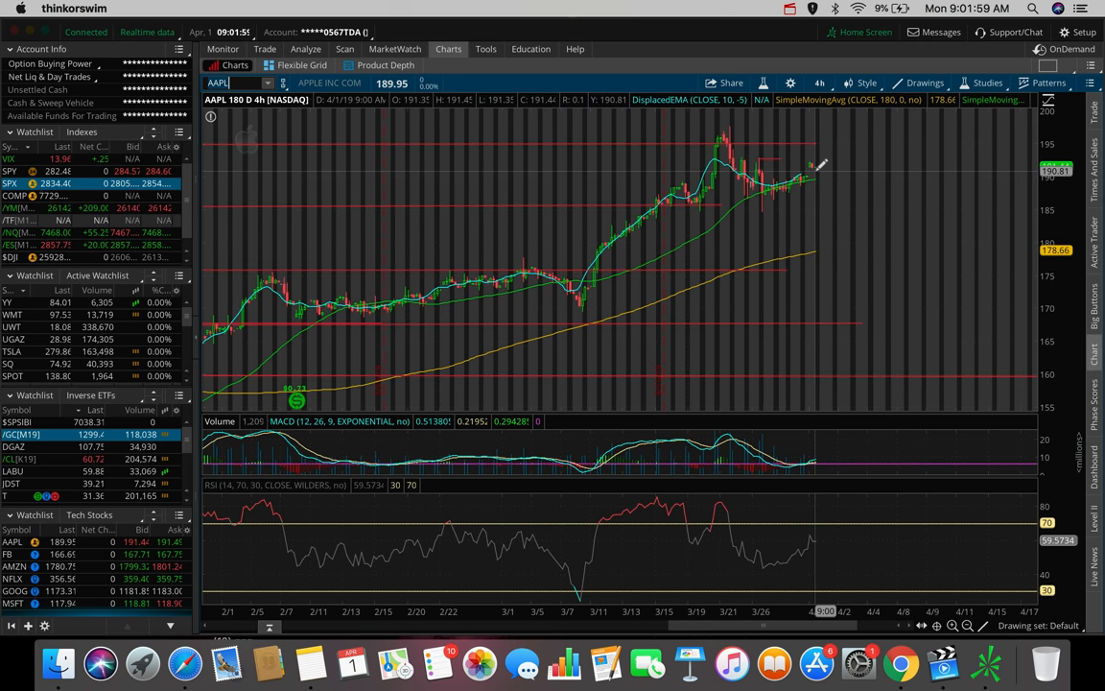
pyautogui.moveTo(820, 144)
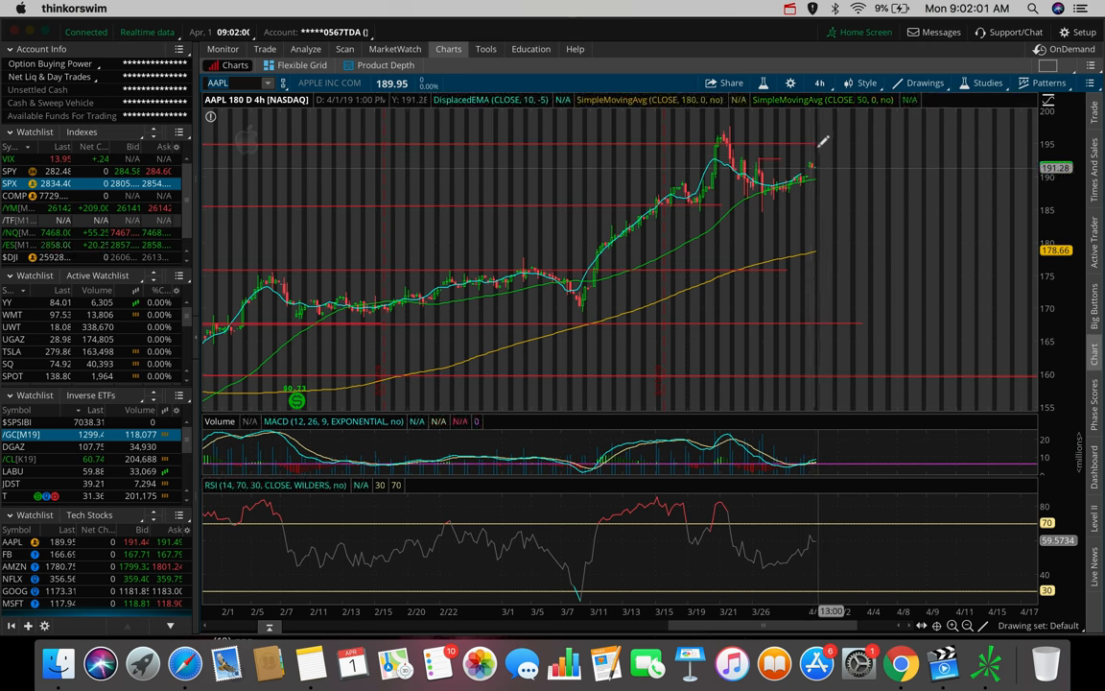
pyautogui.moveTo(820, 139)
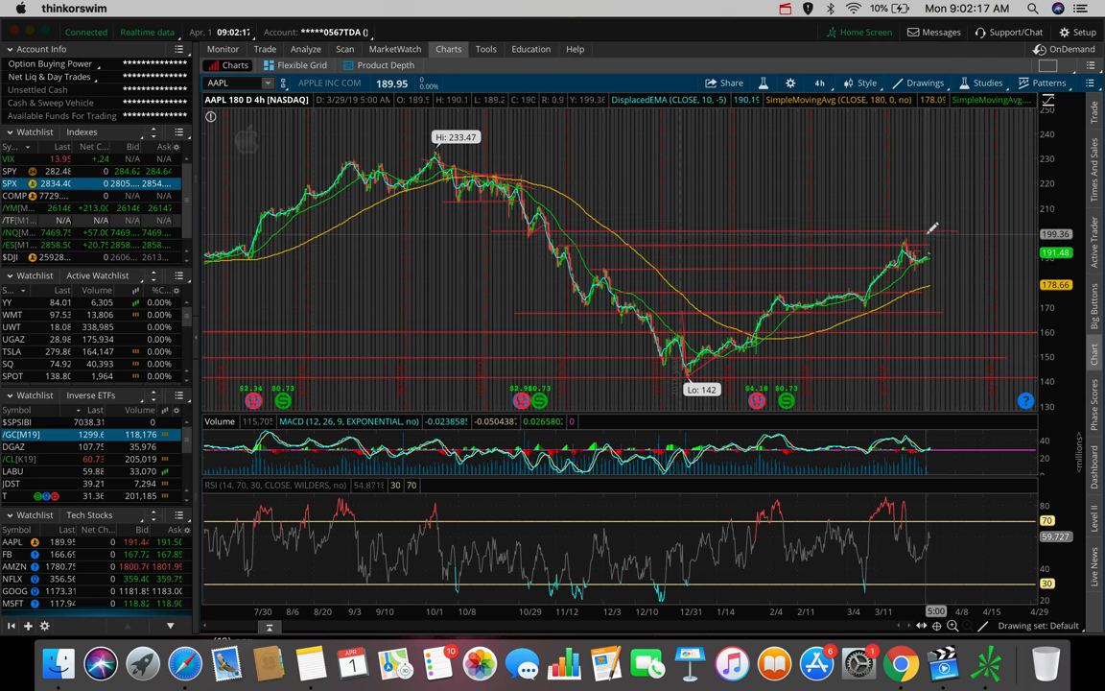
pyautogui.moveTo(930, 230)
pyautogui.write('BA')
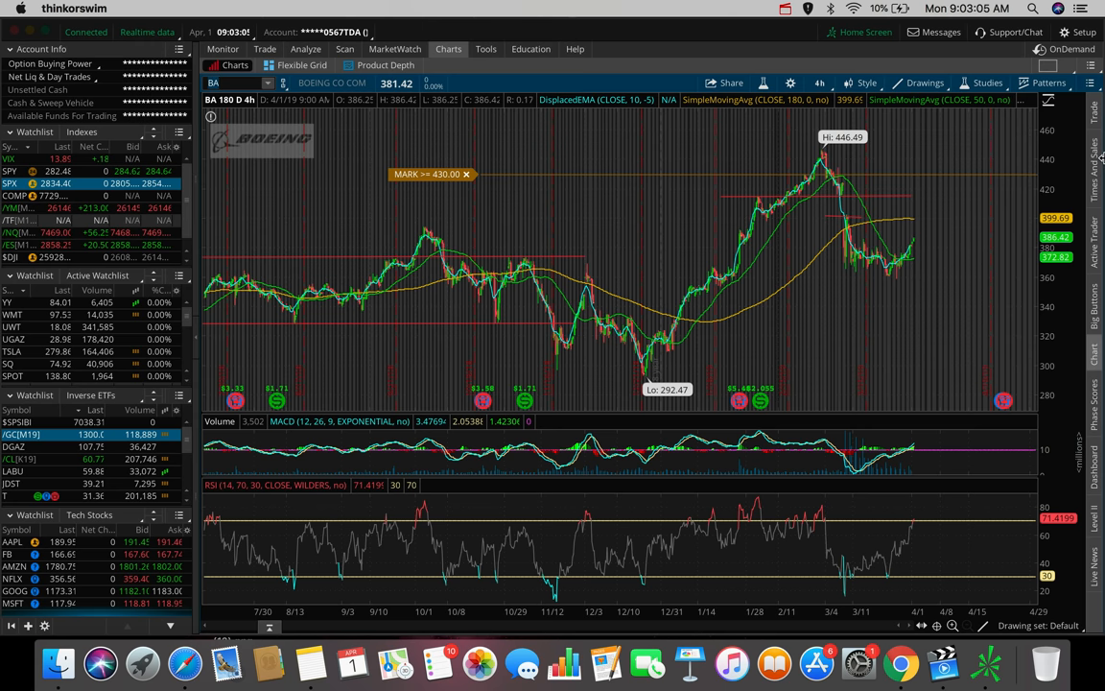
pyautogui.moveTo(920, 253)
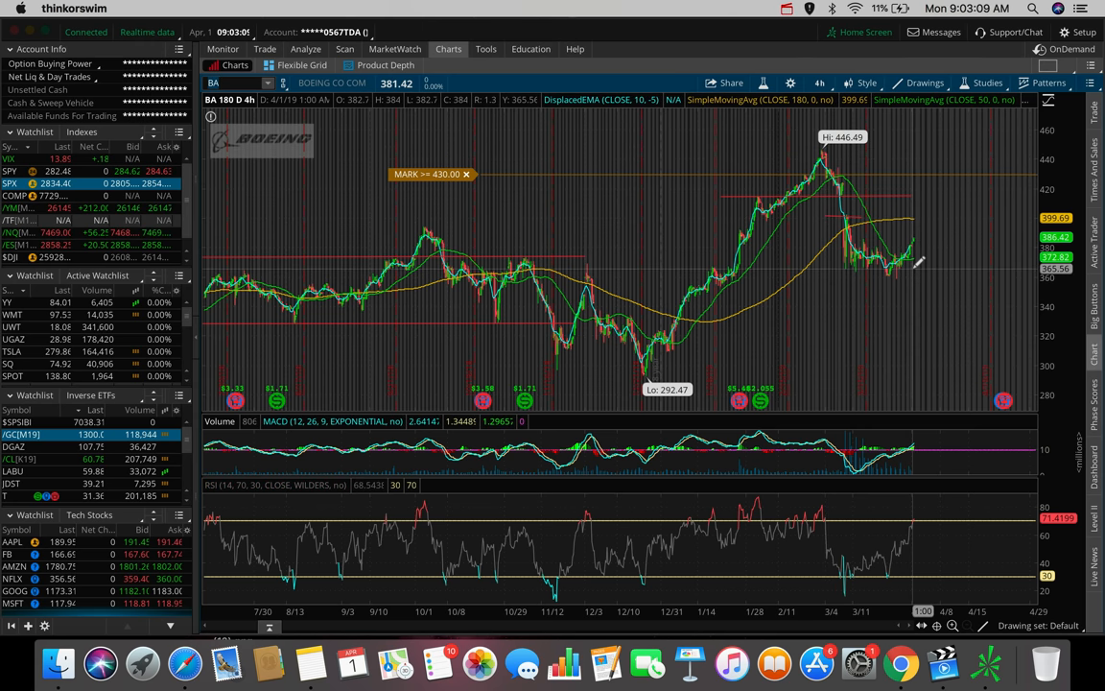
pyautogui.moveTo(427, 264)
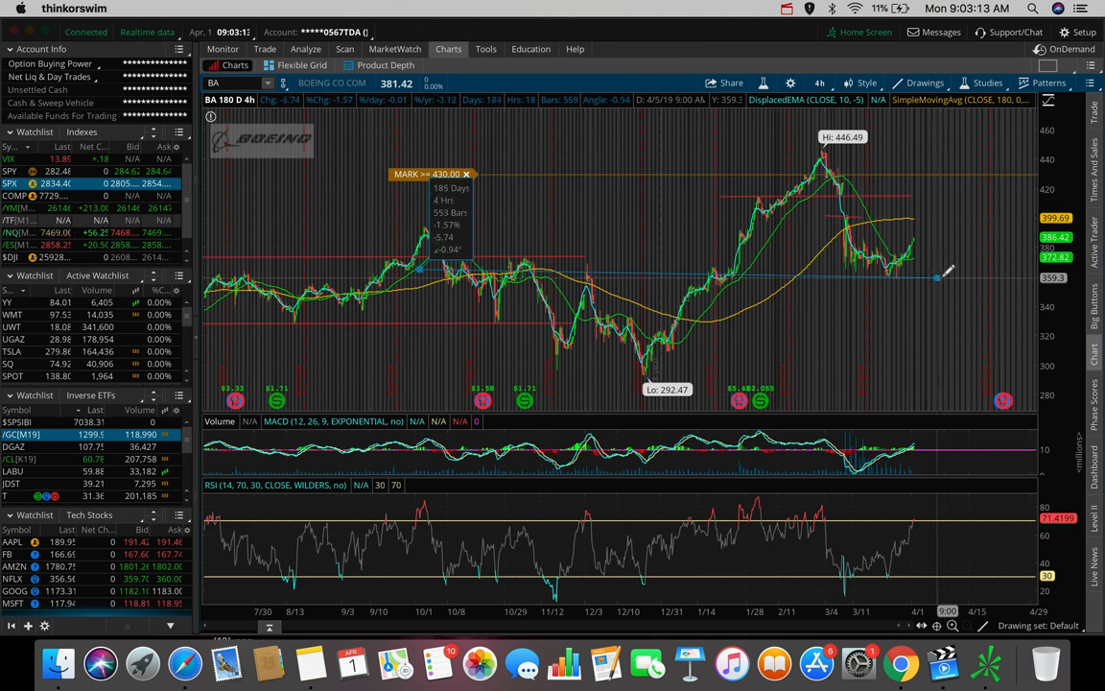
pyautogui.moveTo(959, 275)
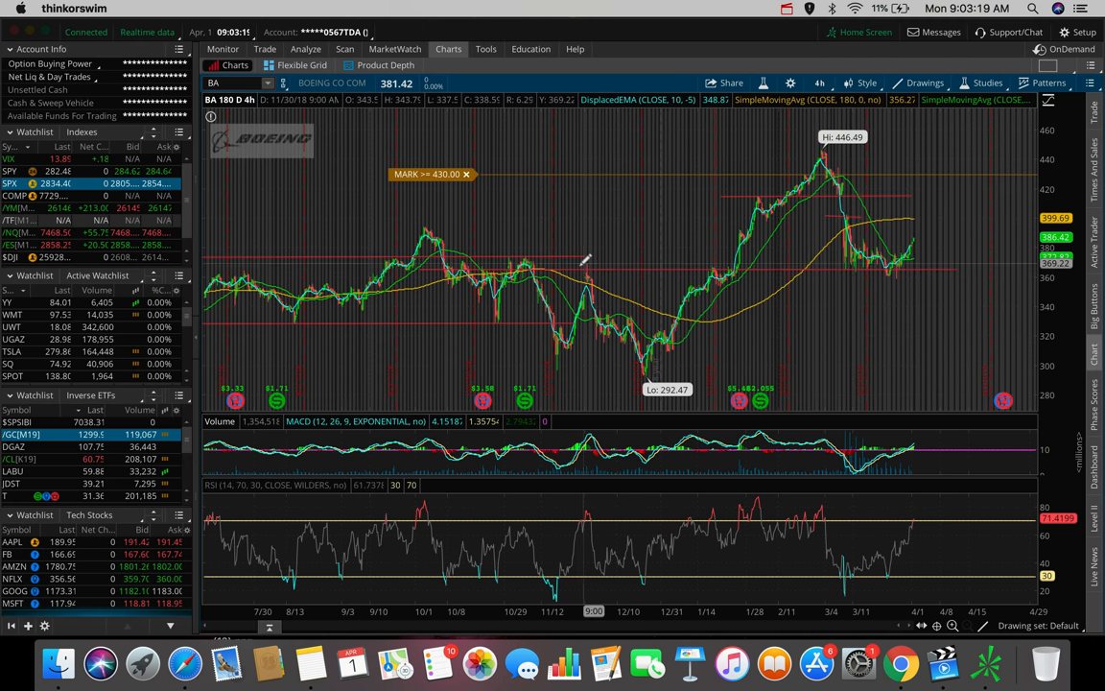
pyautogui.moveTo(580, 263)
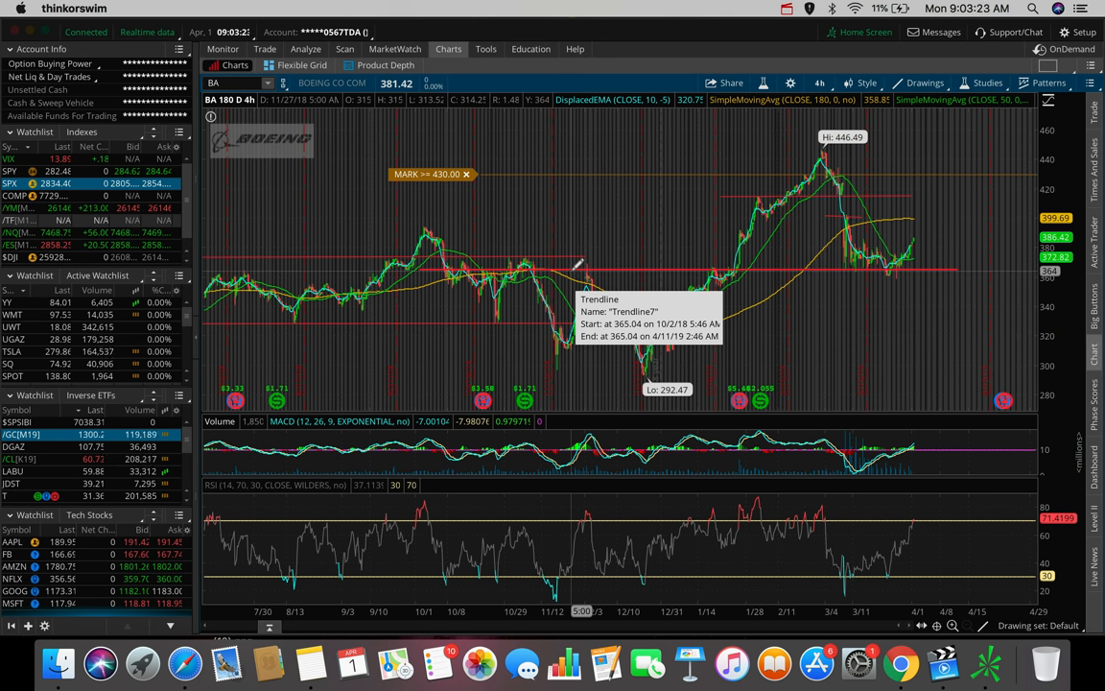
pyautogui.moveTo(585, 278)
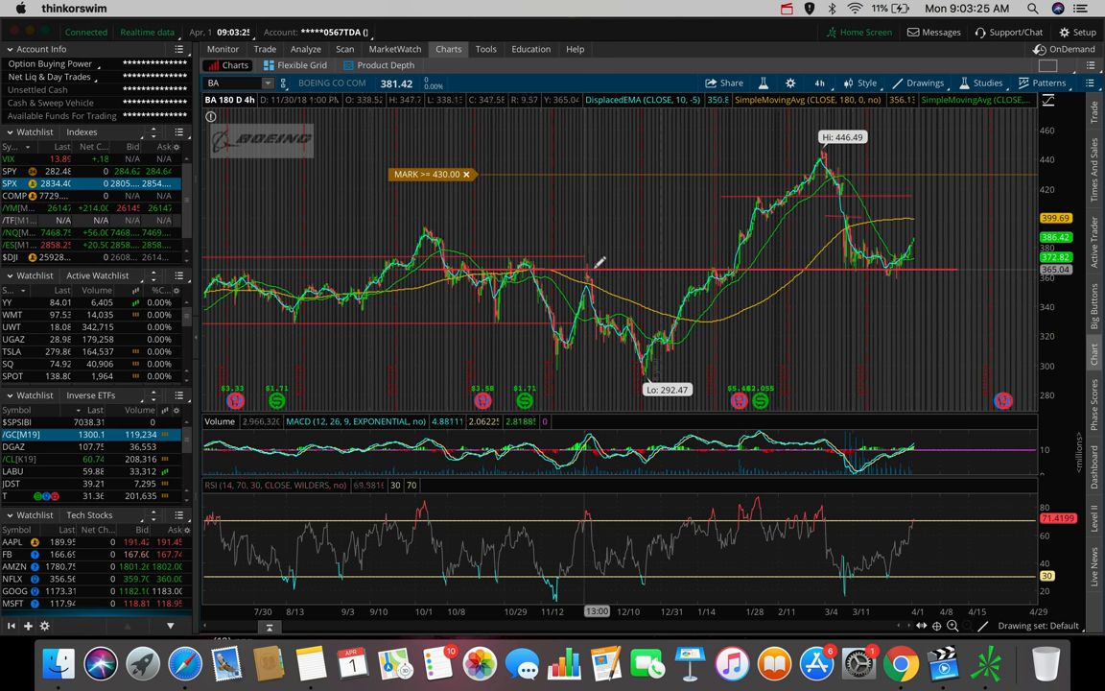
pyautogui.moveTo(710, 265)
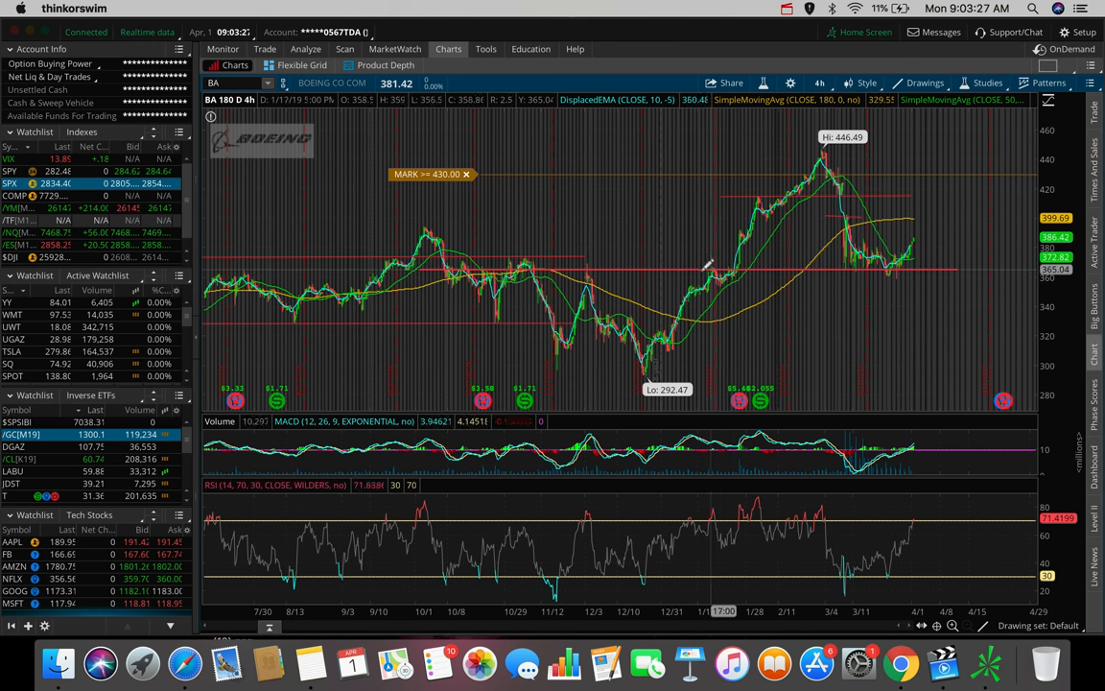
pyautogui.moveTo(710, 264)
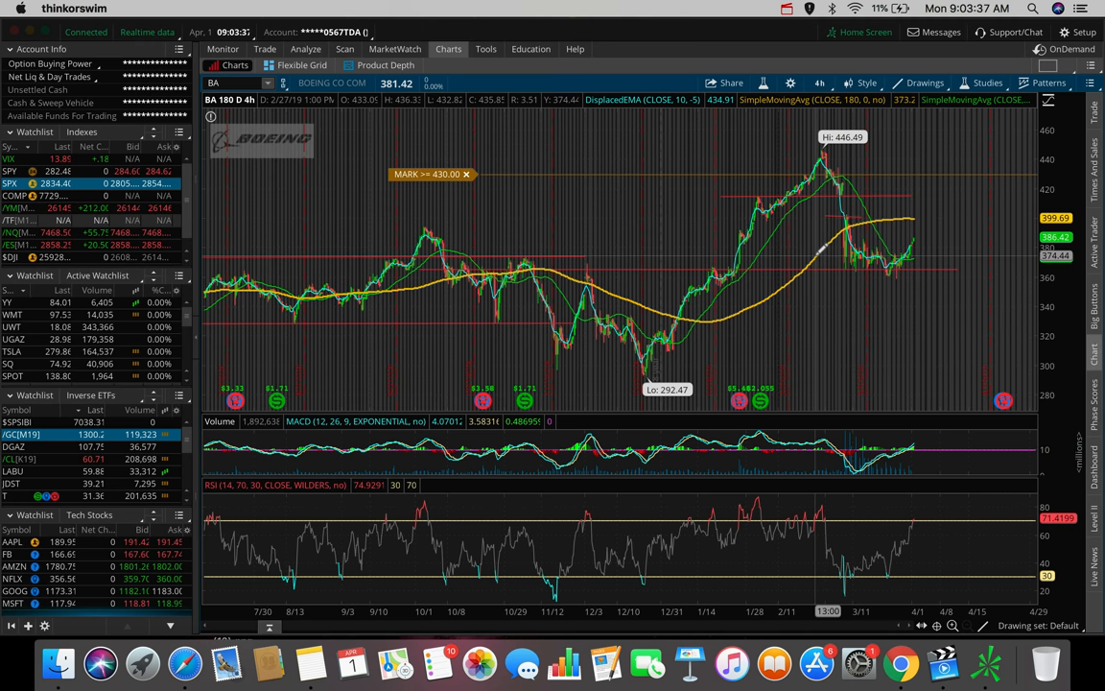
pyautogui.moveTo(902, 279)
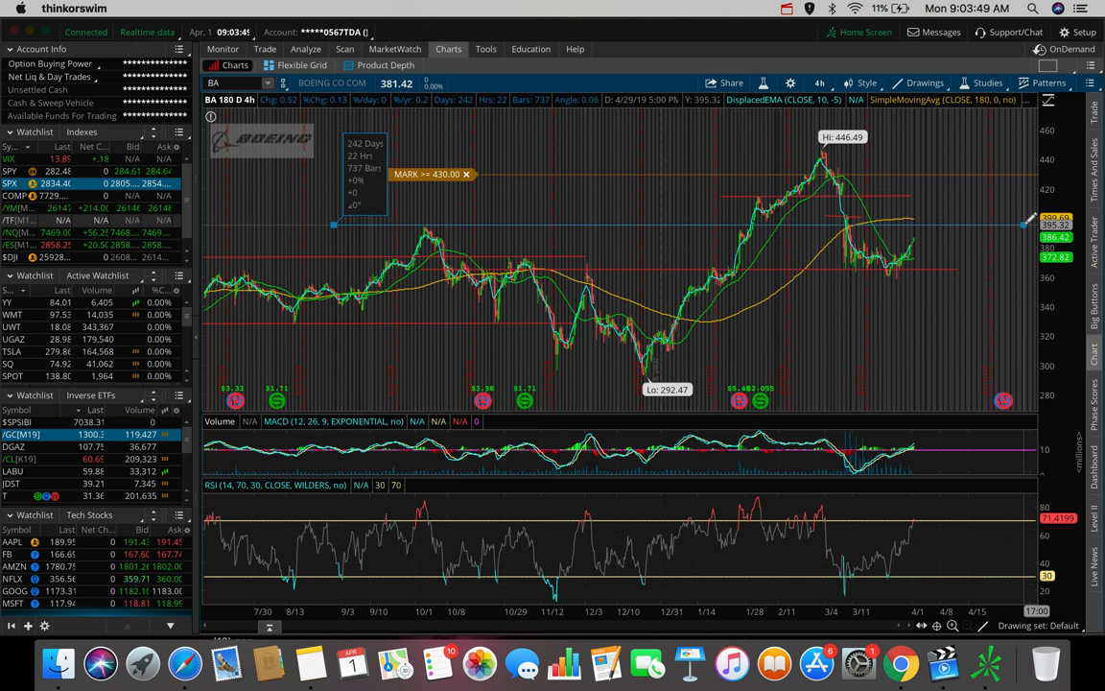
pyautogui.moveTo(432, 221)
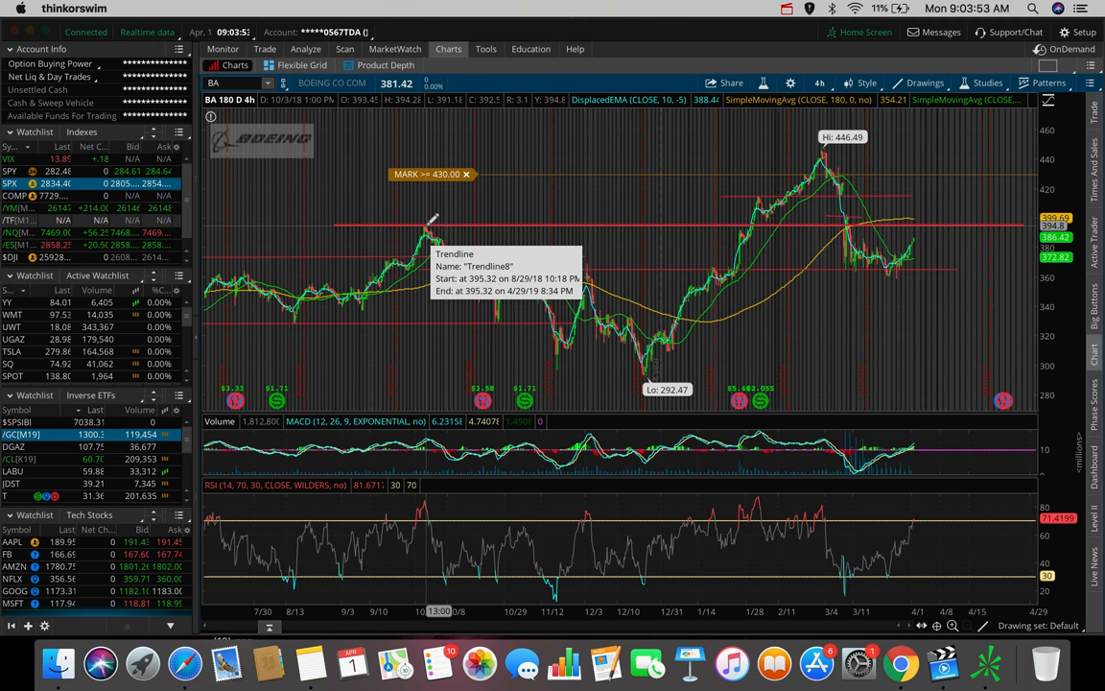
pyautogui.moveTo(844, 216)
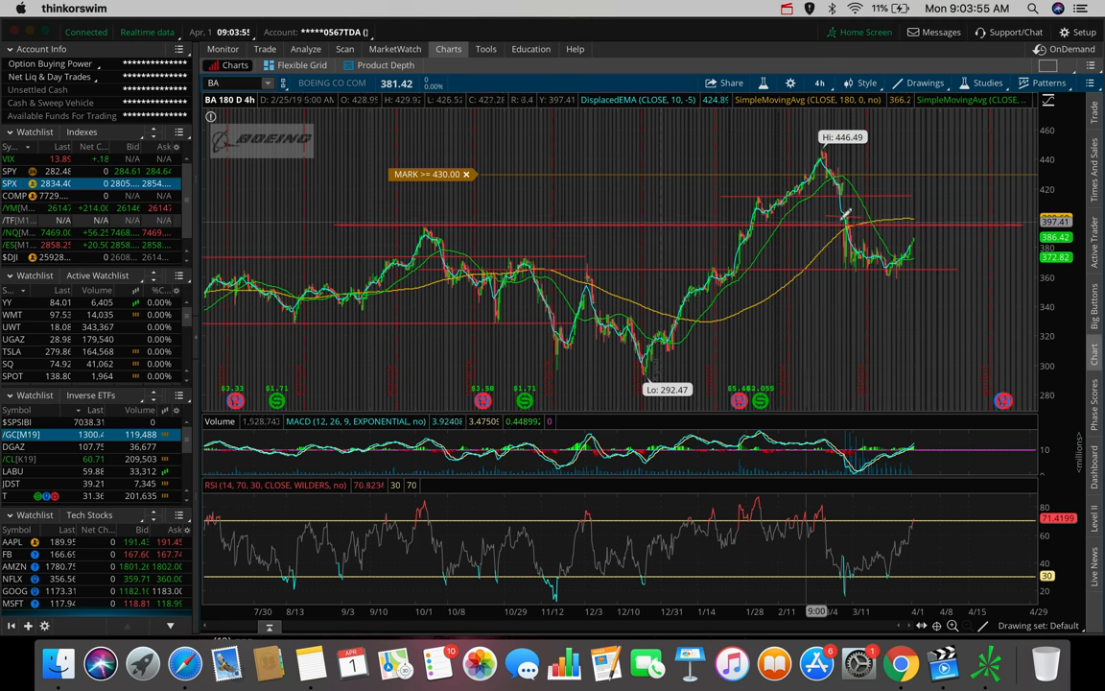
pyautogui.moveTo(906, 264)
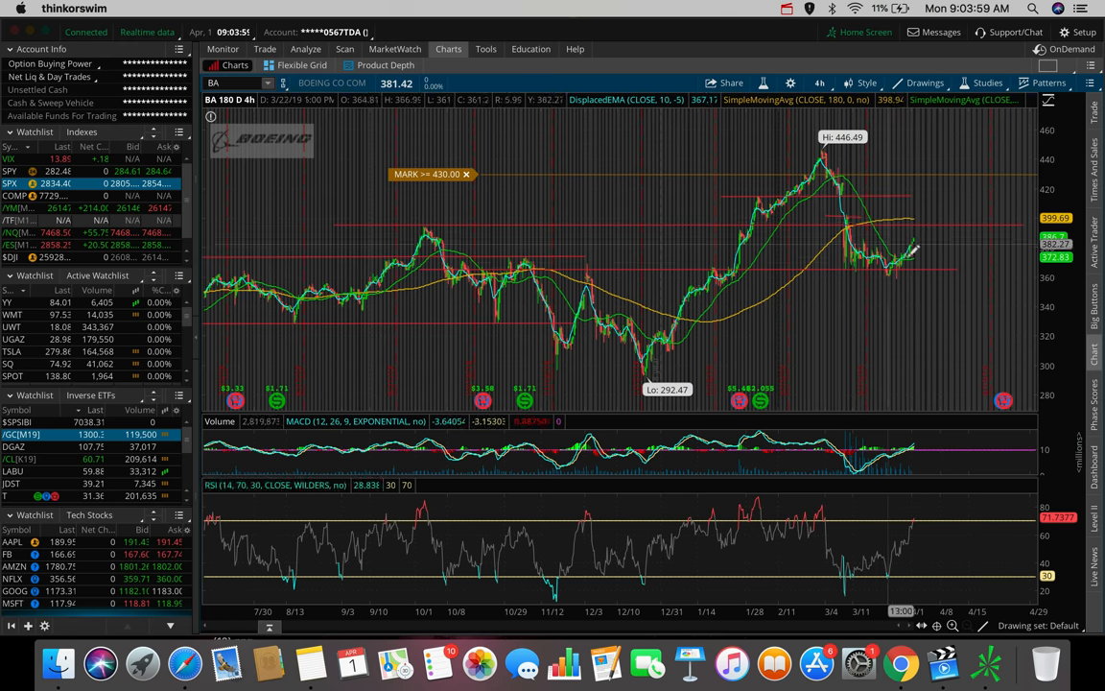
pyautogui.moveTo(931, 230)
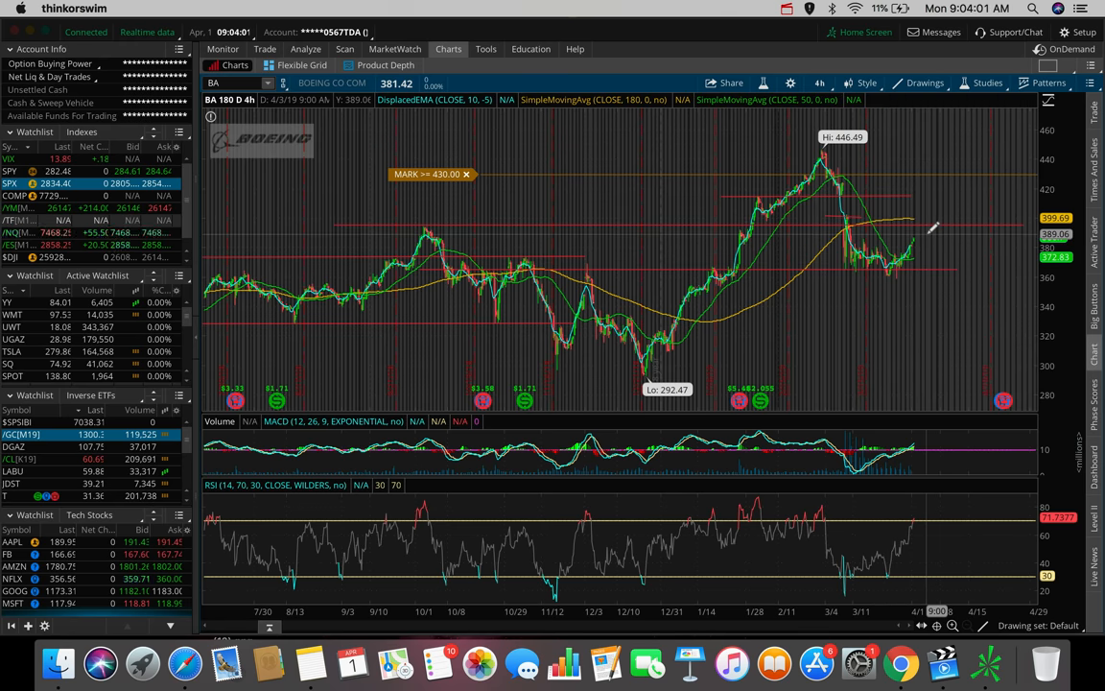
pyautogui.moveTo(925, 508)
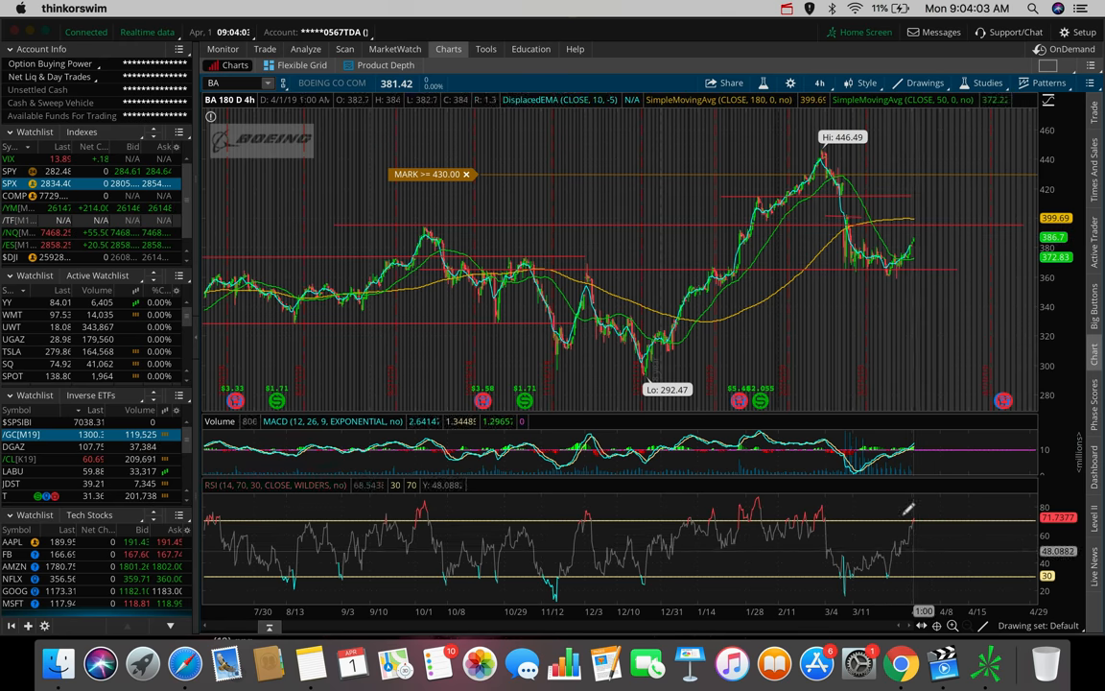
pyautogui.moveTo(919, 233)
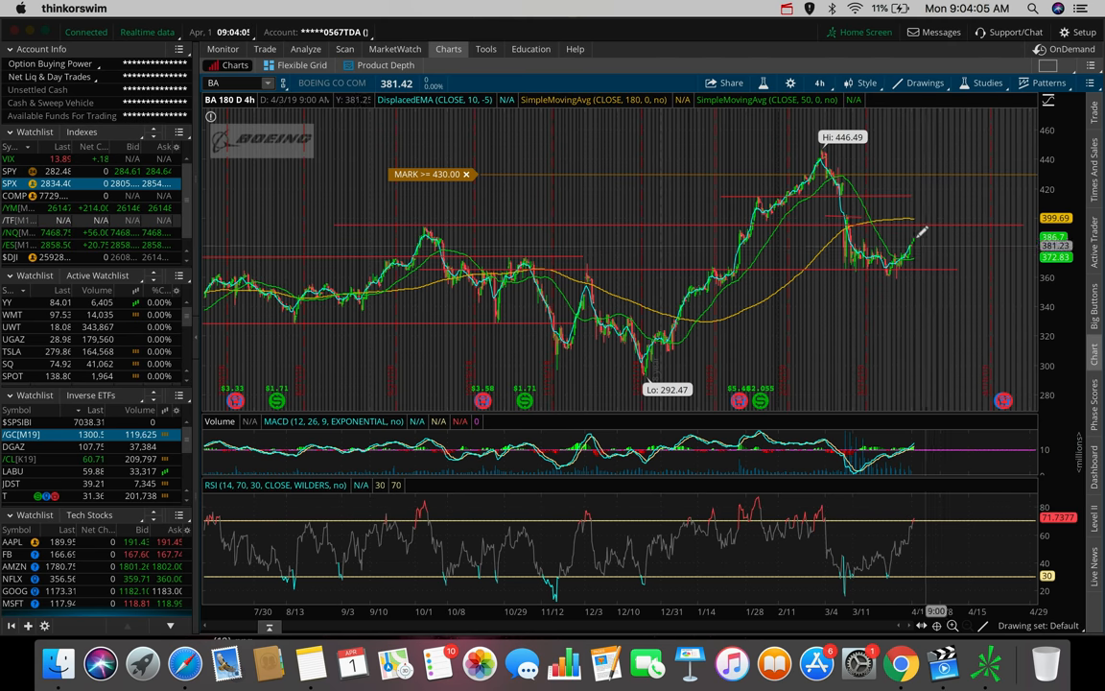
pyautogui.moveTo(921, 249)
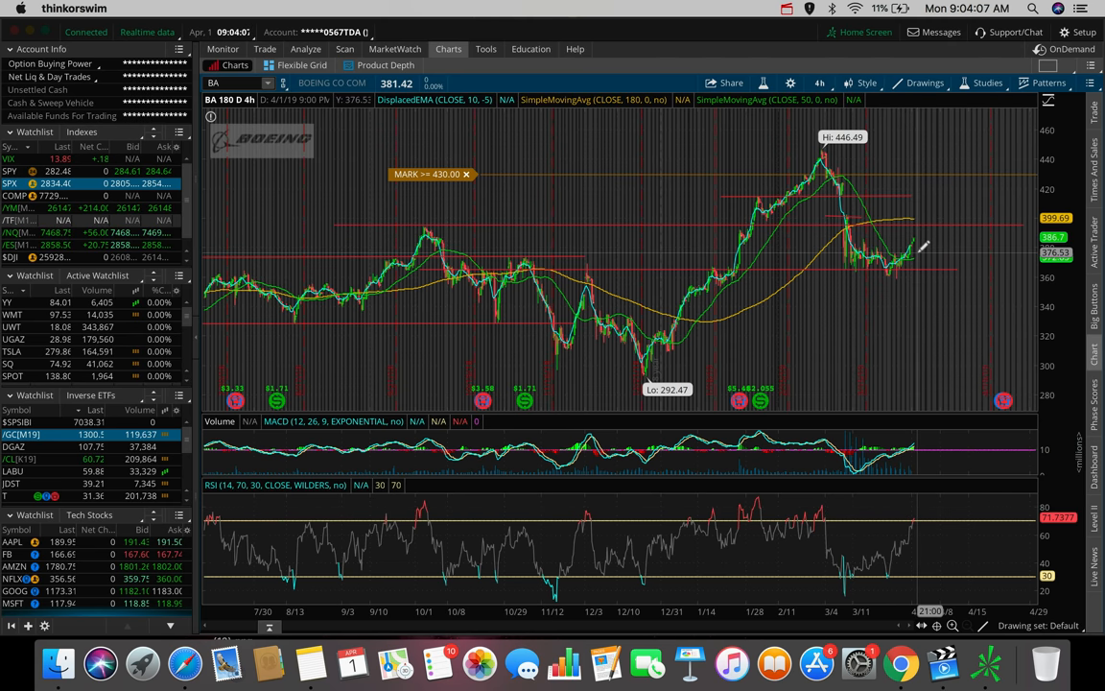
pyautogui.moveTo(918, 245)
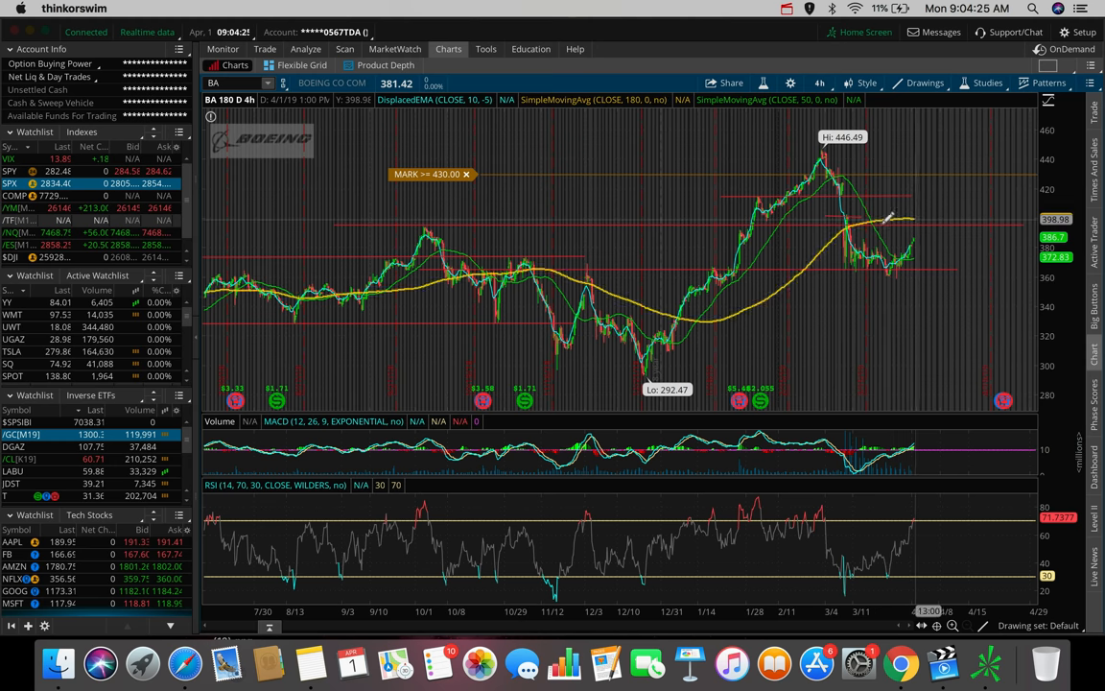
pyautogui.moveTo(873, 202)
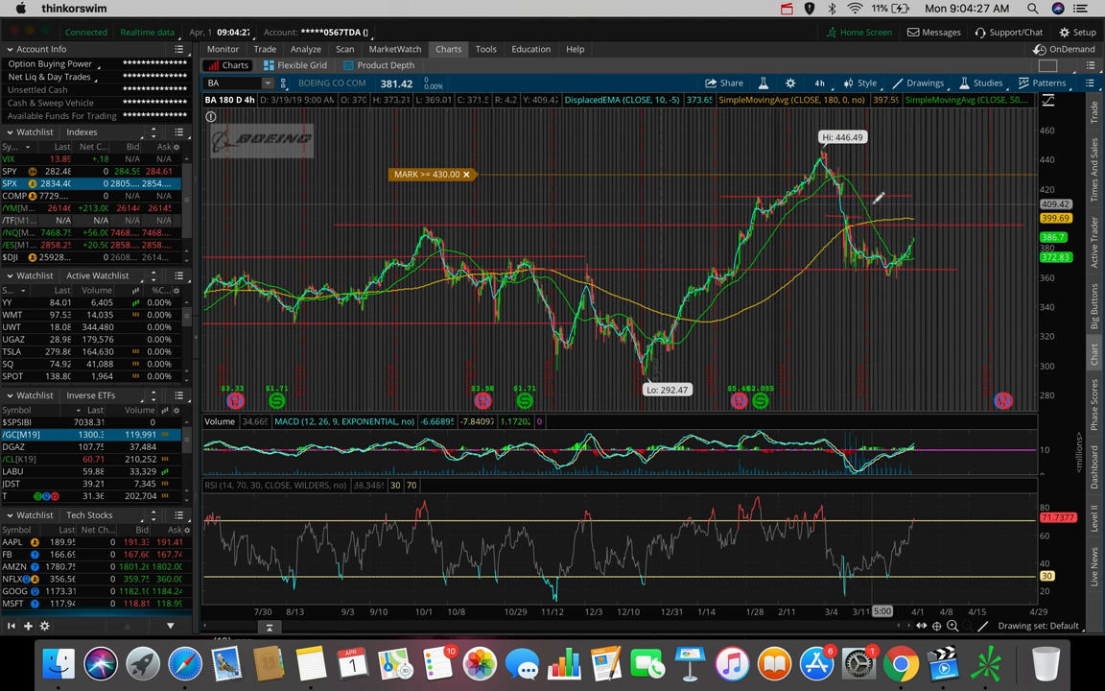
pyautogui.moveTo(883, 219)
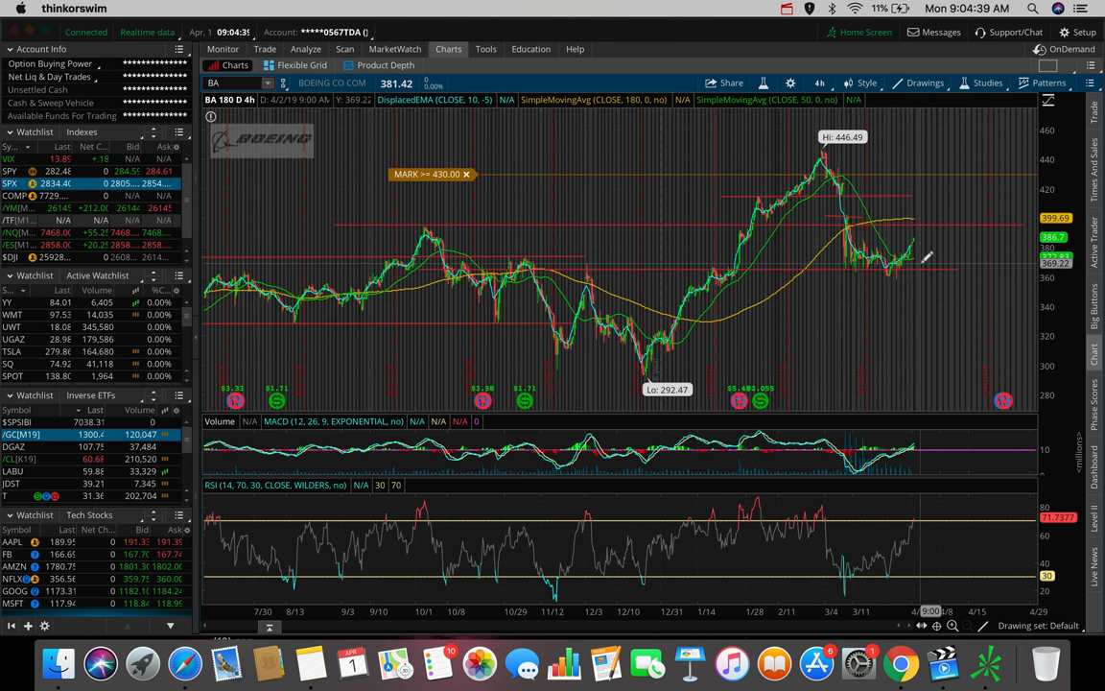
pyautogui.moveTo(906, 255)
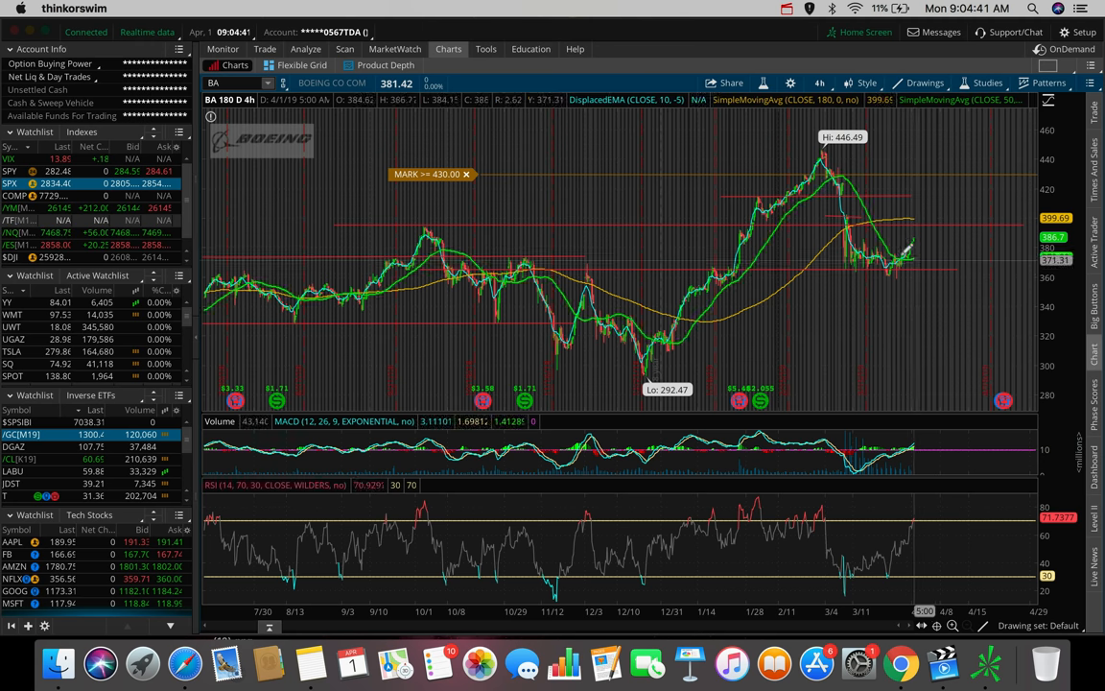
pyautogui.moveTo(912, 254)
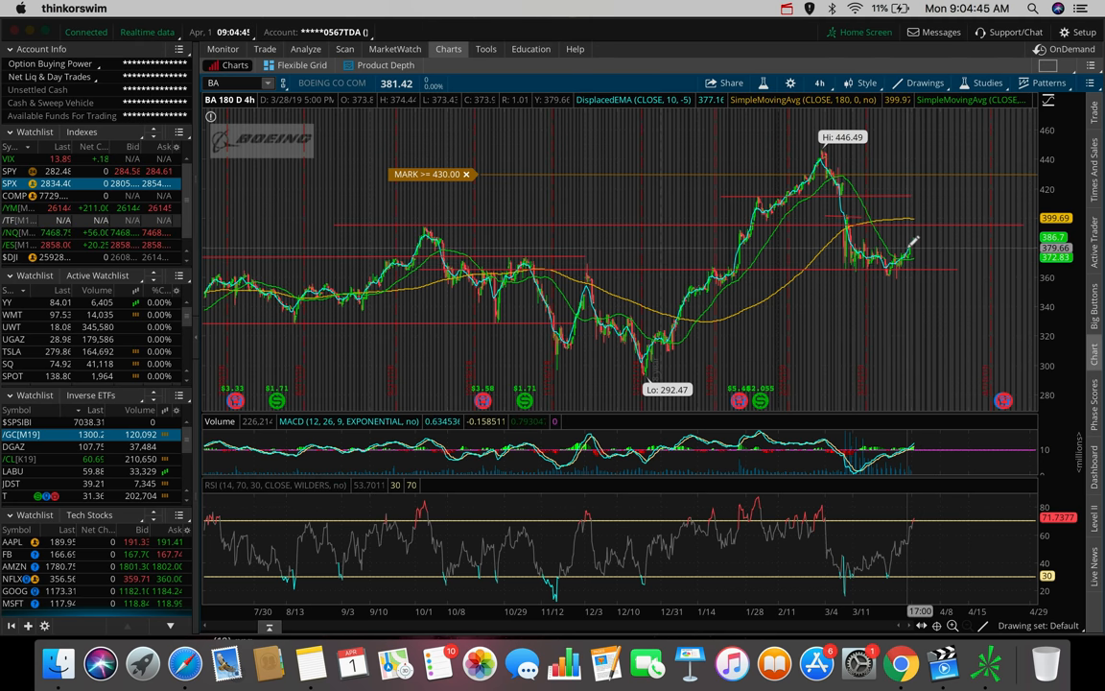
pyautogui.moveTo(907, 244)
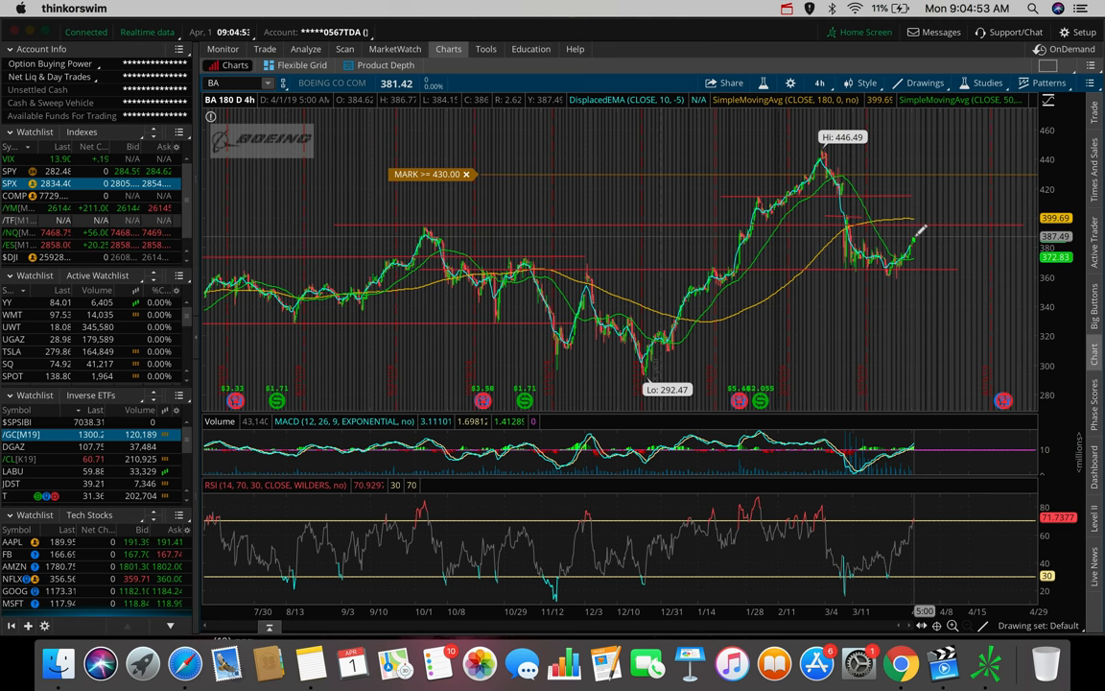
pyautogui.moveTo(916, 239)
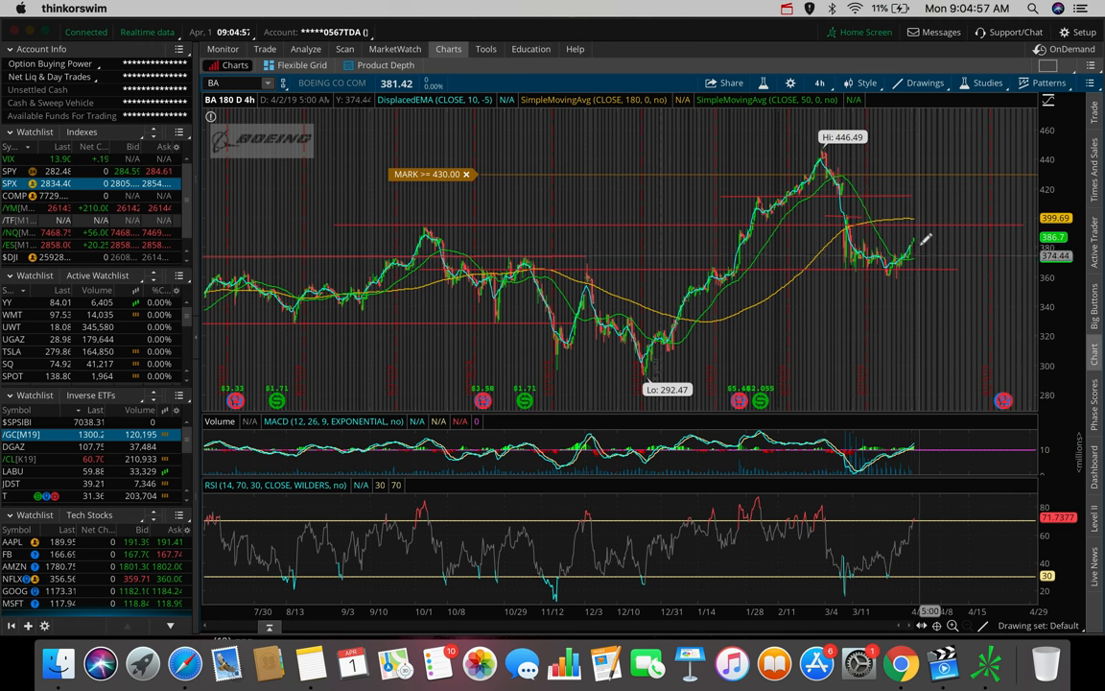
pyautogui.moveTo(923, 221)
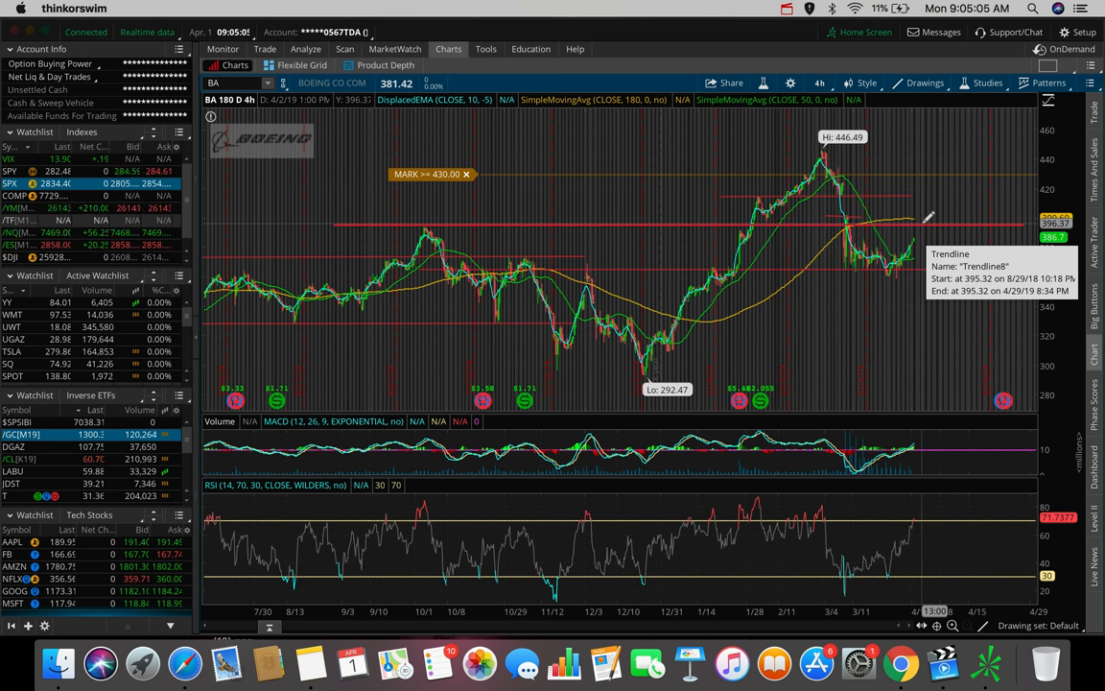
pyautogui.moveTo(312, 298)
pyautogui.write('SNAP')
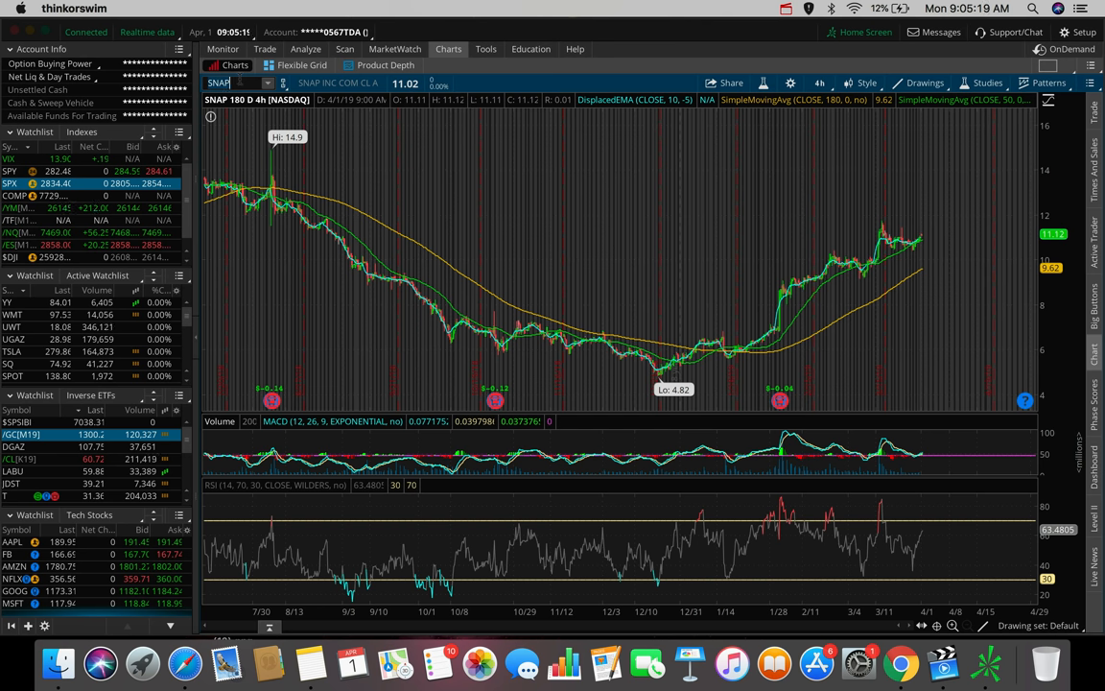
pyautogui.moveTo(509, 143)
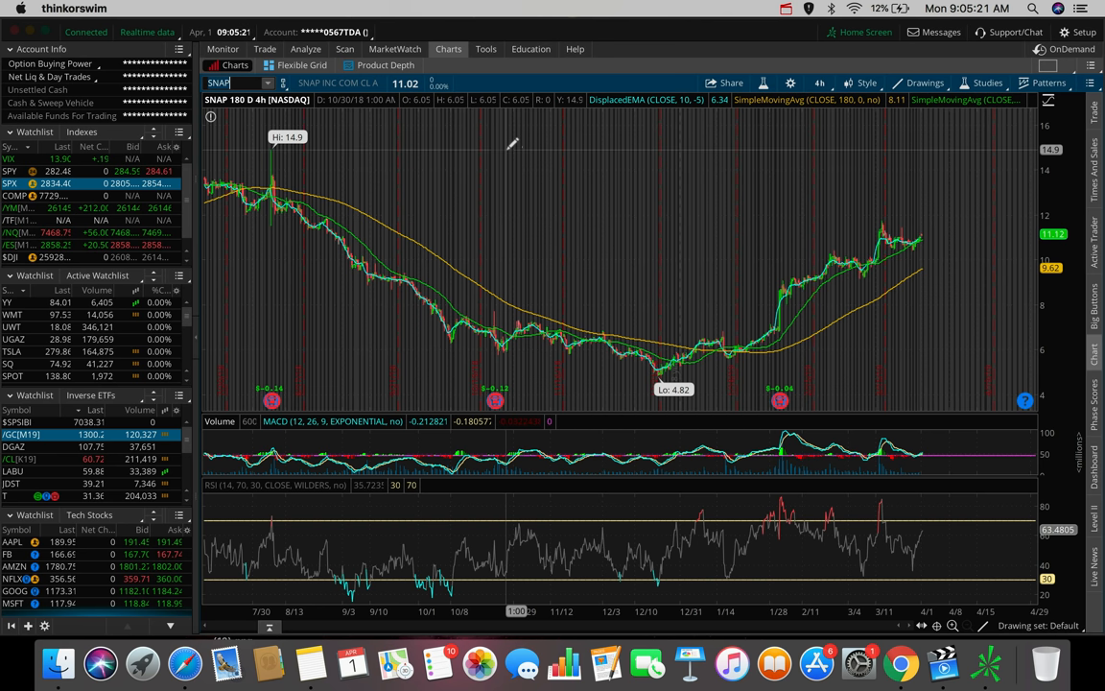
pyautogui.moveTo(698, 234)
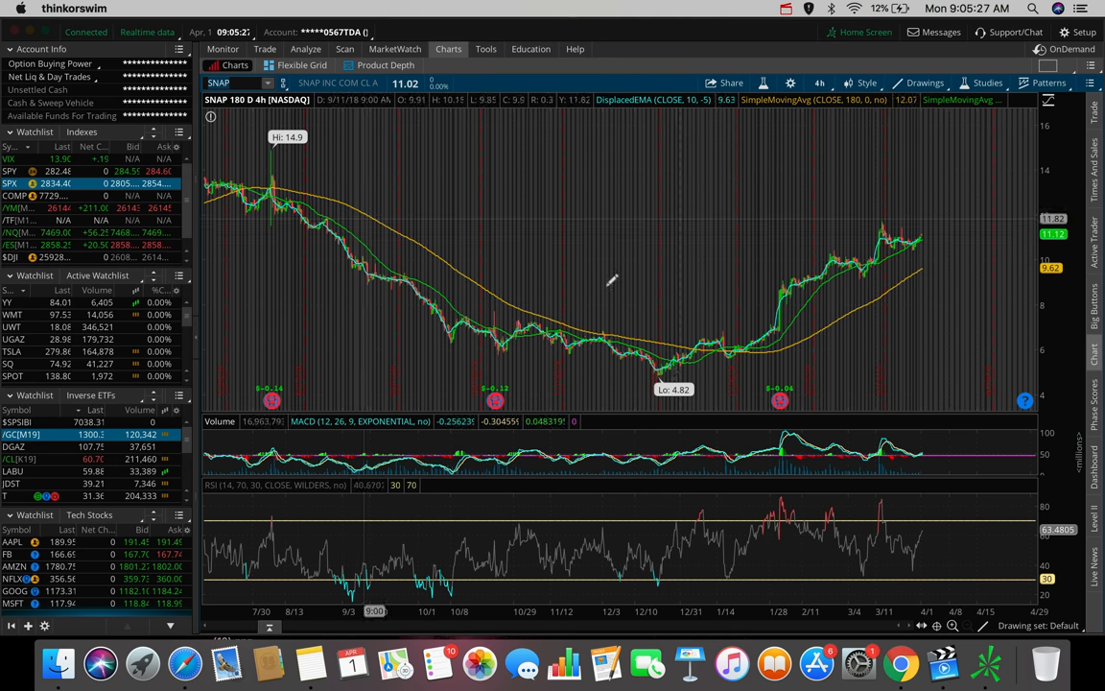
pyautogui.moveTo(694, 367)
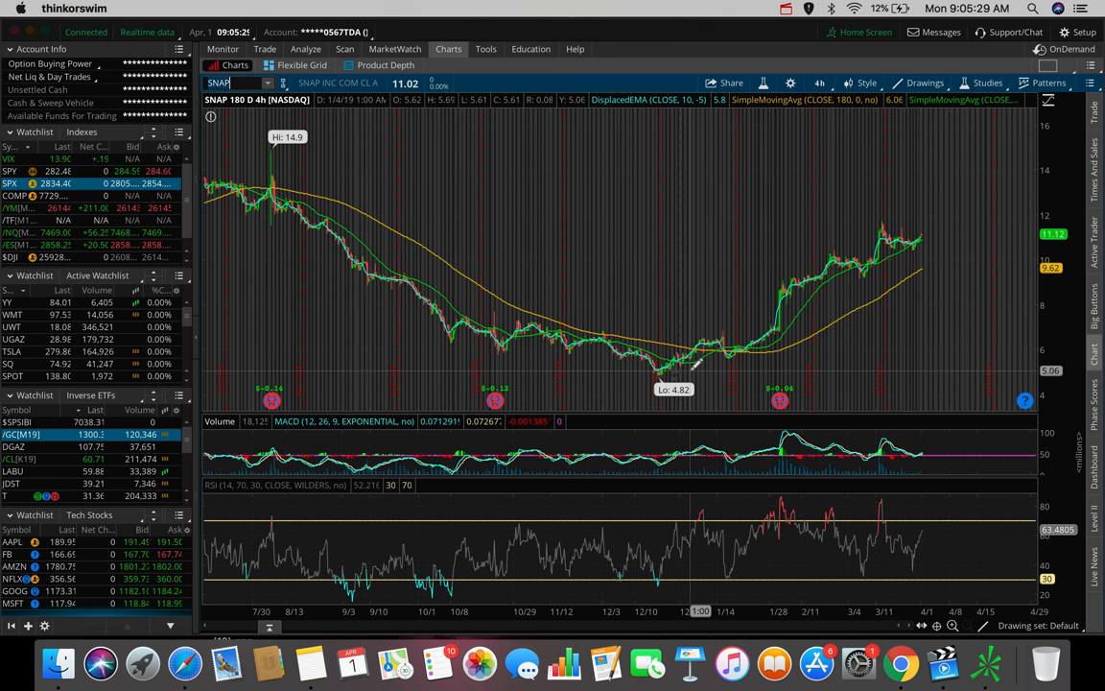
pyautogui.moveTo(648, 317)
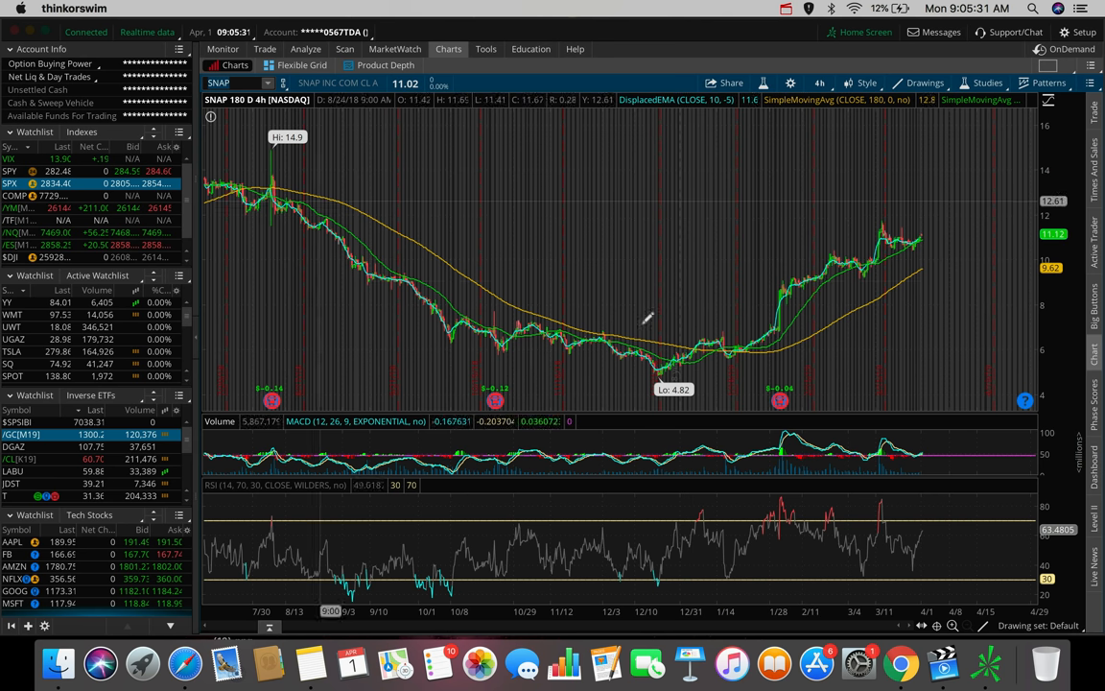
pyautogui.moveTo(743, 387)
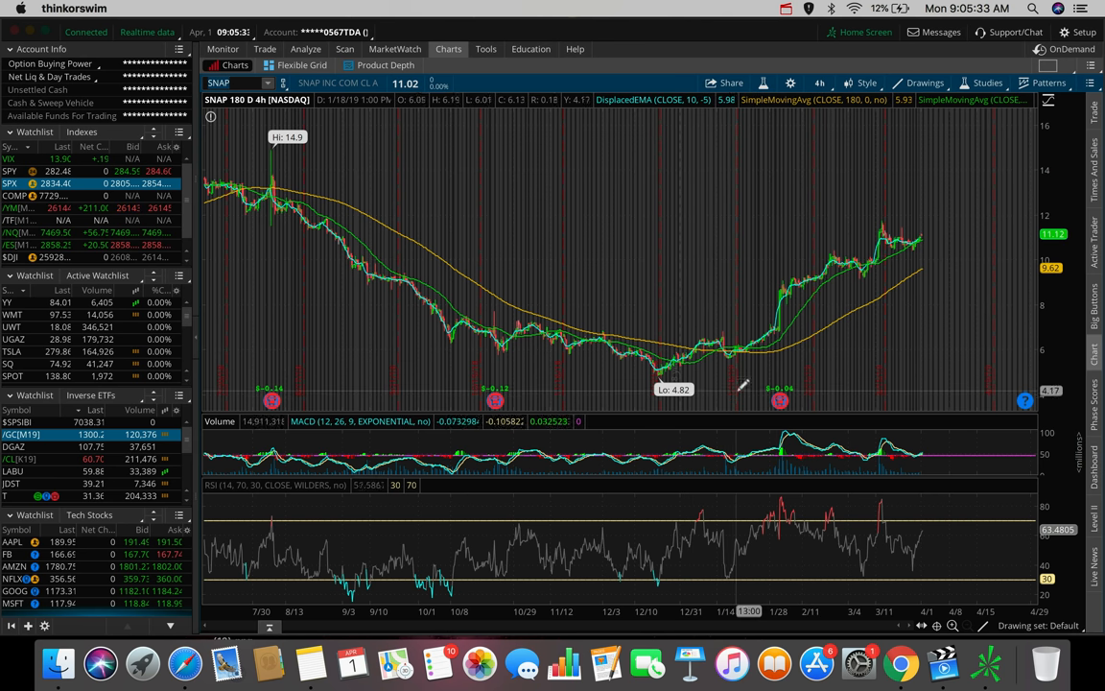
pyautogui.moveTo(595, 326)
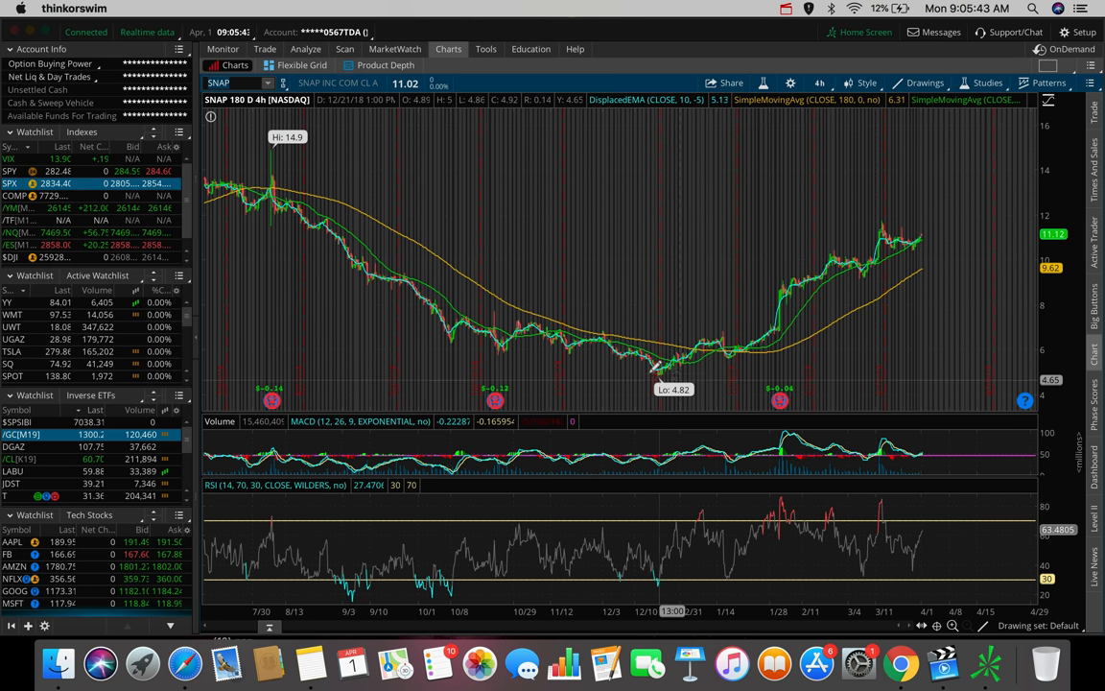
pyautogui.moveTo(655, 364)
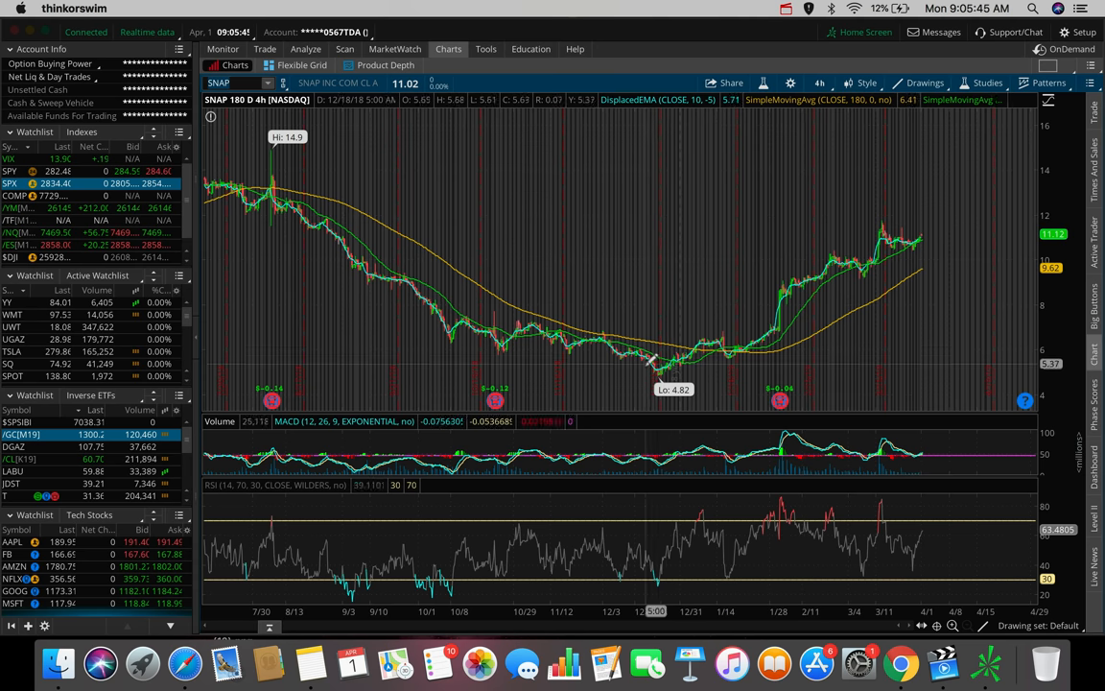
pyautogui.moveTo(707, 338)
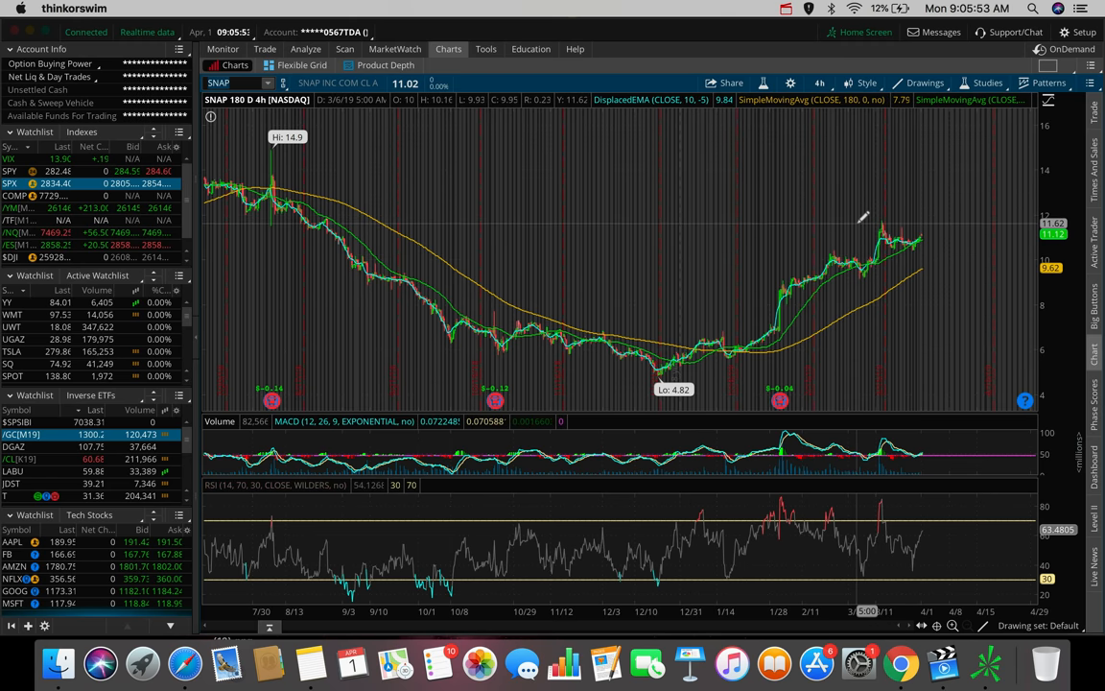
pyautogui.moveTo(853, 223); pyautogui.dragTo(959, 219)
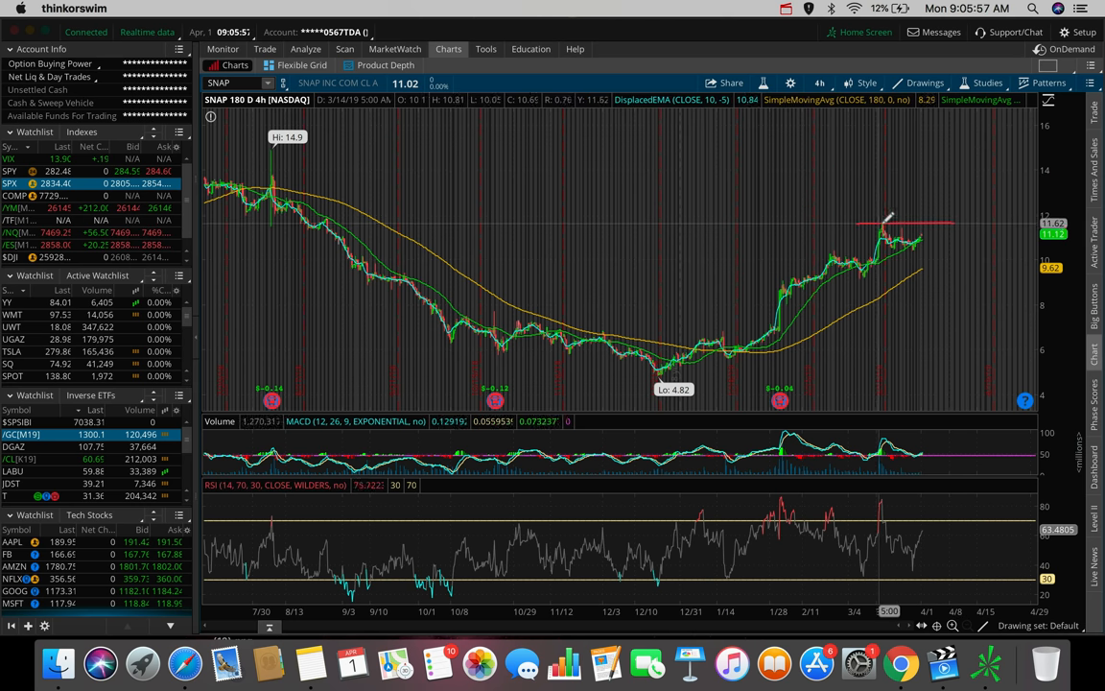
pyautogui.moveTo(907, 235)
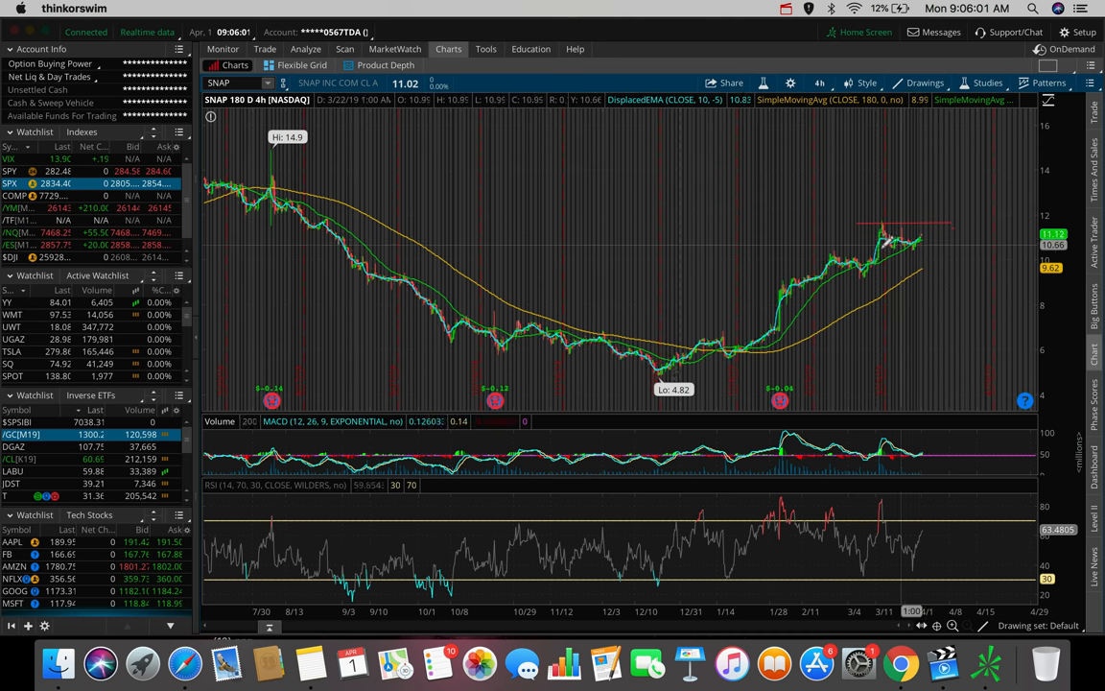
pyautogui.moveTo(925, 233)
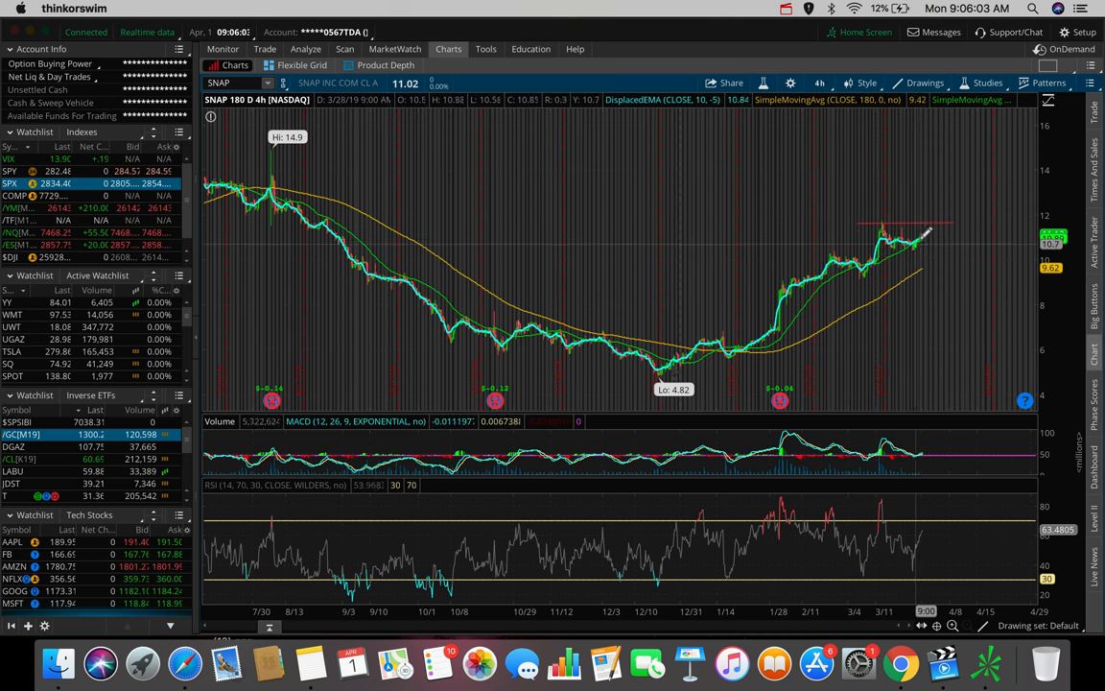
pyautogui.moveTo(920, 230)
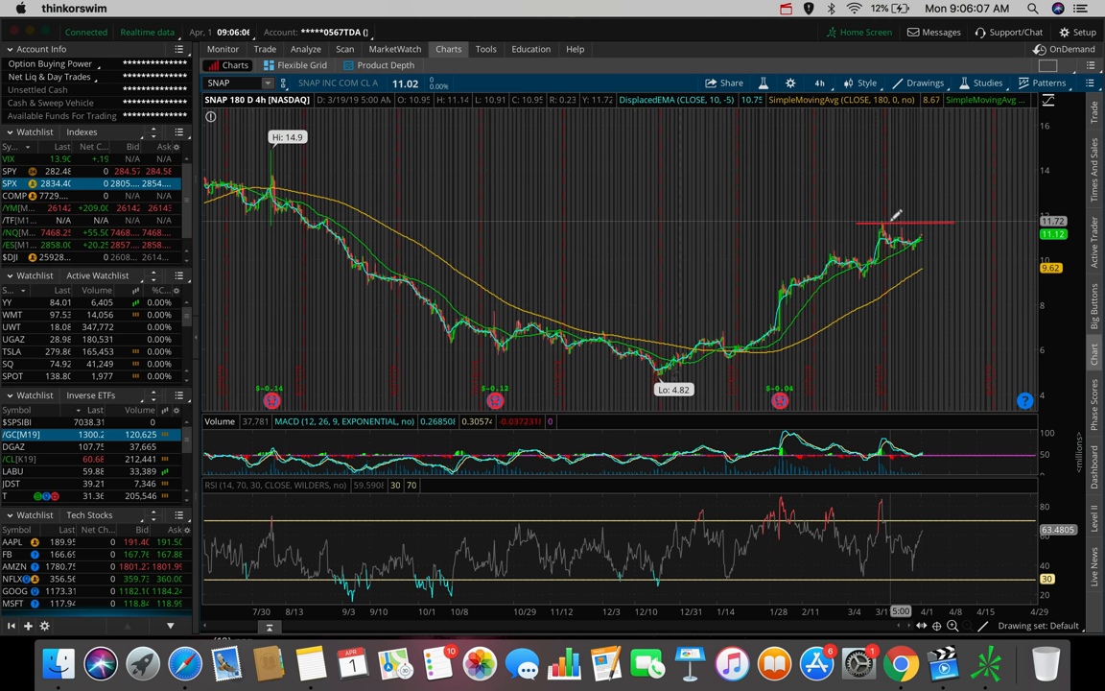
pyautogui.moveTo(901, 235)
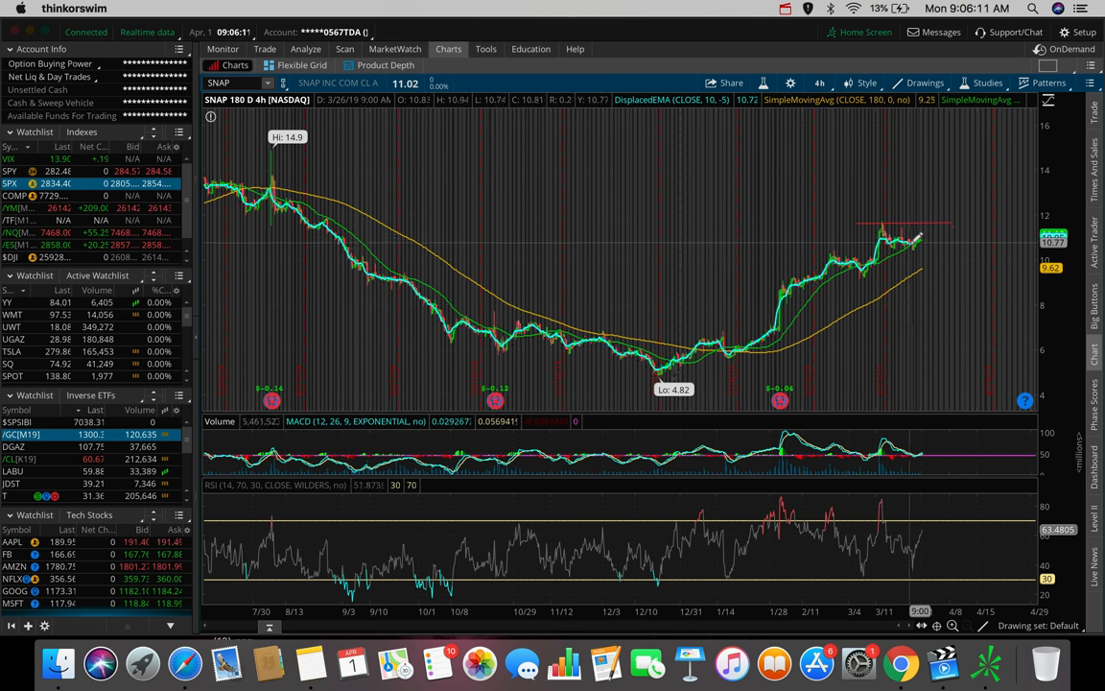
pyautogui.moveTo(926, 221)
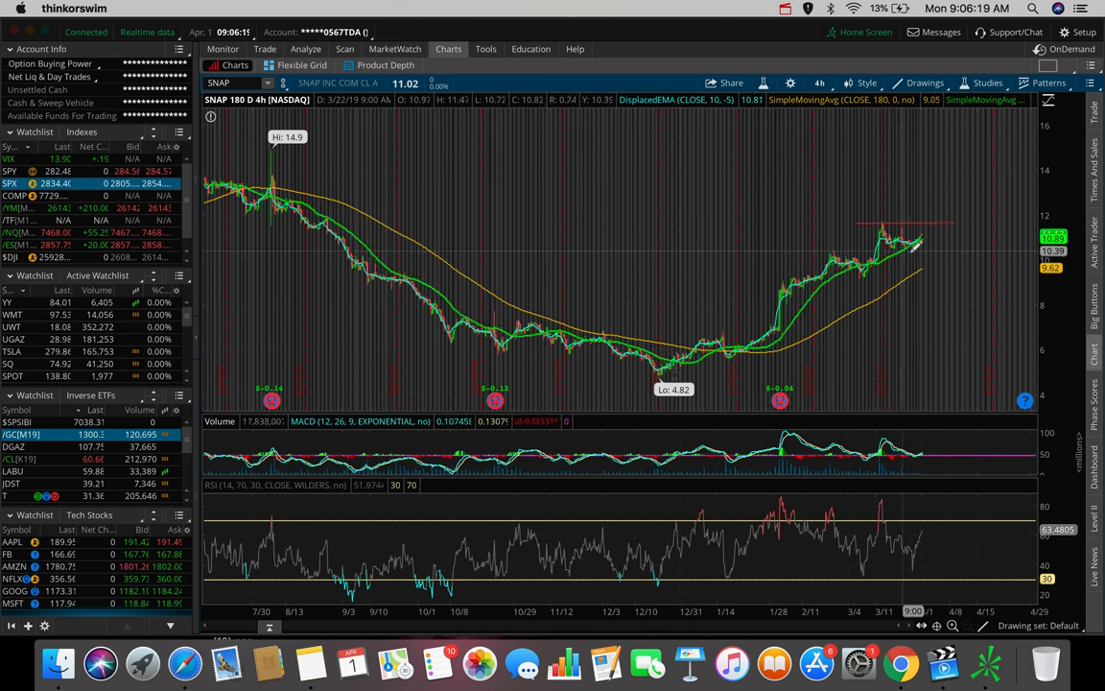
pyautogui.moveTo(921, 230)
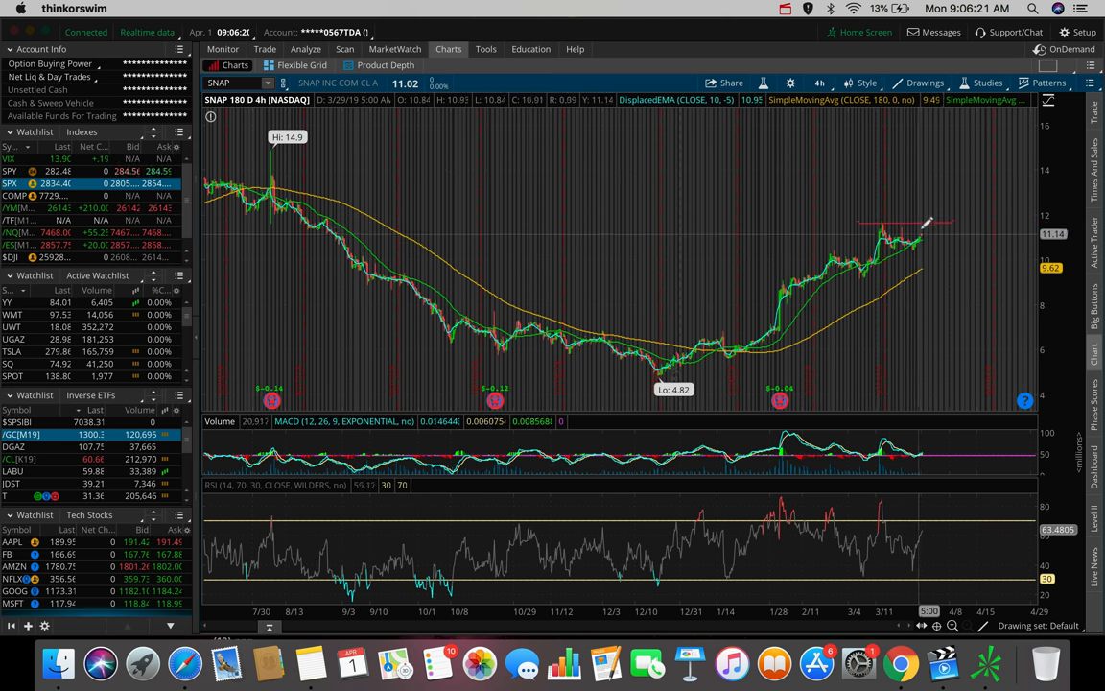
pyautogui.moveTo(931, 218)
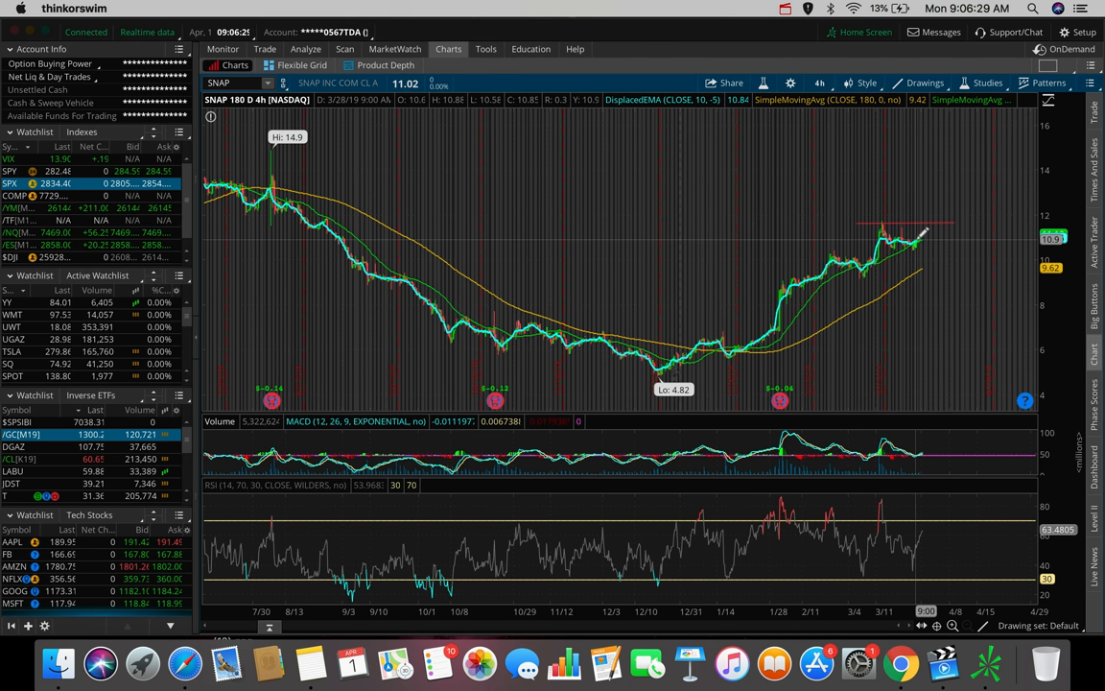
pyautogui.moveTo(921, 230)
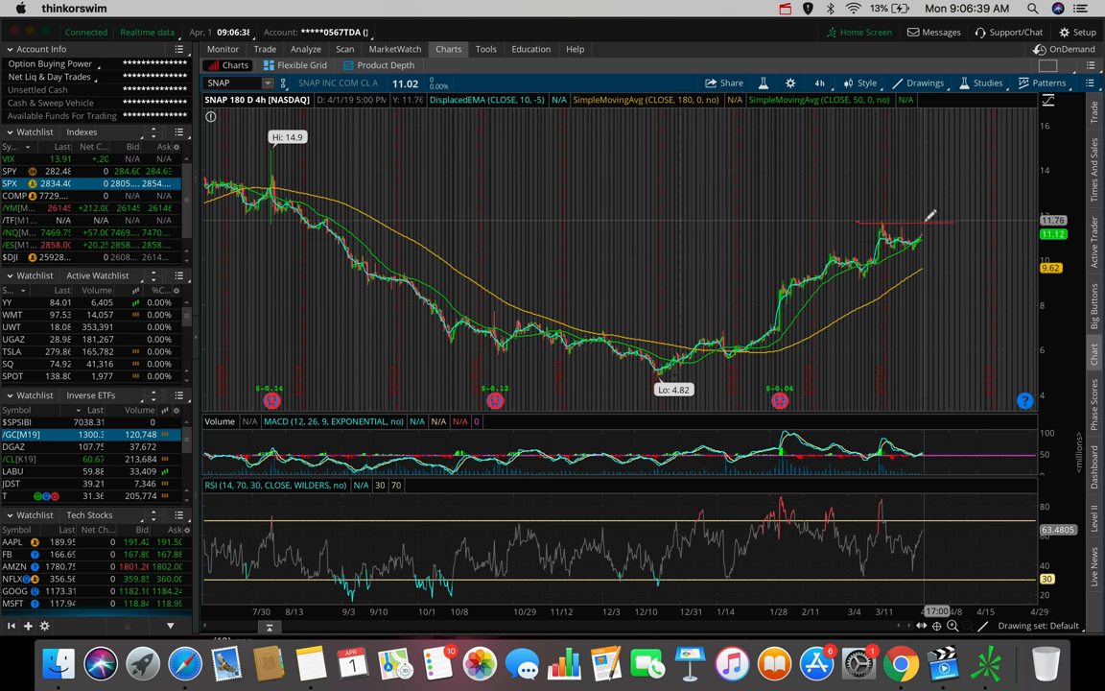
pyautogui.moveTo(933, 219)
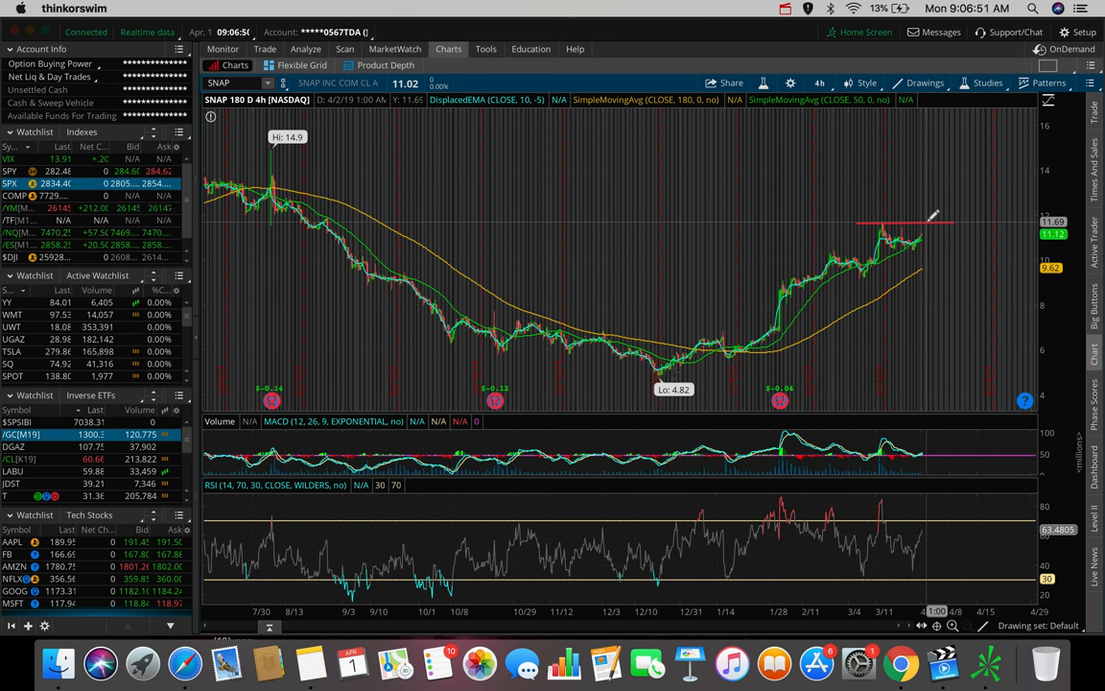
pyautogui.moveTo(475, 237)
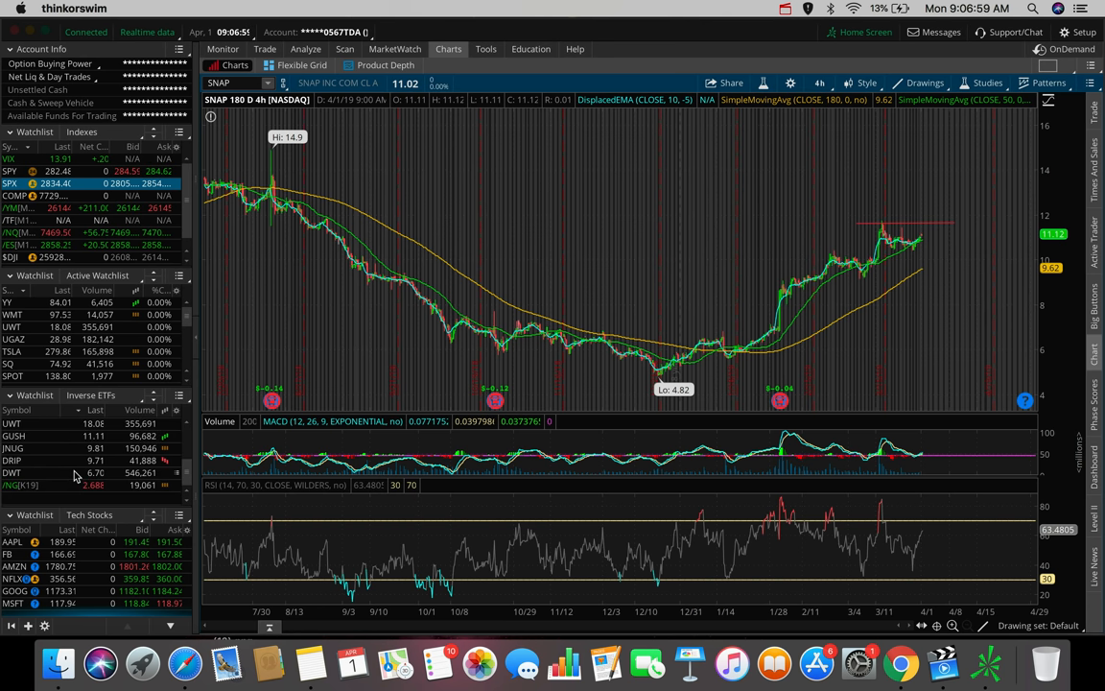
# Load the /NG natural gas chart and set it to 30 days of 90-minute bars.
pyautogui.click(9, 484)
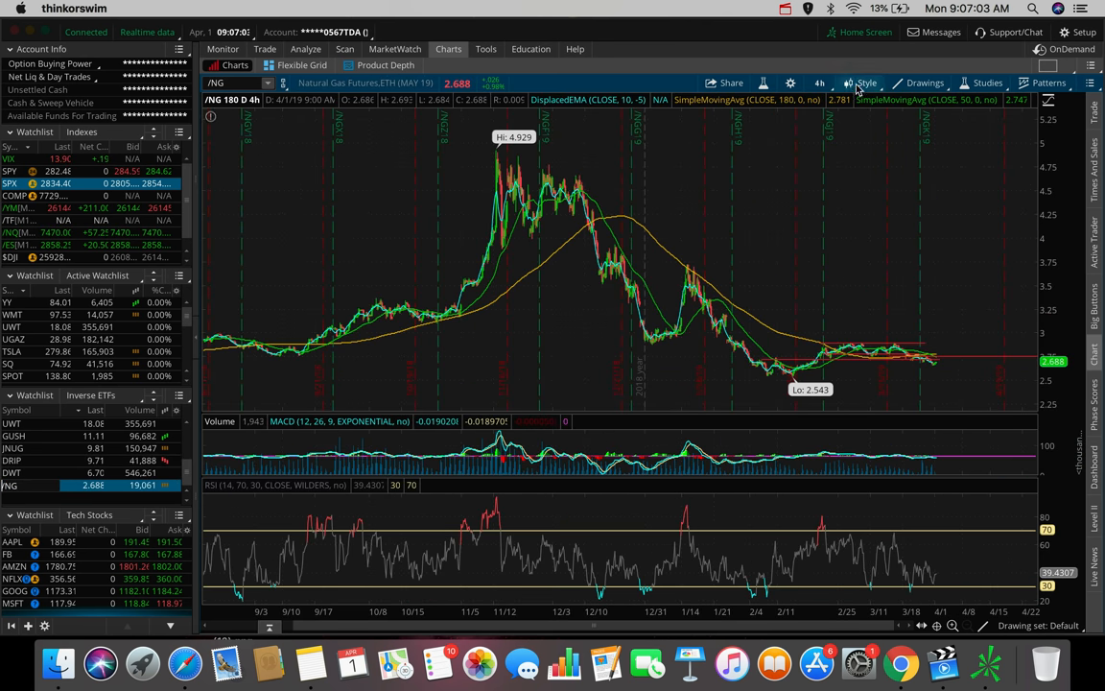
pyautogui.click(820, 83)
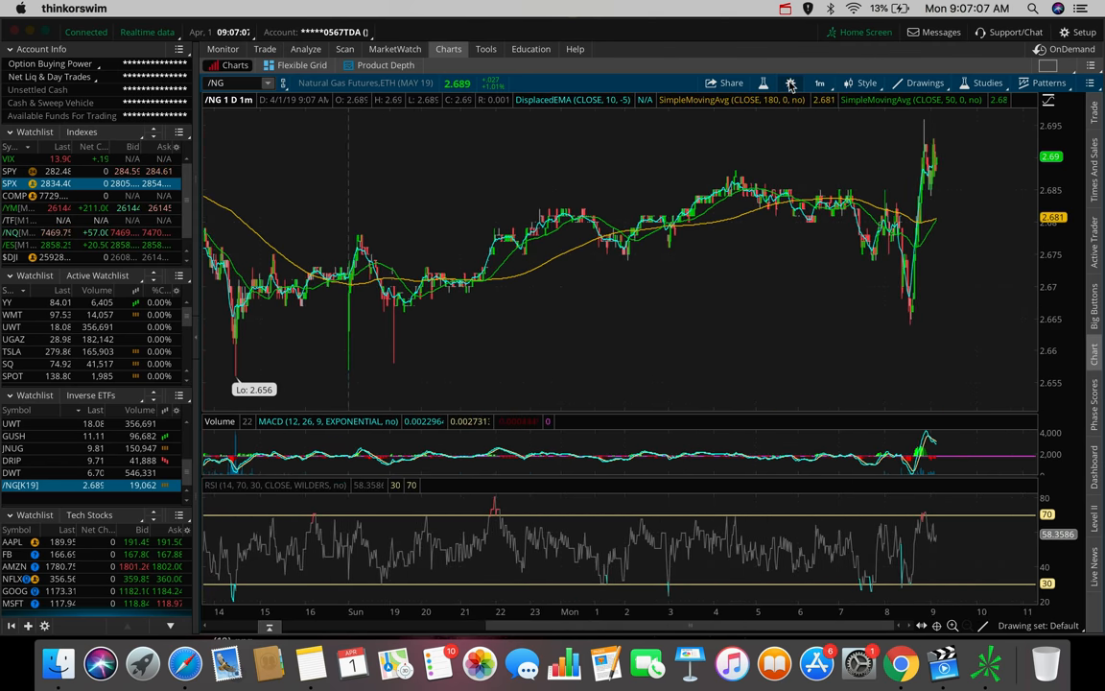
pyautogui.click(789, 83)
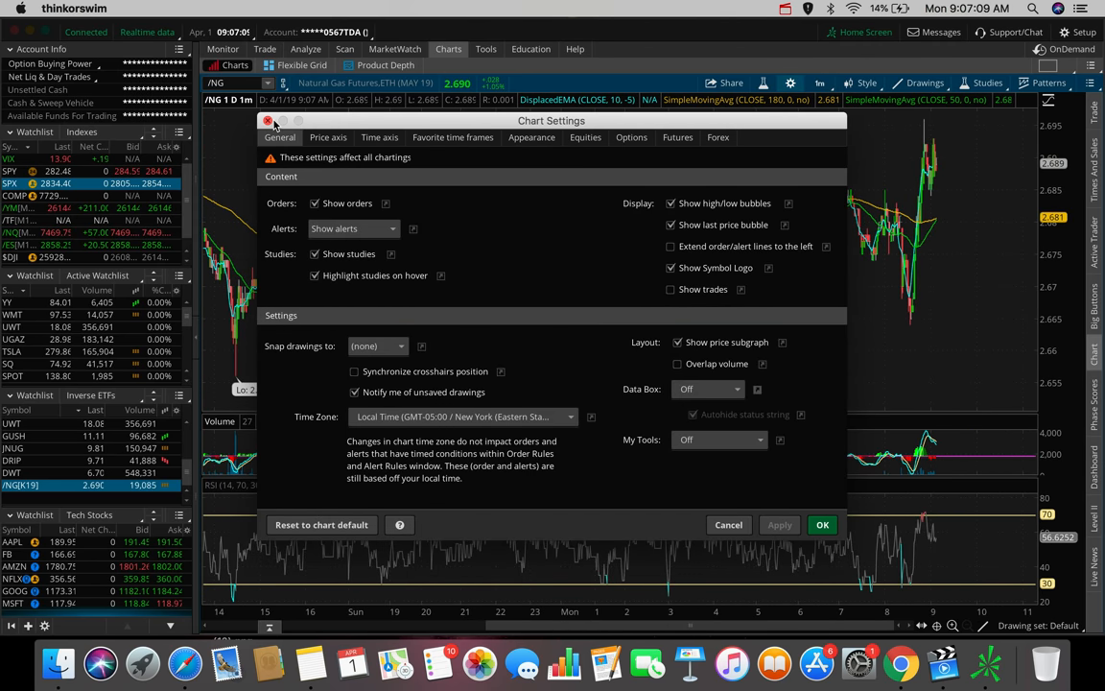
pyautogui.click(819, 82)
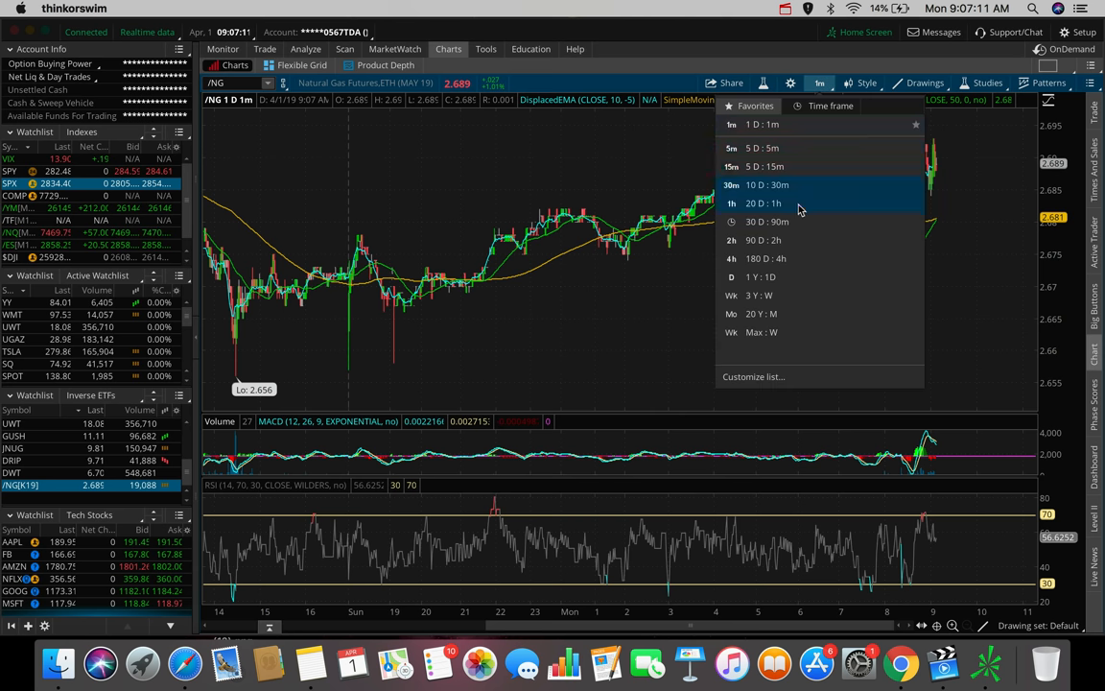
pyautogui.click(767, 221)
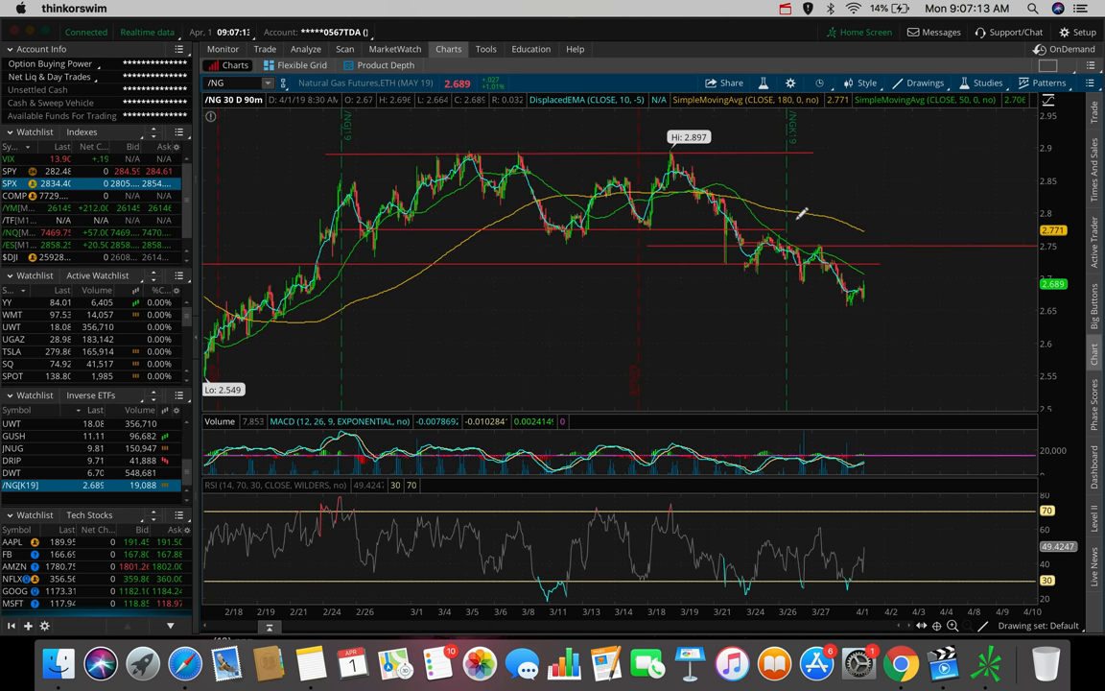
pyautogui.moveTo(724, 198)
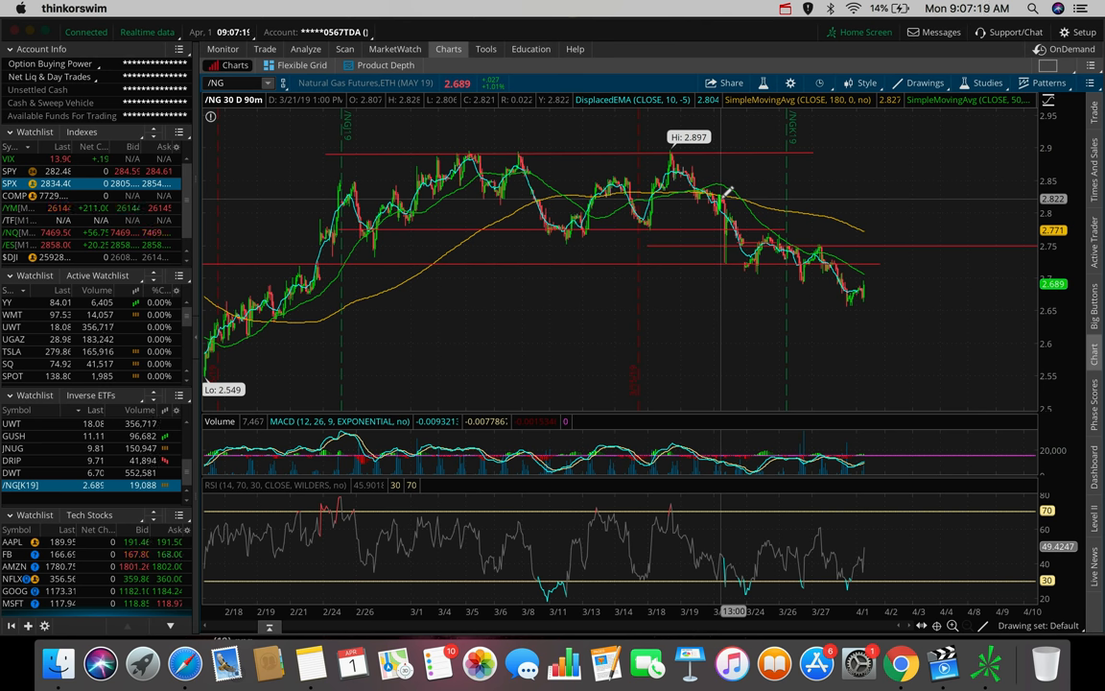
pyautogui.moveTo(873, 295)
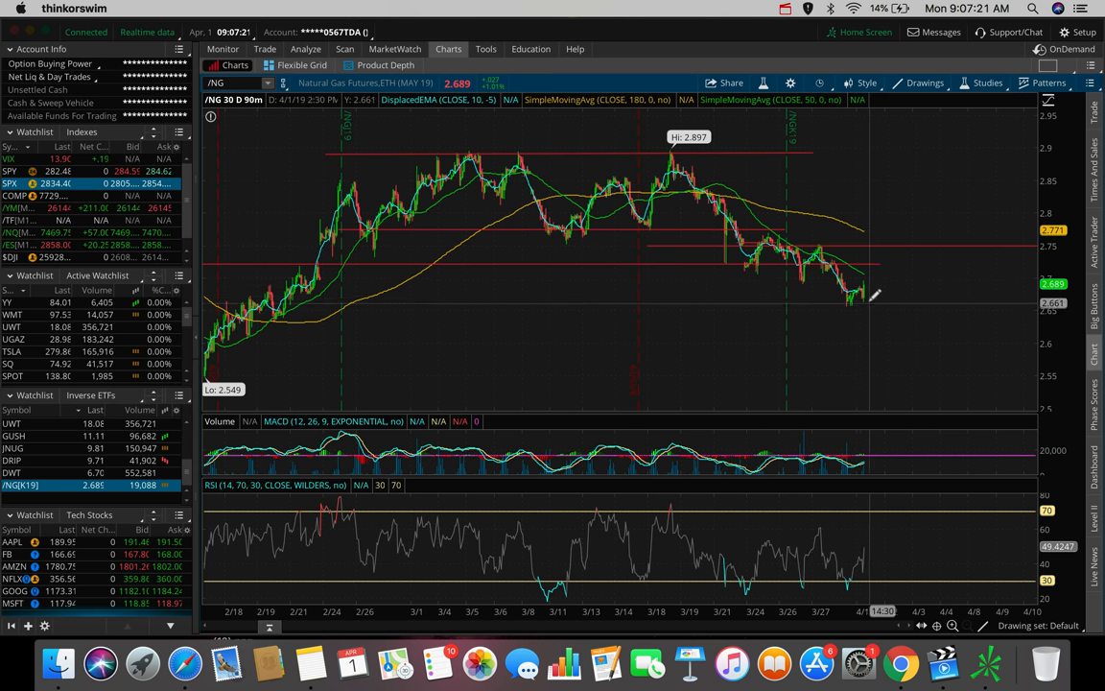
pyautogui.moveTo(868, 268)
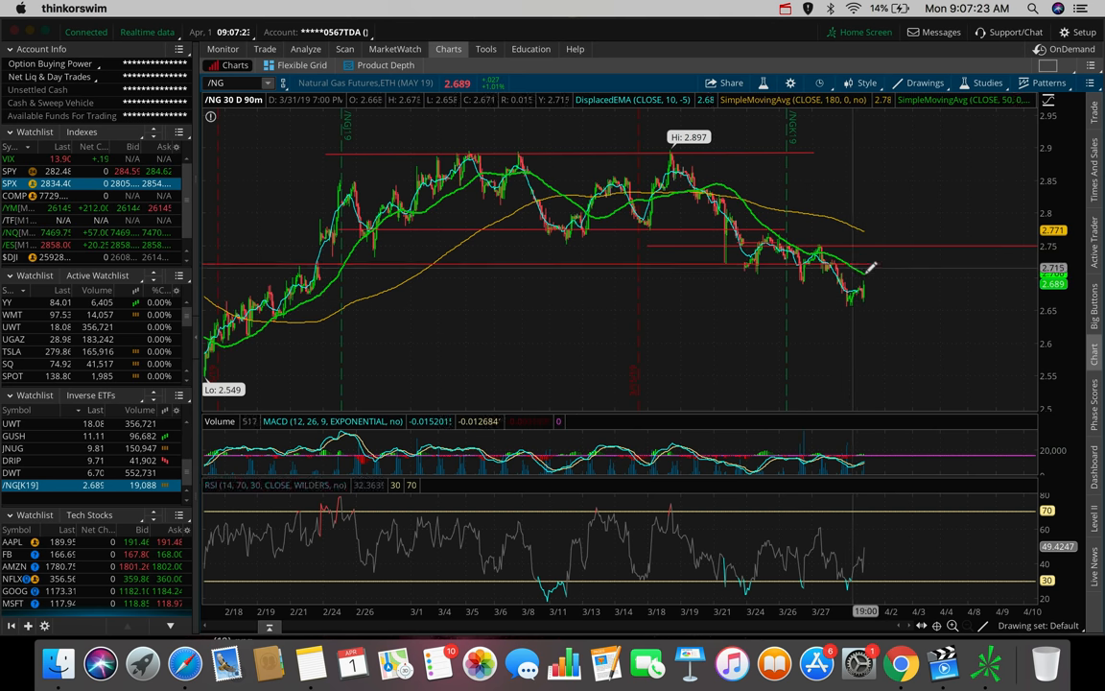
pyautogui.moveTo(863, 279)
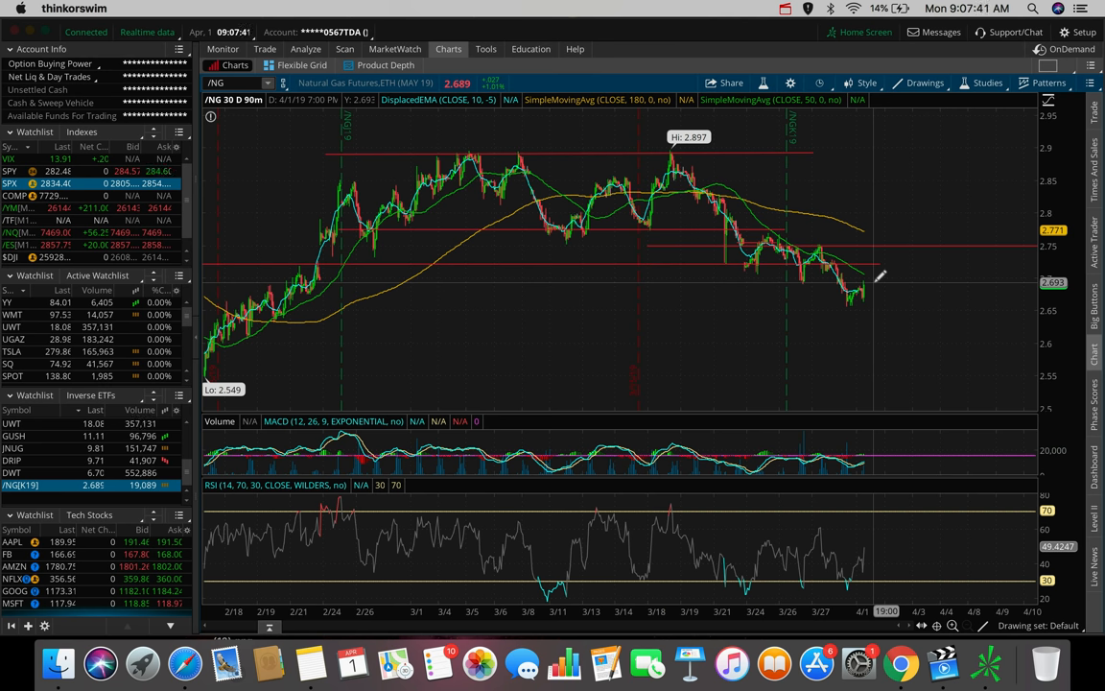
pyautogui.moveTo(868, 278)
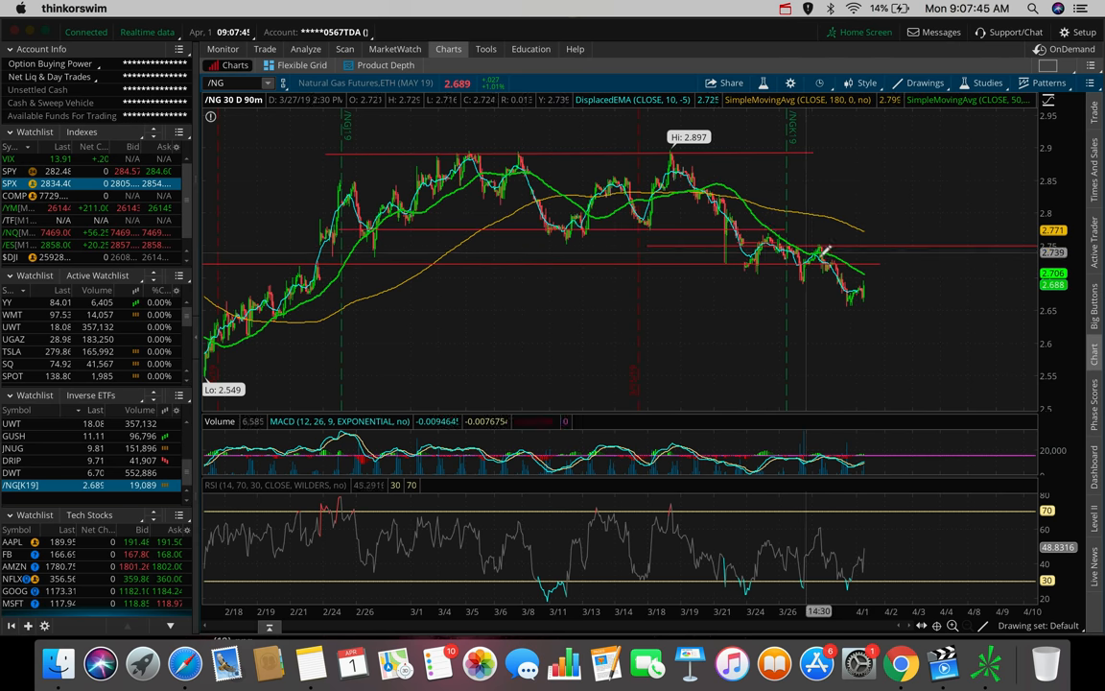
pyautogui.moveTo(892, 273)
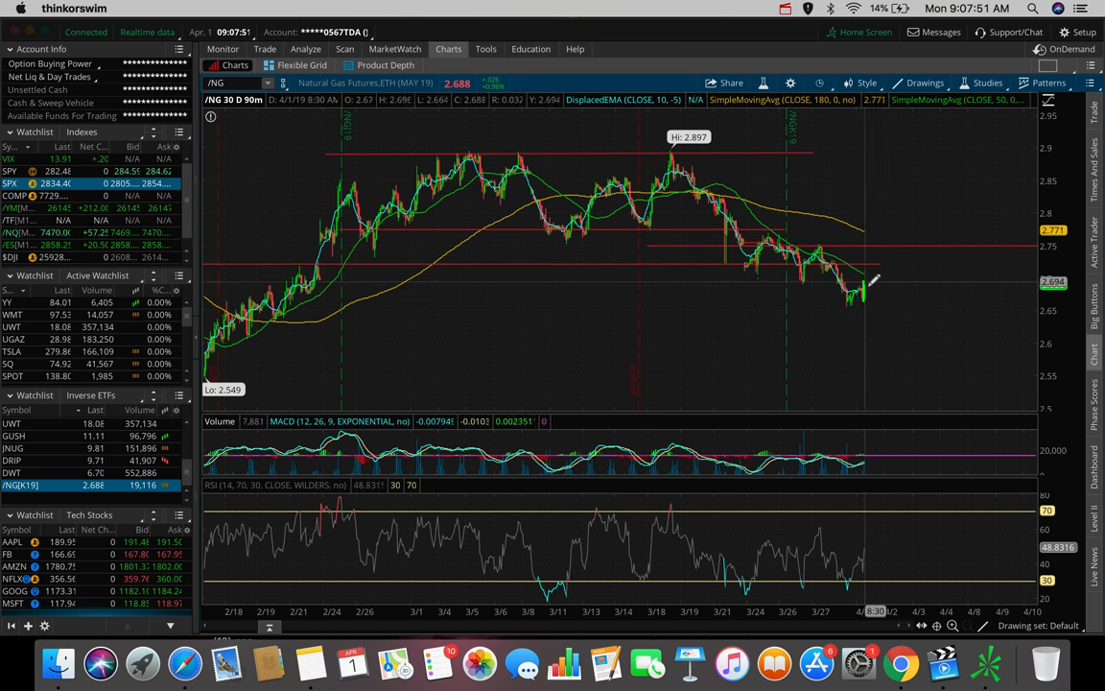
pyautogui.moveTo(873, 336)
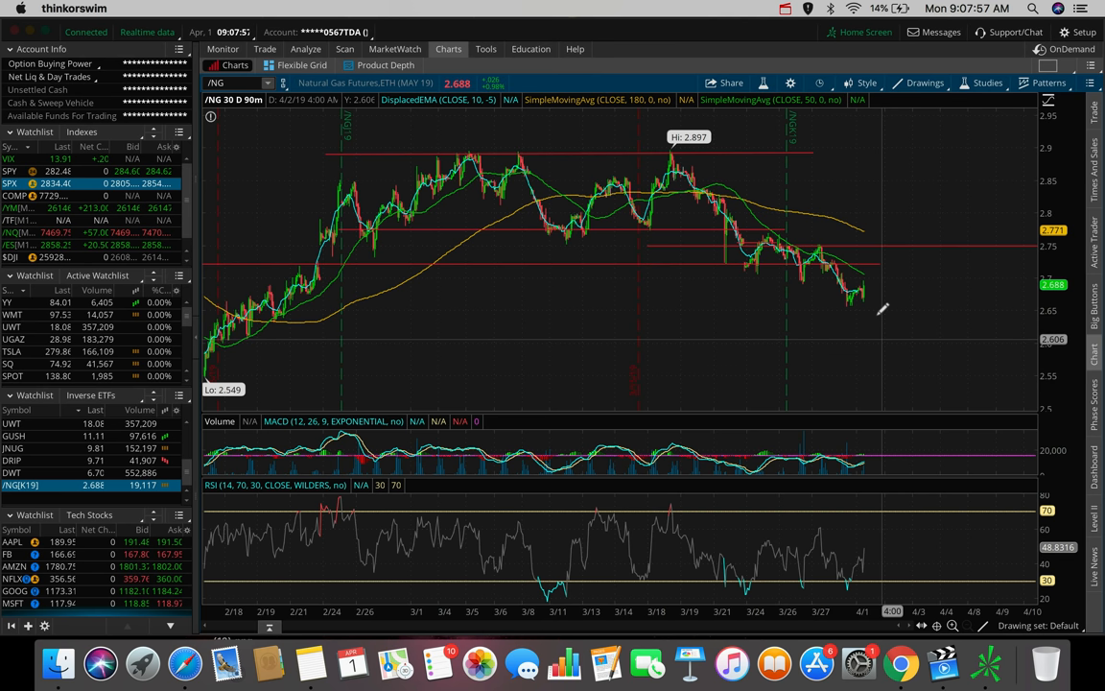
pyautogui.moveTo(878, 288)
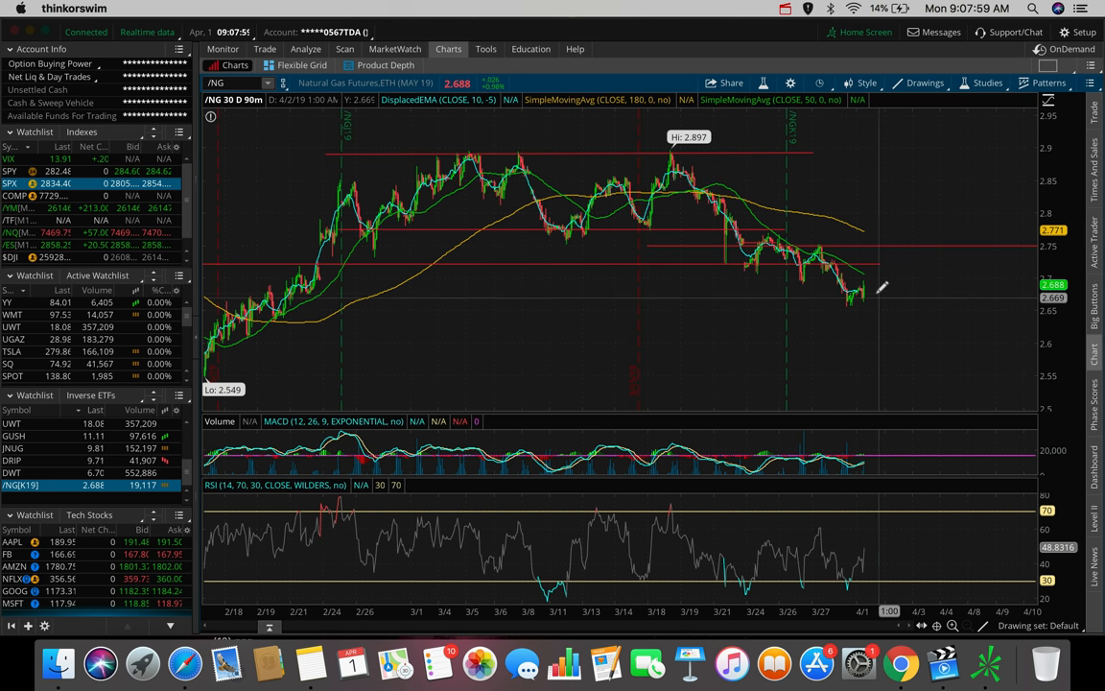
pyautogui.moveTo(863, 278)
pyautogui.write('DGAZ')
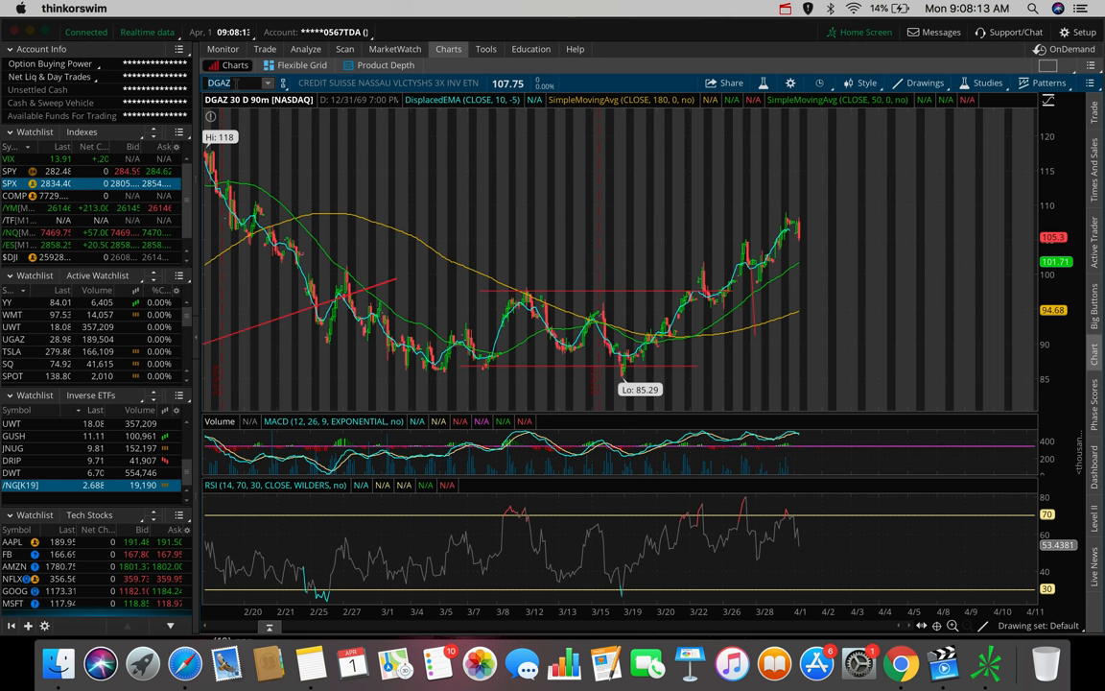
pyautogui.moveTo(738, 288)
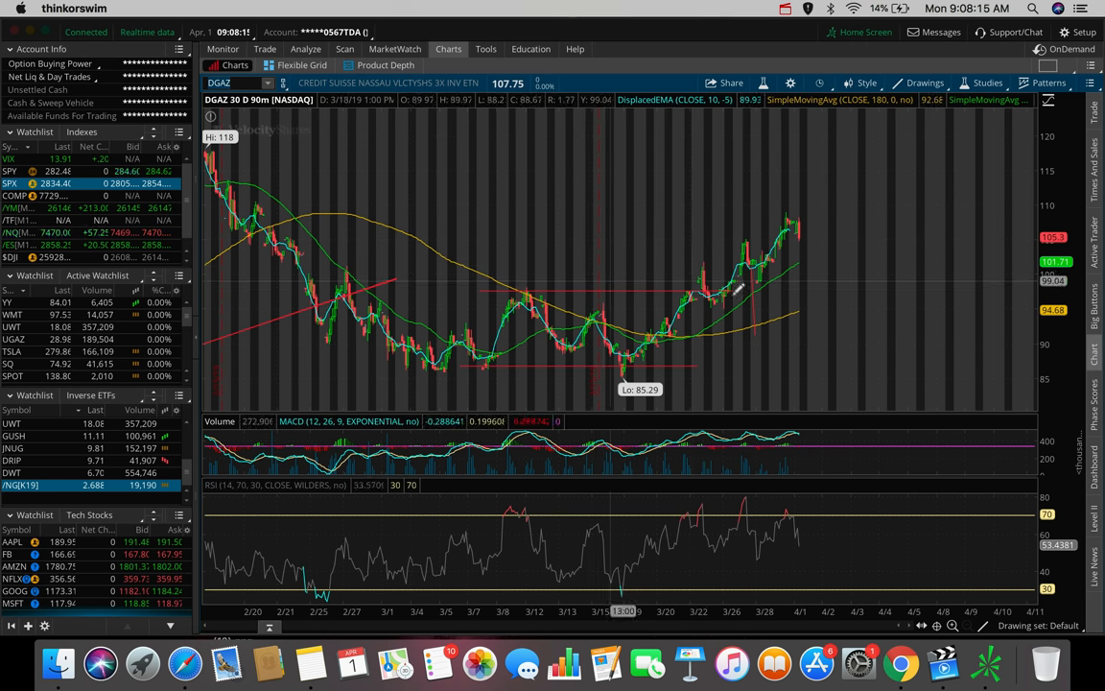
pyautogui.moveTo(793, 215)
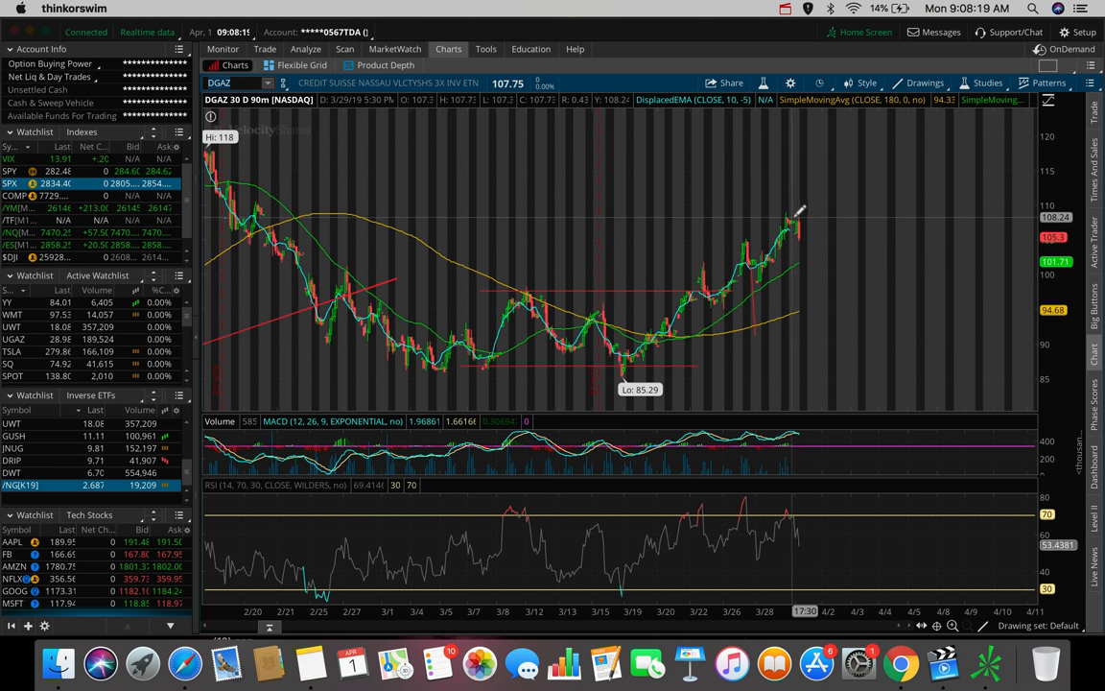
pyautogui.moveTo(804, 237)
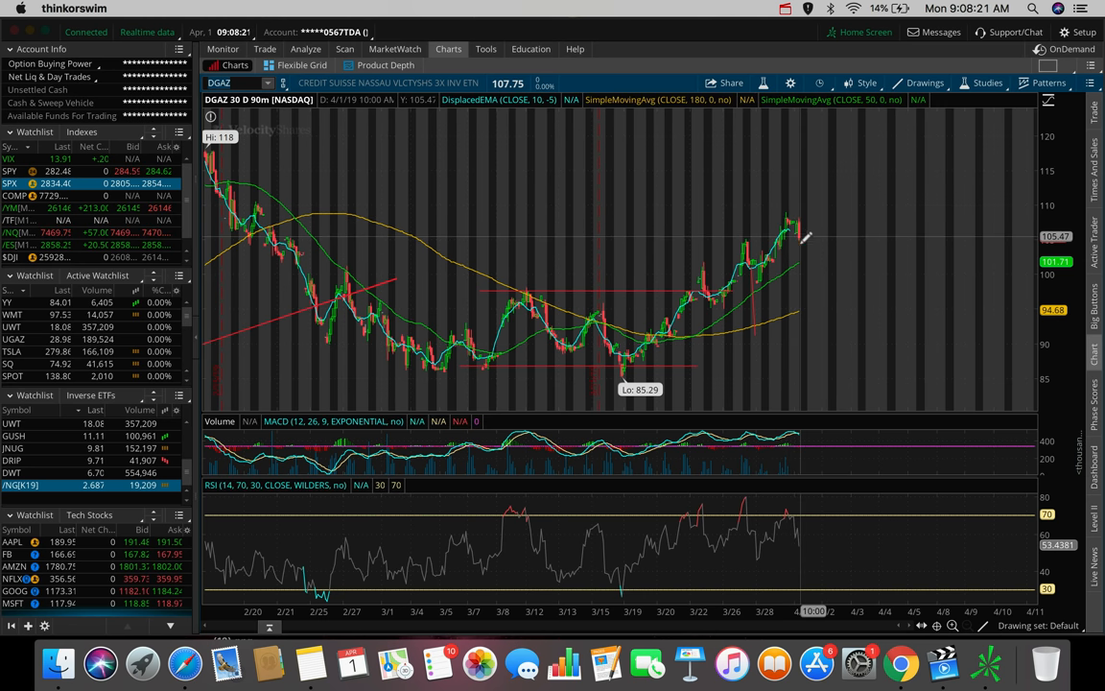
pyautogui.moveTo(815, 248)
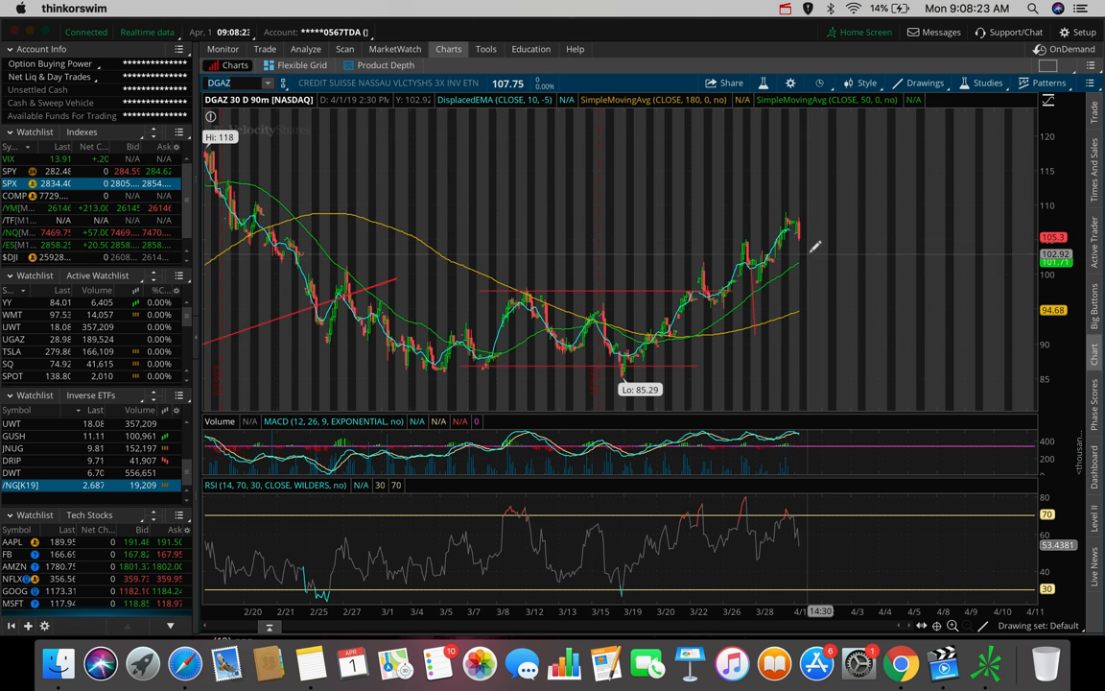
pyautogui.moveTo(796, 264)
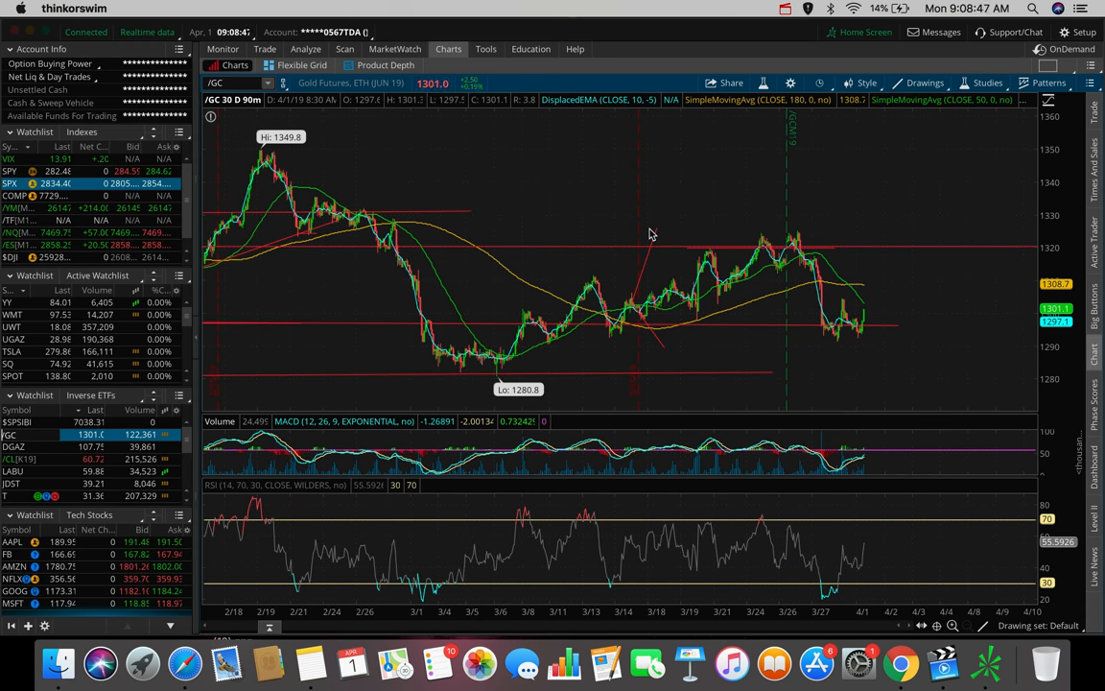
pyautogui.moveTo(828, 348)
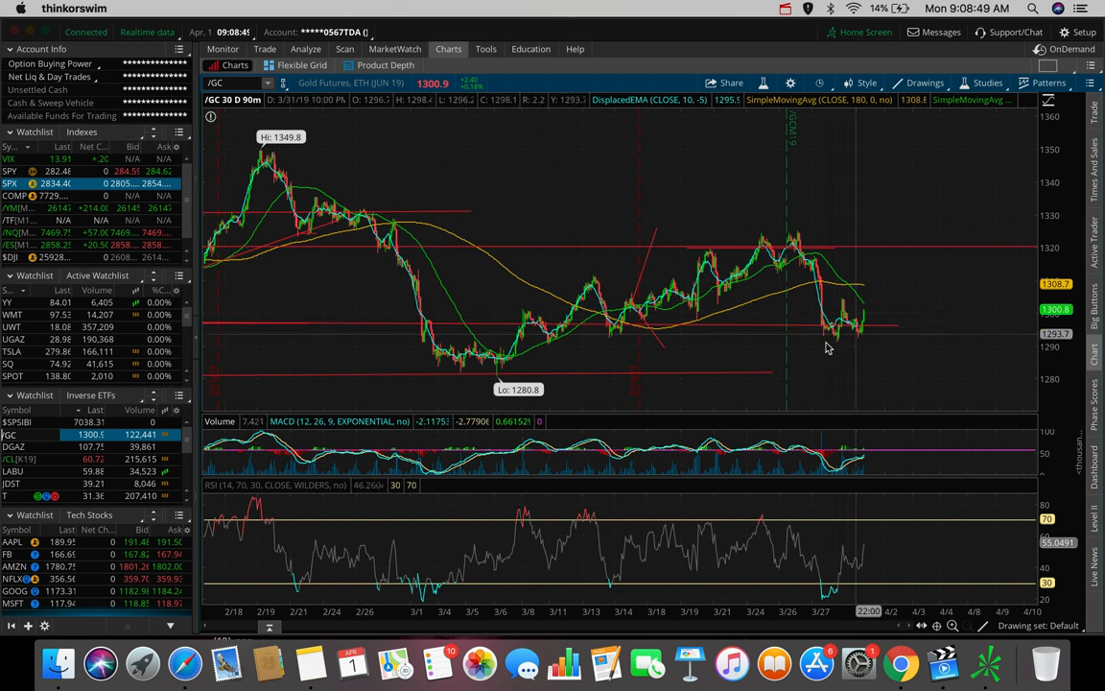
pyautogui.moveTo(837, 329)
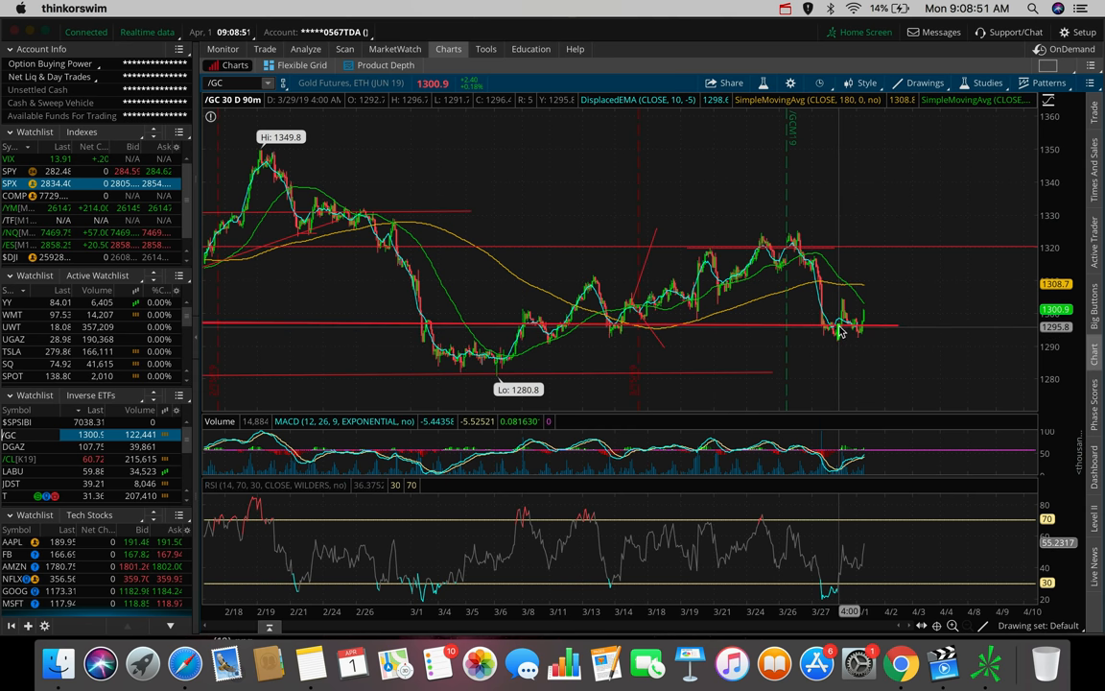
pyautogui.moveTo(839, 331)
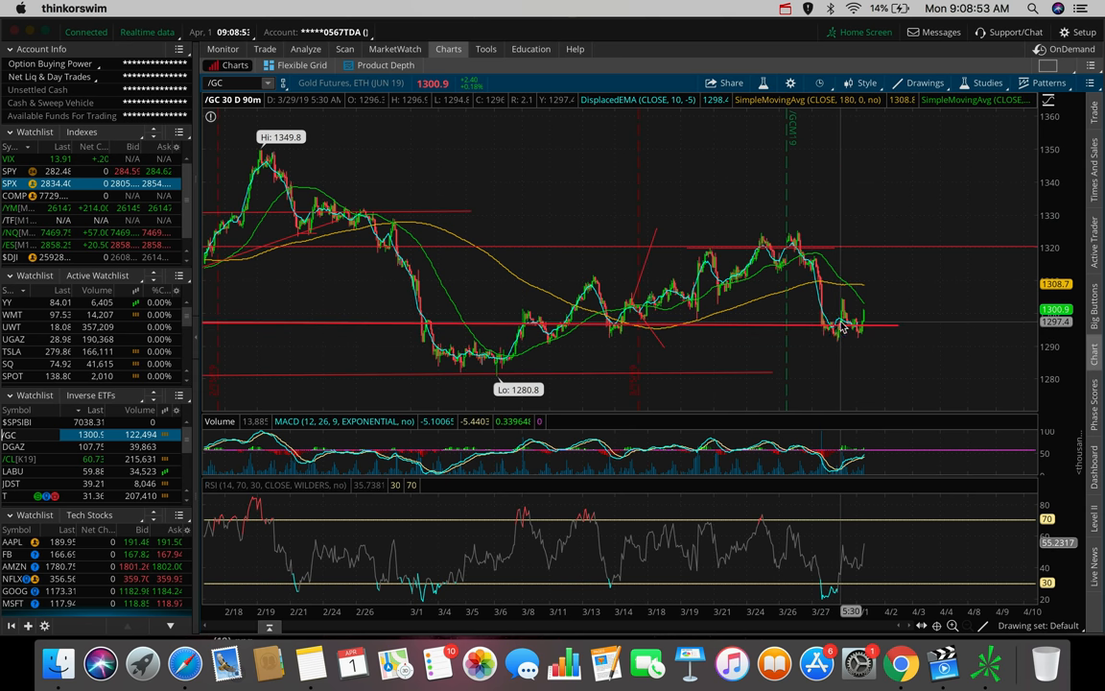
pyautogui.moveTo(847, 329)
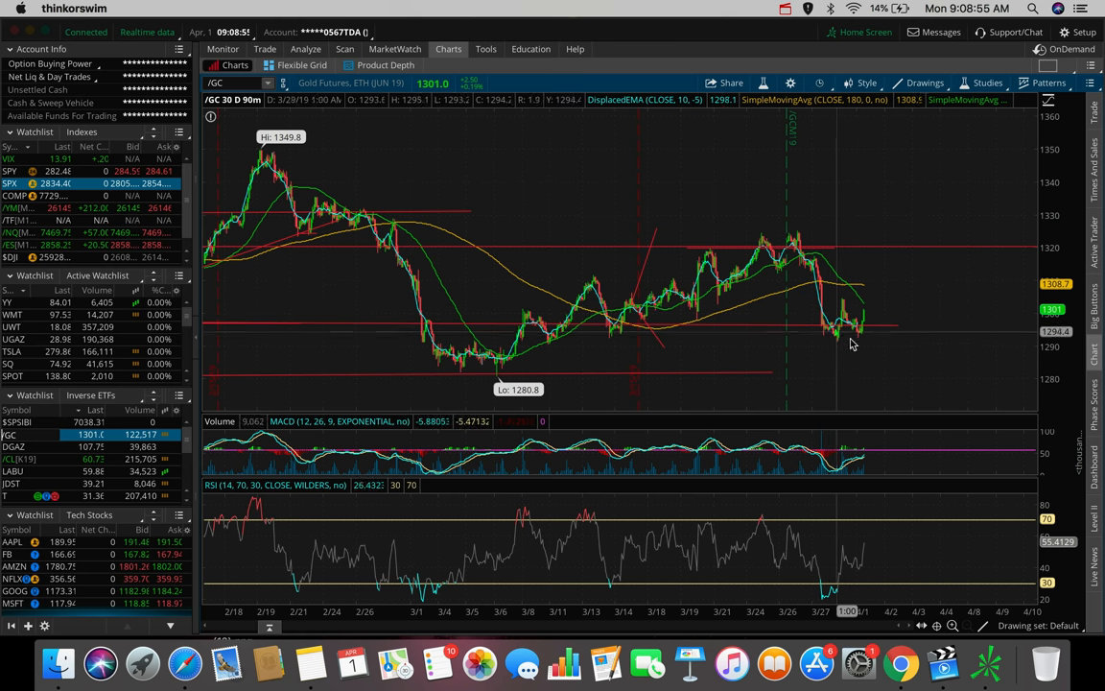
pyautogui.moveTo(873, 211)
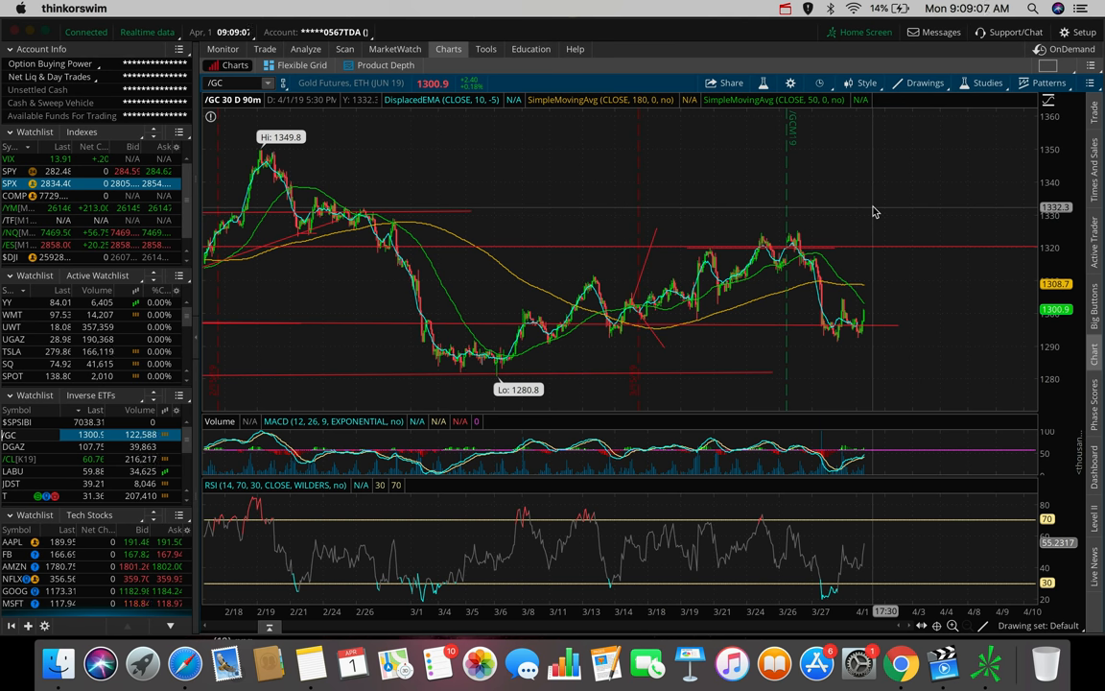
pyautogui.moveTo(758, 248)
pyautogui.write('JNUG')
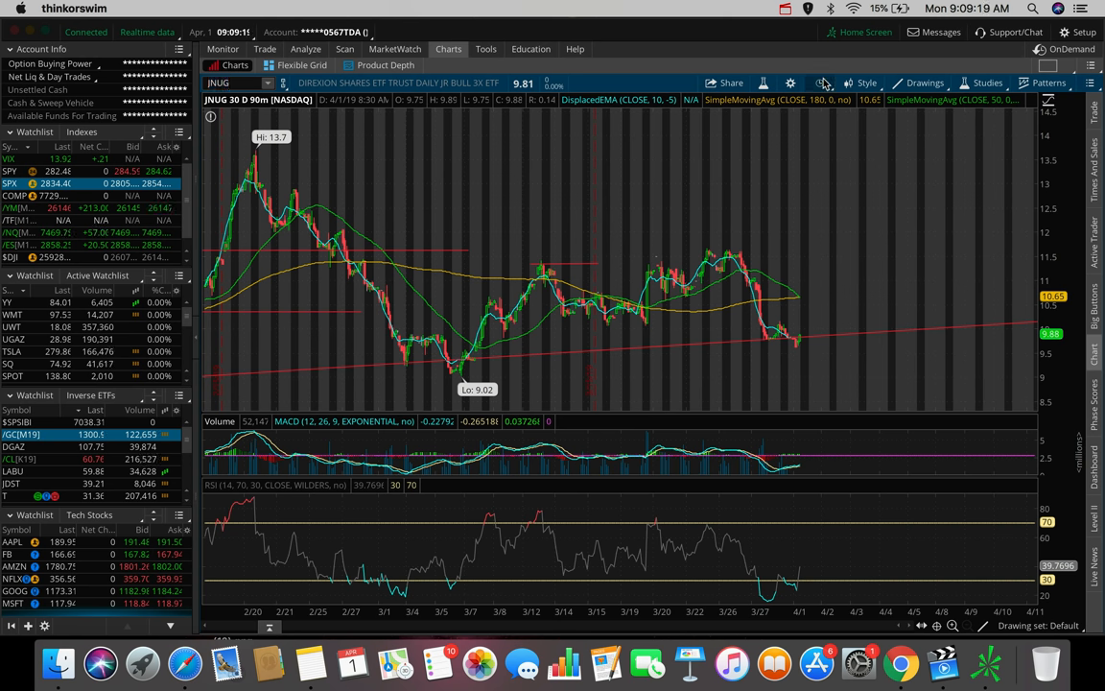
# Switch the JNUG chart to the 180-day four-hour view.
pyautogui.click(820, 82)
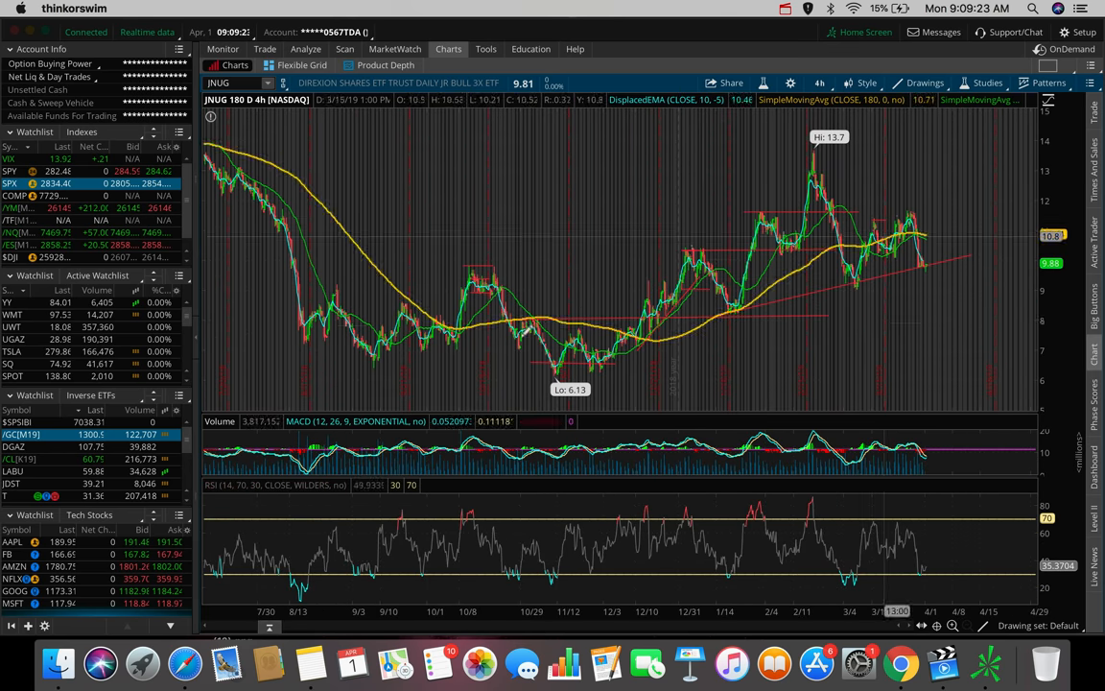
pyautogui.moveTo(930, 235)
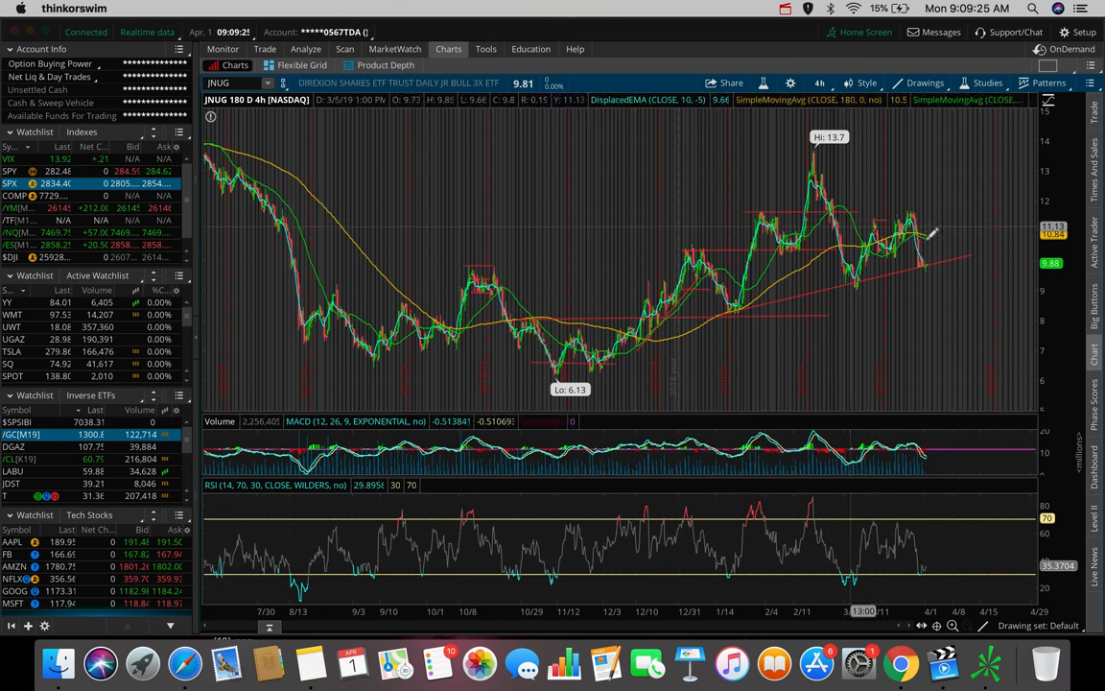
pyautogui.moveTo(743, 302)
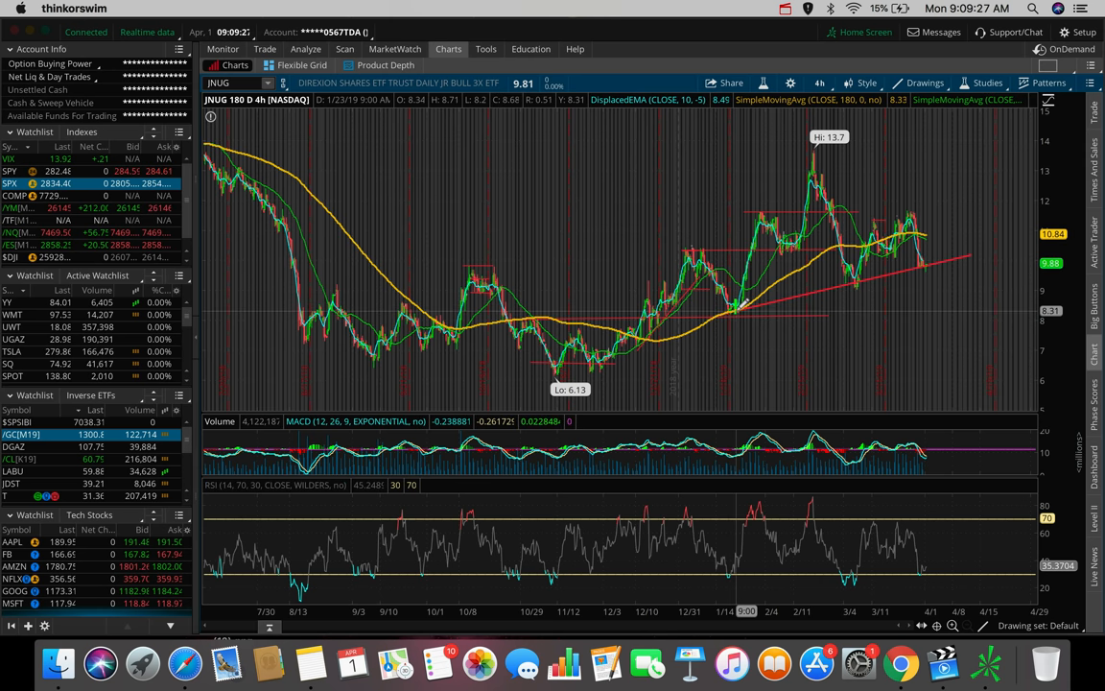
pyautogui.moveTo(960, 242)
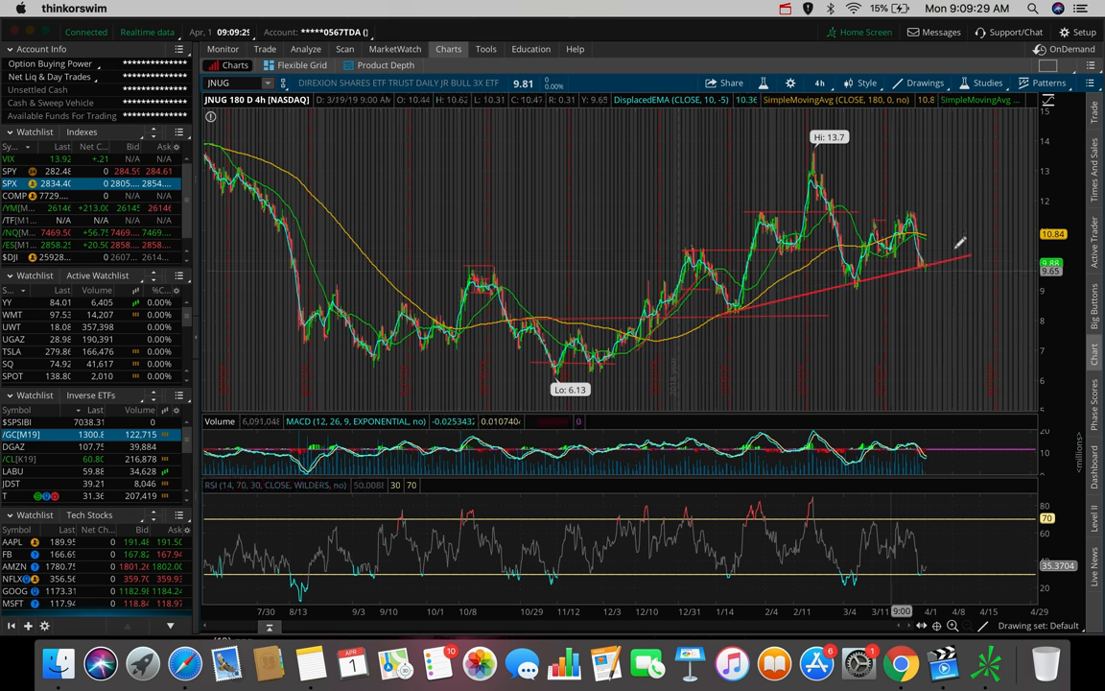
pyautogui.moveTo(935, 259)
pyautogui.write('ACB')
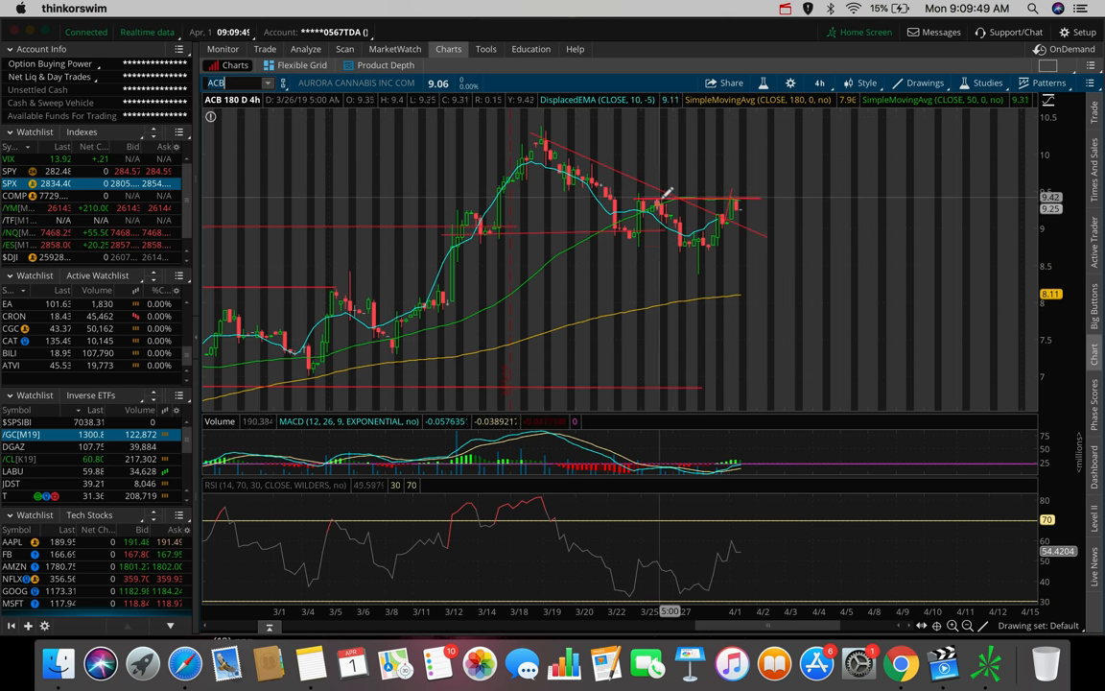
pyautogui.moveTo(647, 201)
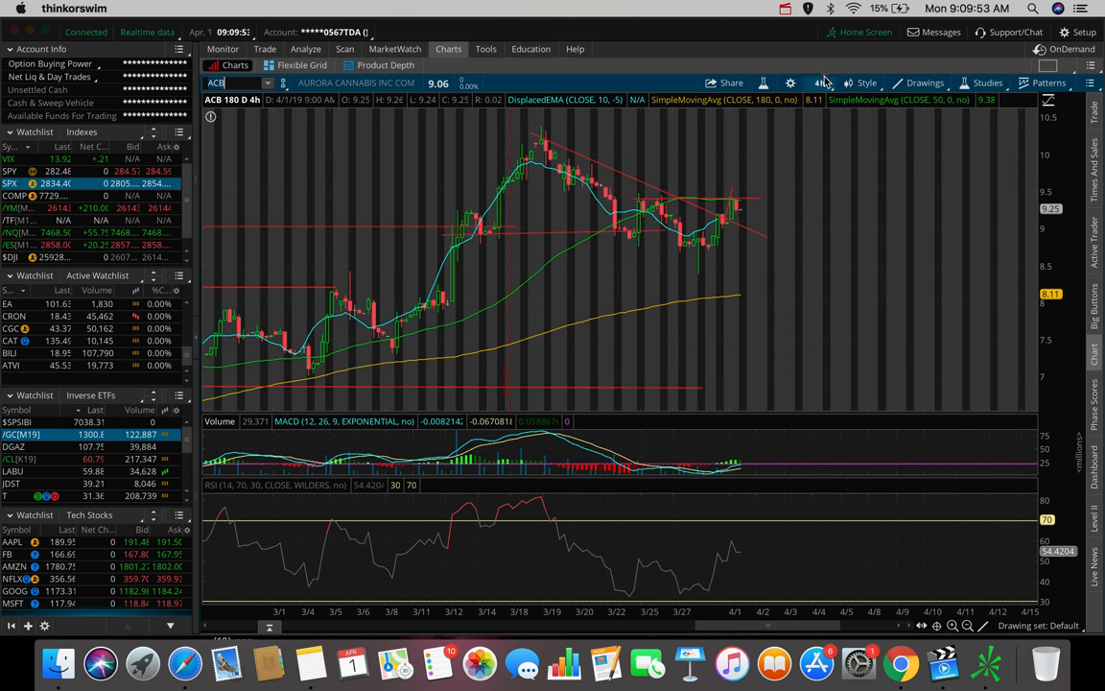
# Set the ACB chart to 20 D : 1h, then enter TSLA as the symbol.
pyautogui.click(819, 83)
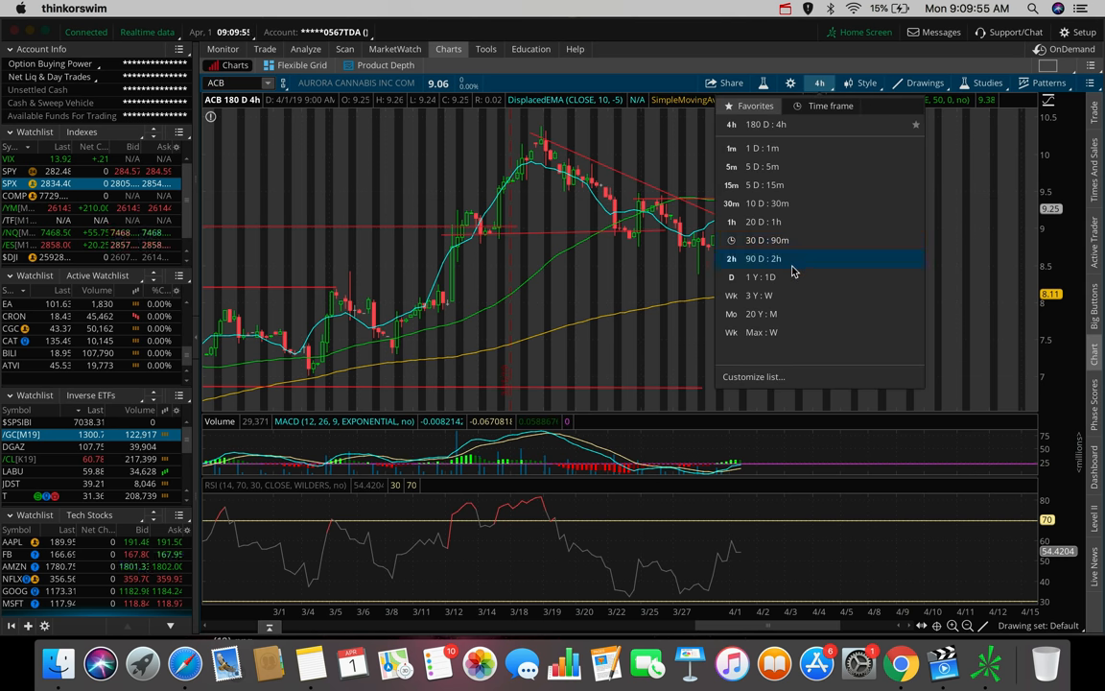
pyautogui.moveTo(795, 221)
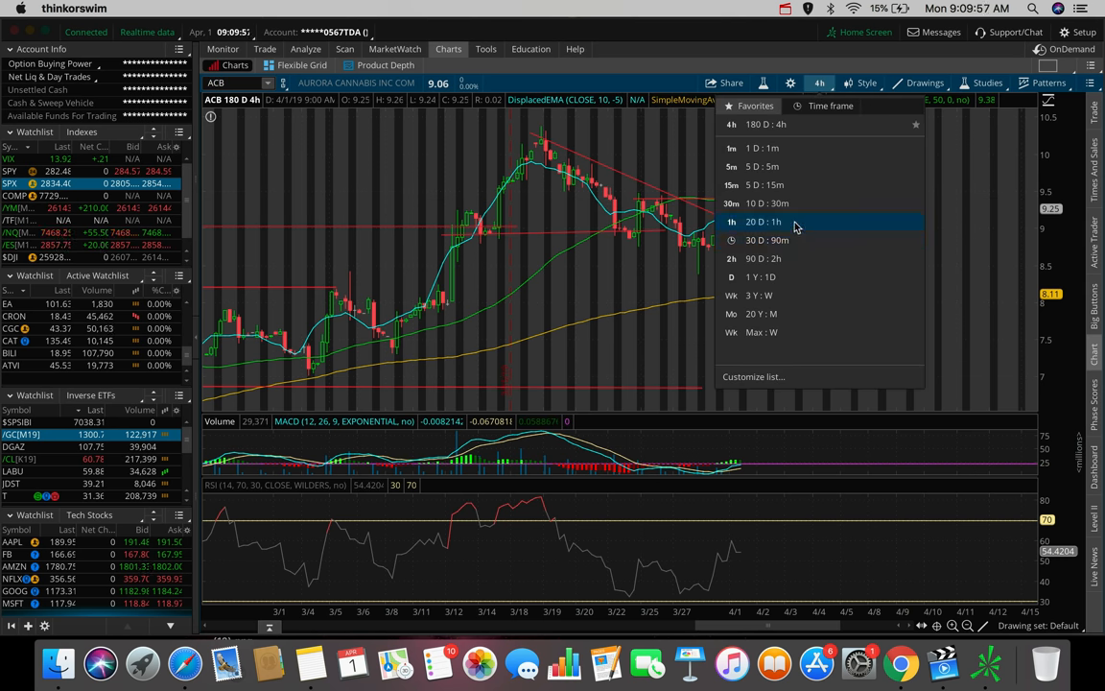
pyautogui.click(763, 221)
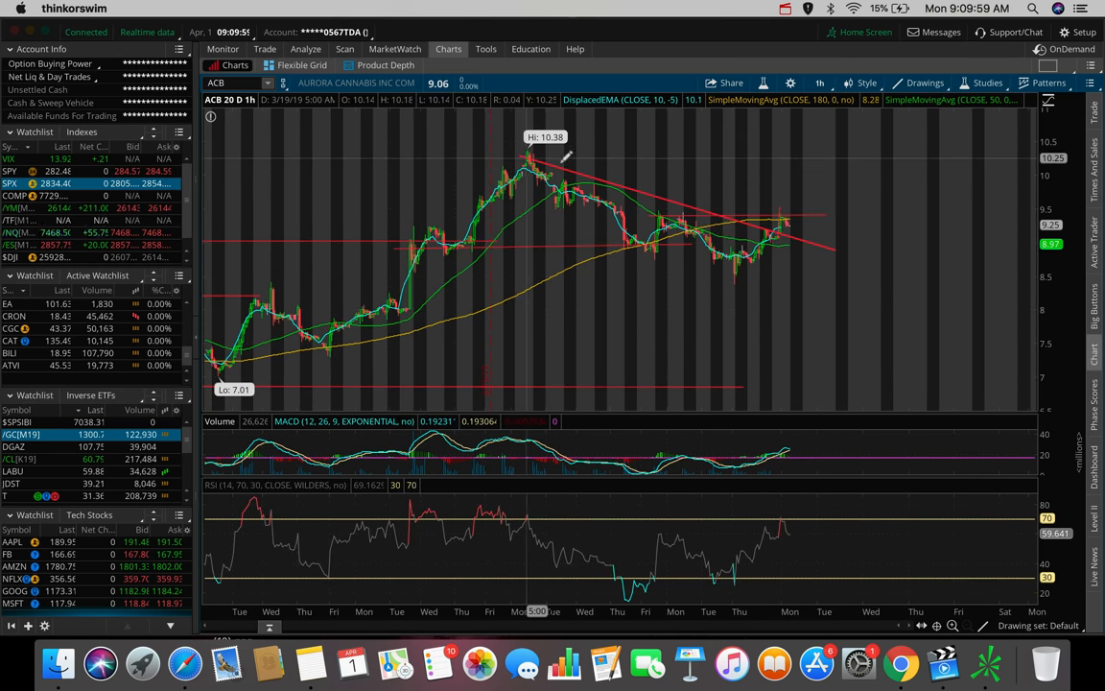
pyautogui.moveTo(734, 262)
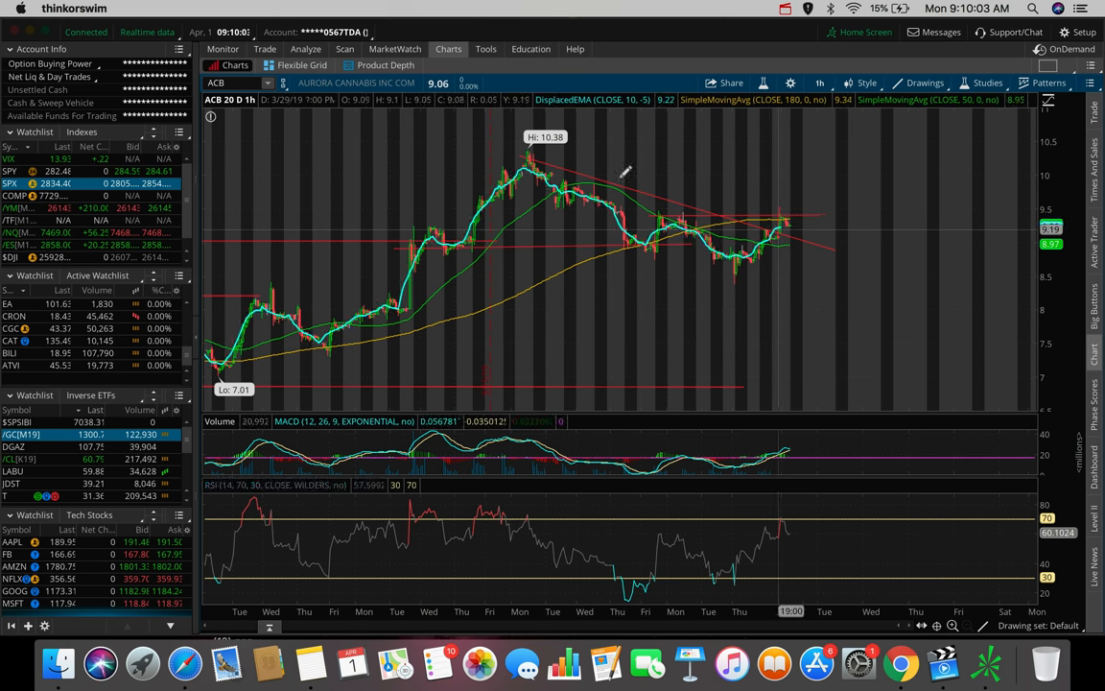
pyautogui.moveTo(667, 211)
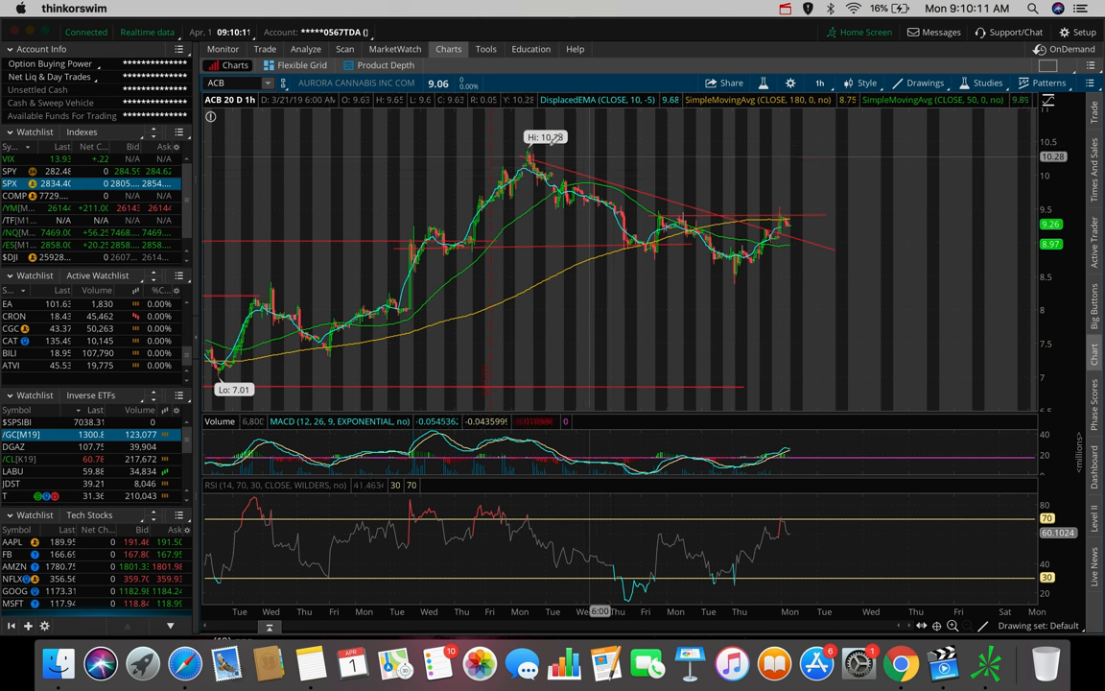
pyautogui.moveTo(768, 211)
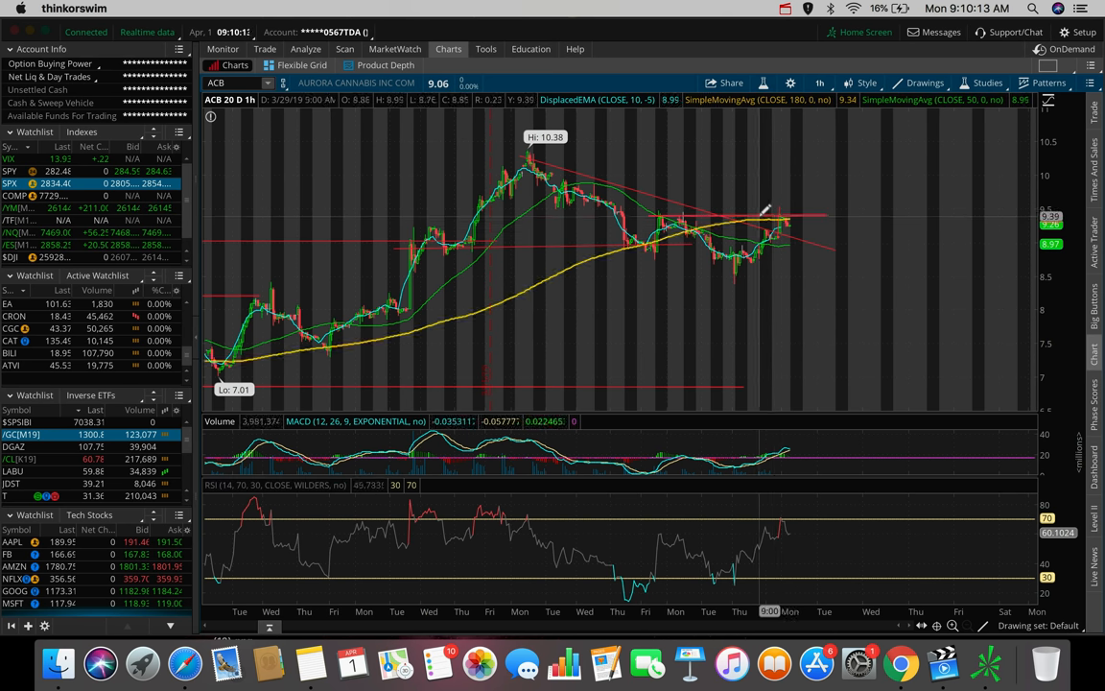
pyautogui.moveTo(762, 211)
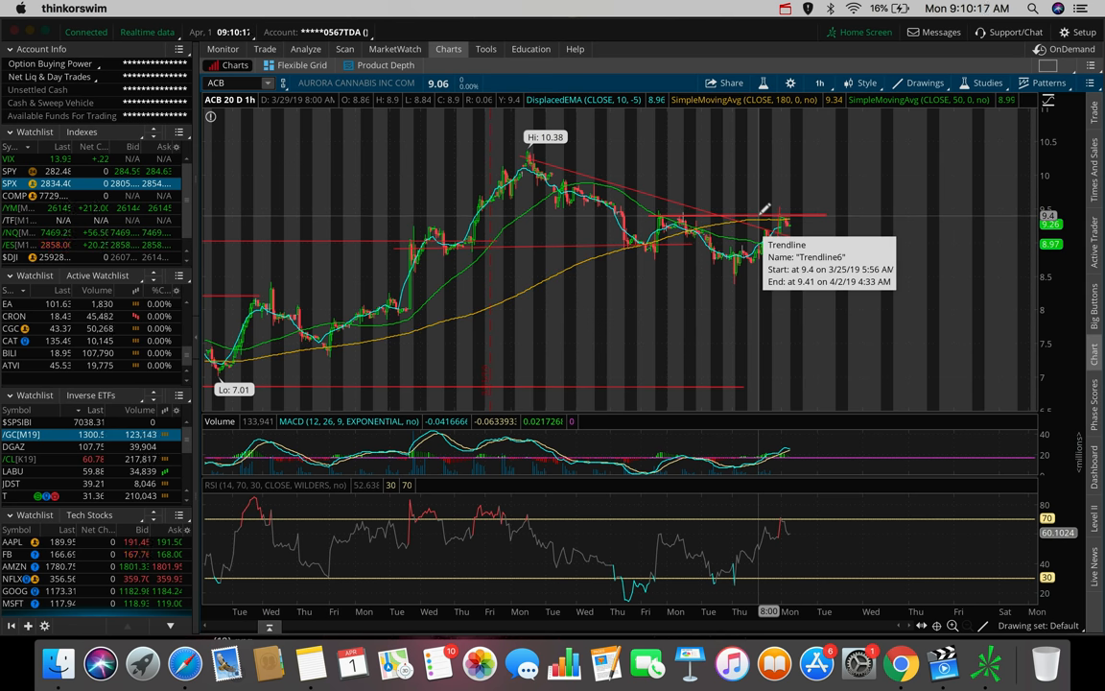
pyautogui.moveTo(798, 195)
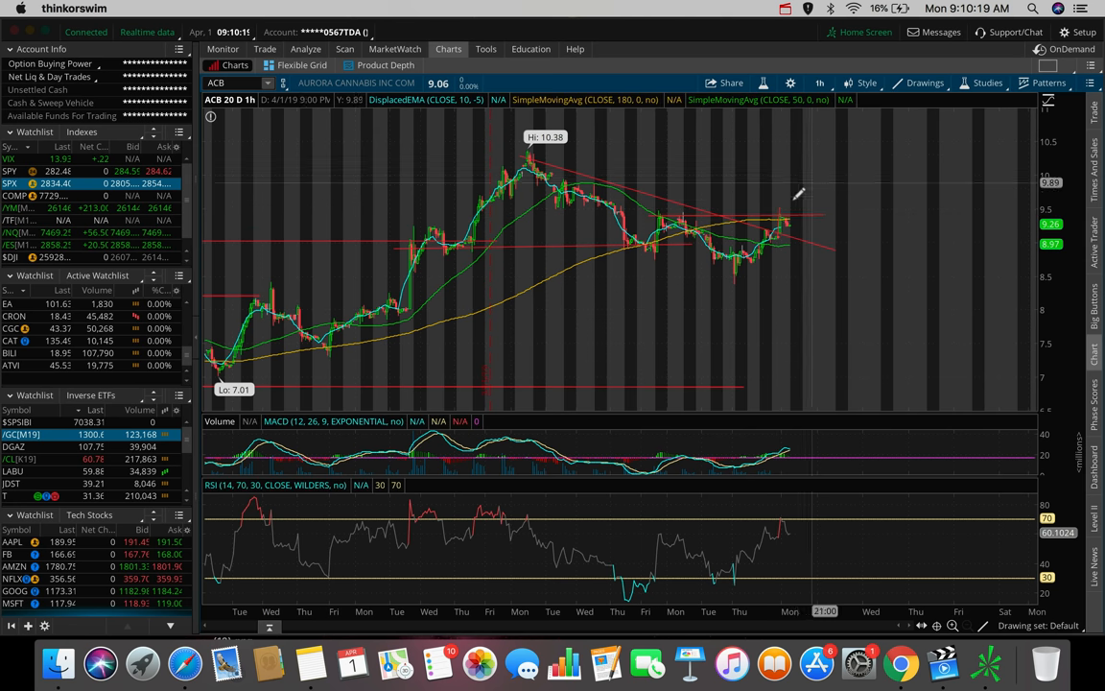
pyautogui.moveTo(792, 204)
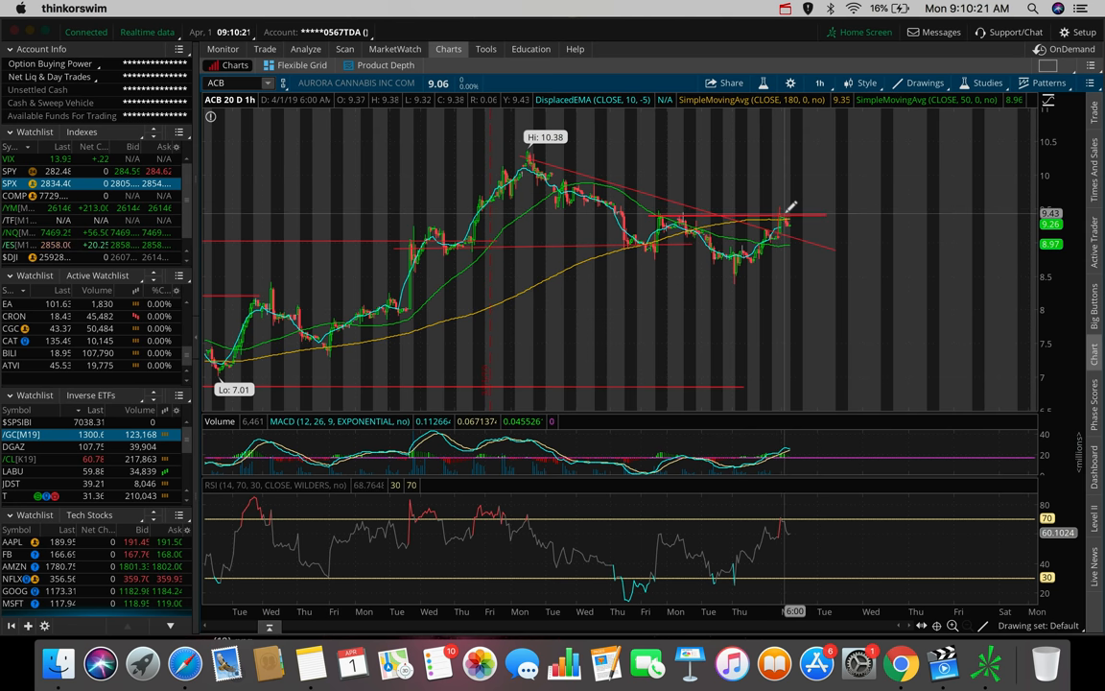
pyautogui.moveTo(786, 201)
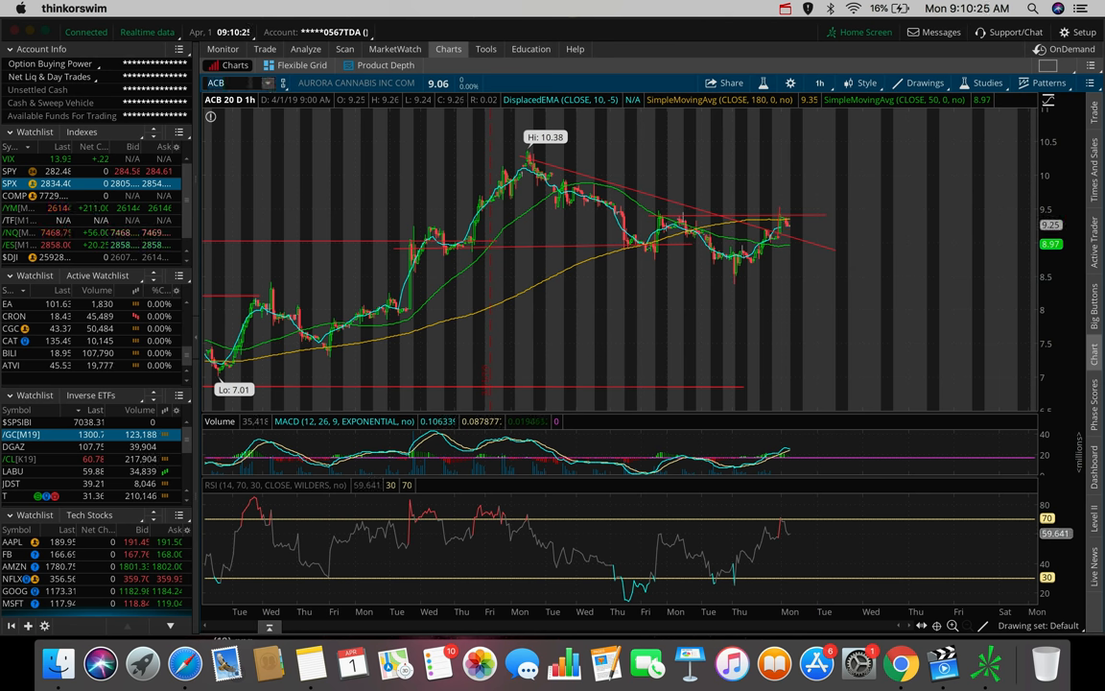
pyautogui.write('TSLA')
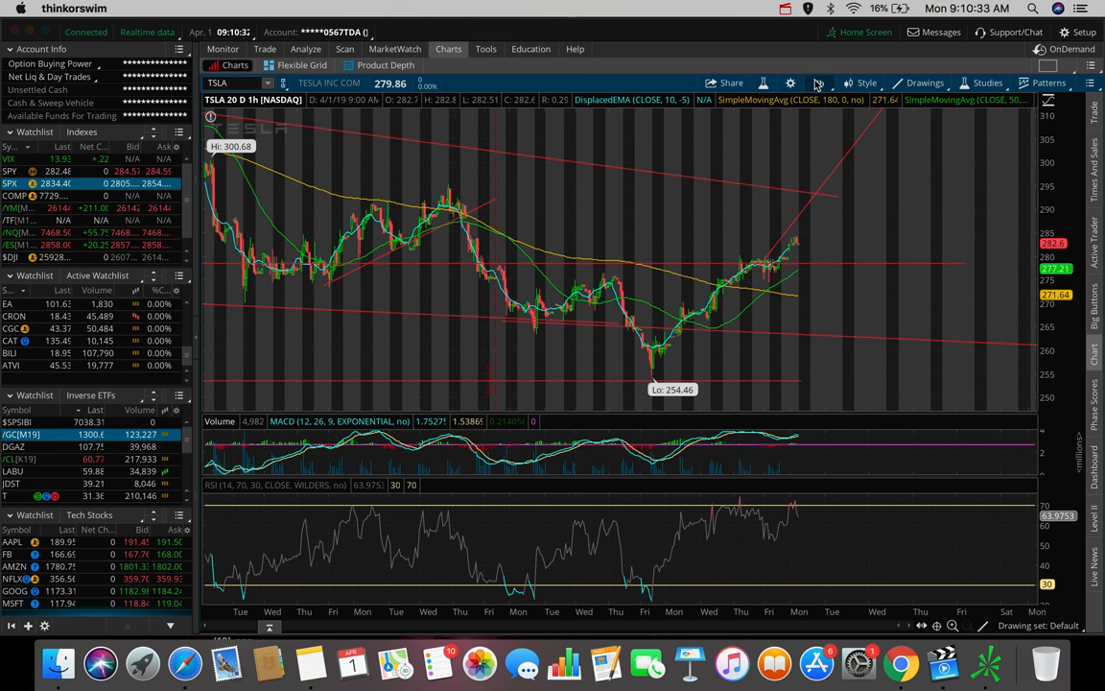
# Change TSLA's time frame to 90 D : 2h, then to 180 D : 4h.
pyautogui.click(818, 82)
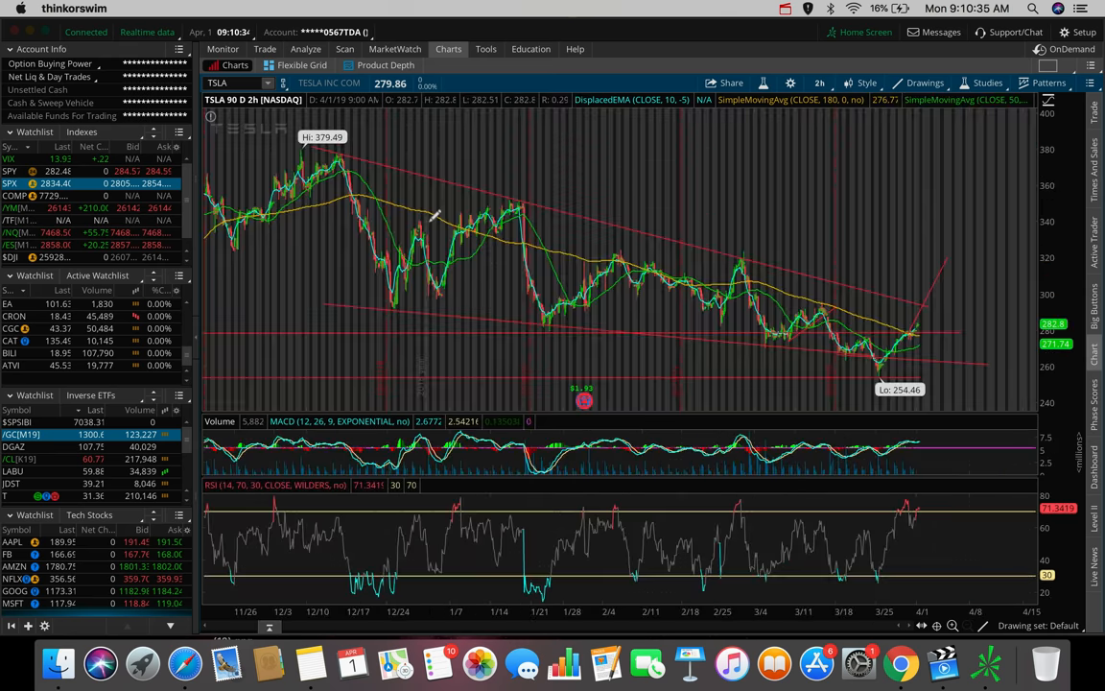
pyautogui.click(819, 83)
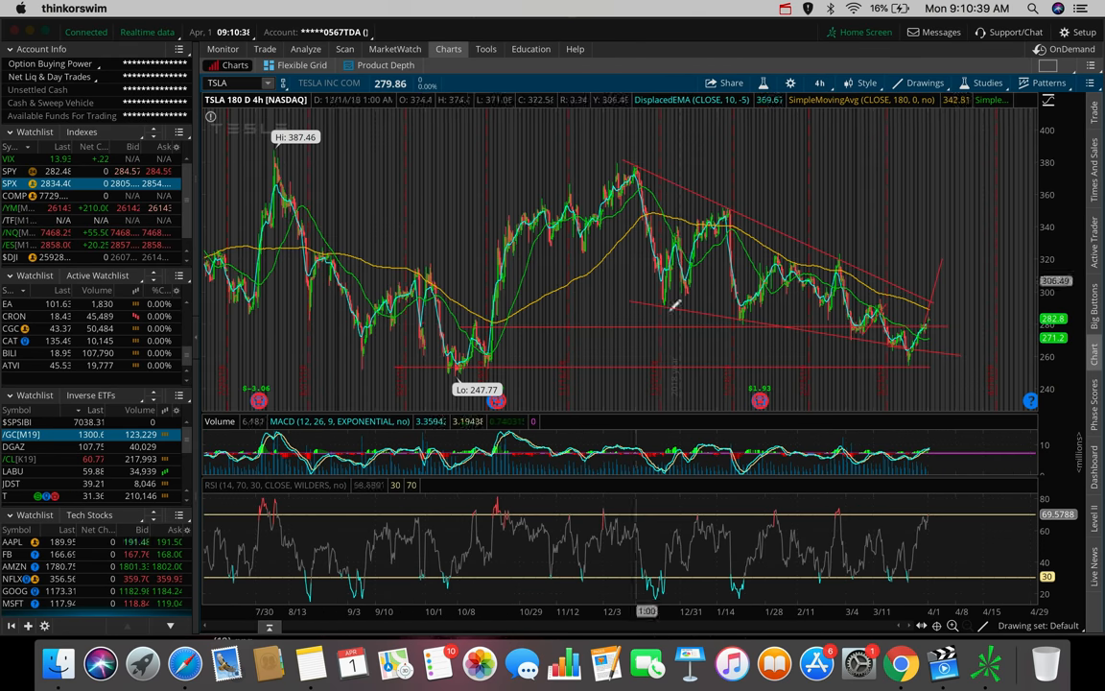
pyautogui.moveTo(477, 318)
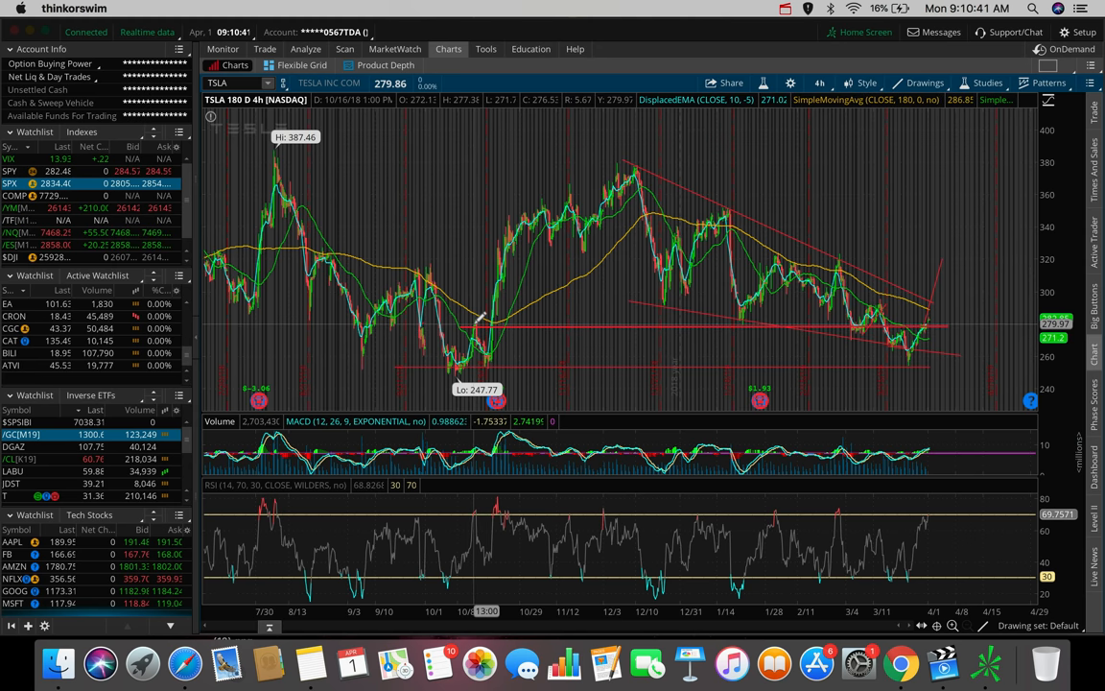
pyautogui.moveTo(777, 321)
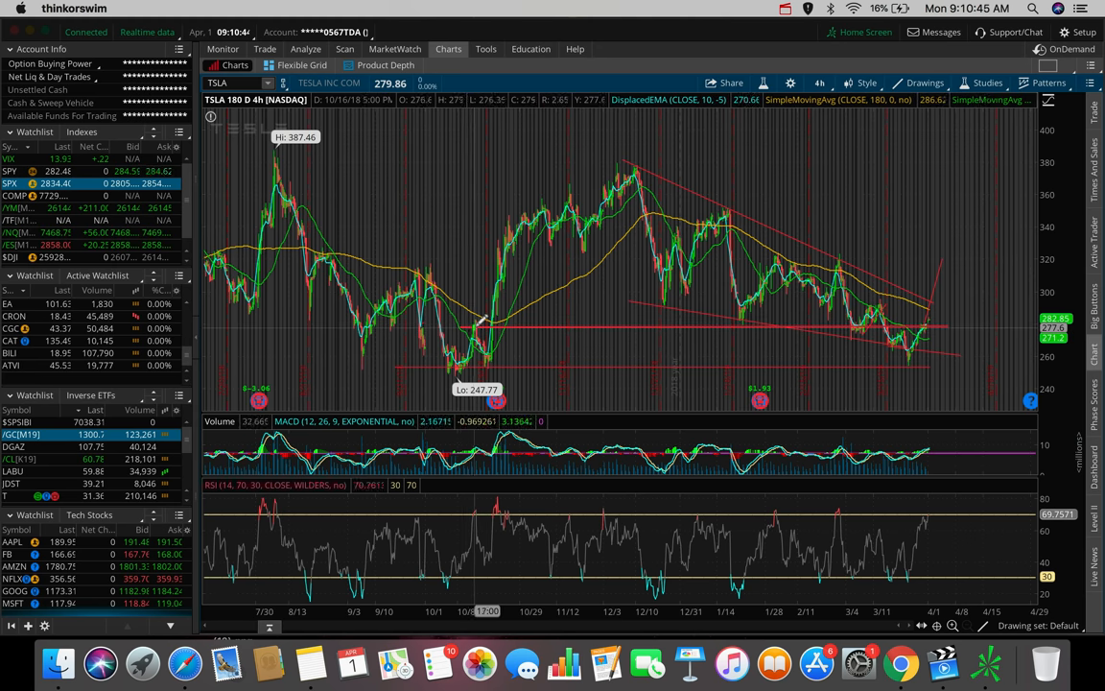
pyautogui.moveTo(480, 326)
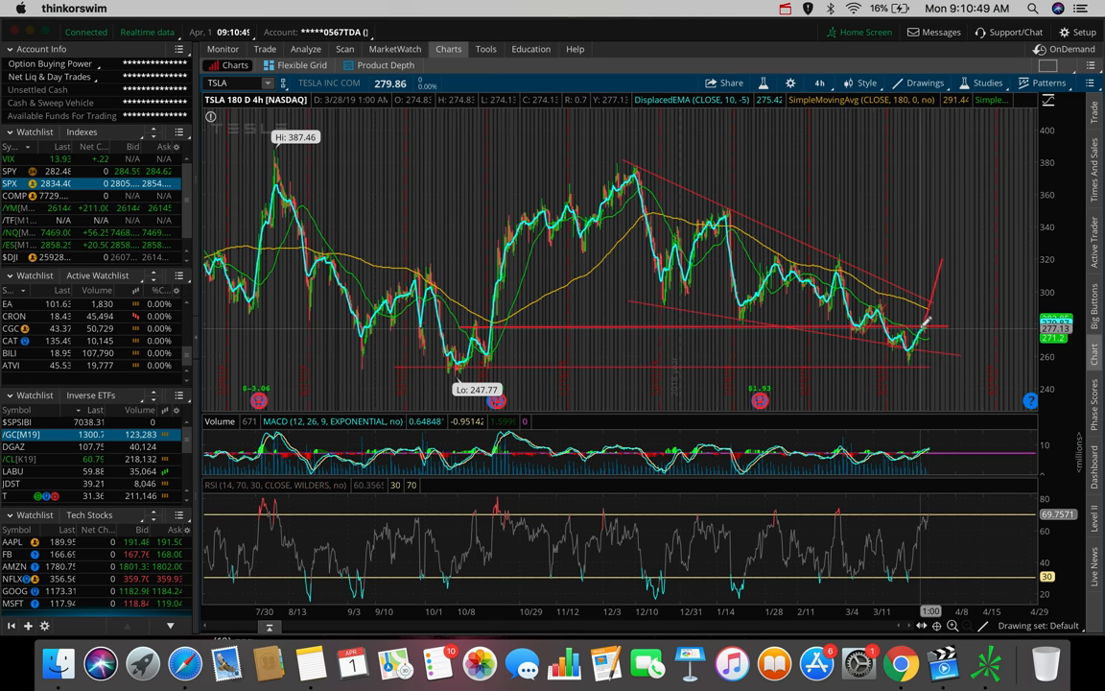
pyautogui.moveTo(928, 321)
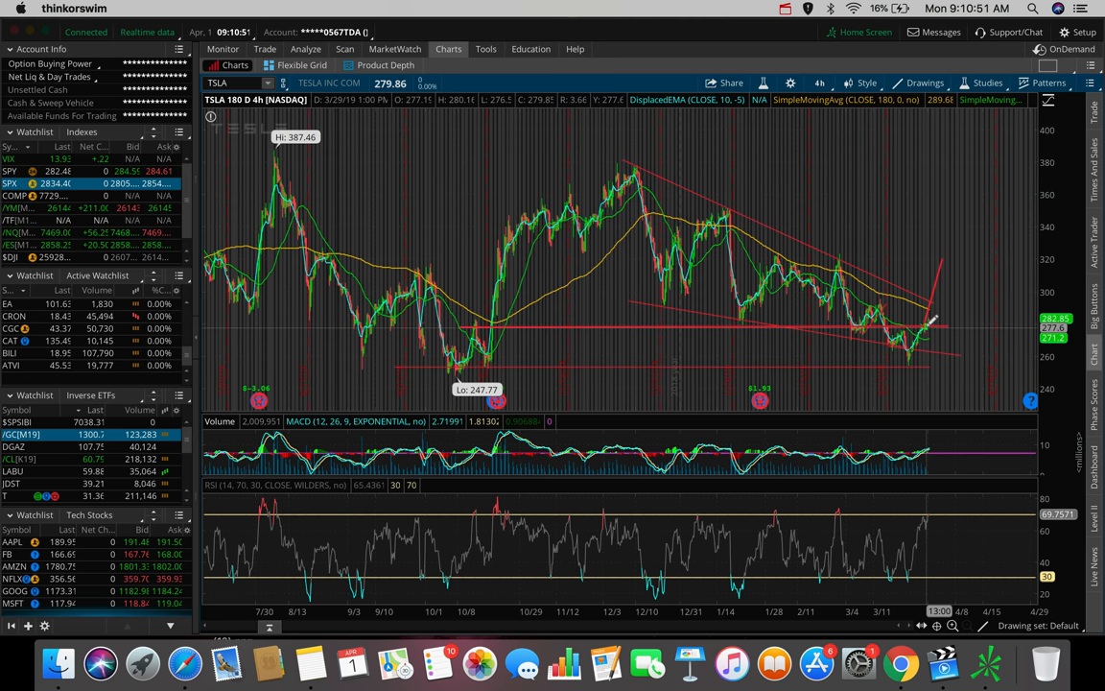
pyautogui.moveTo(931, 316)
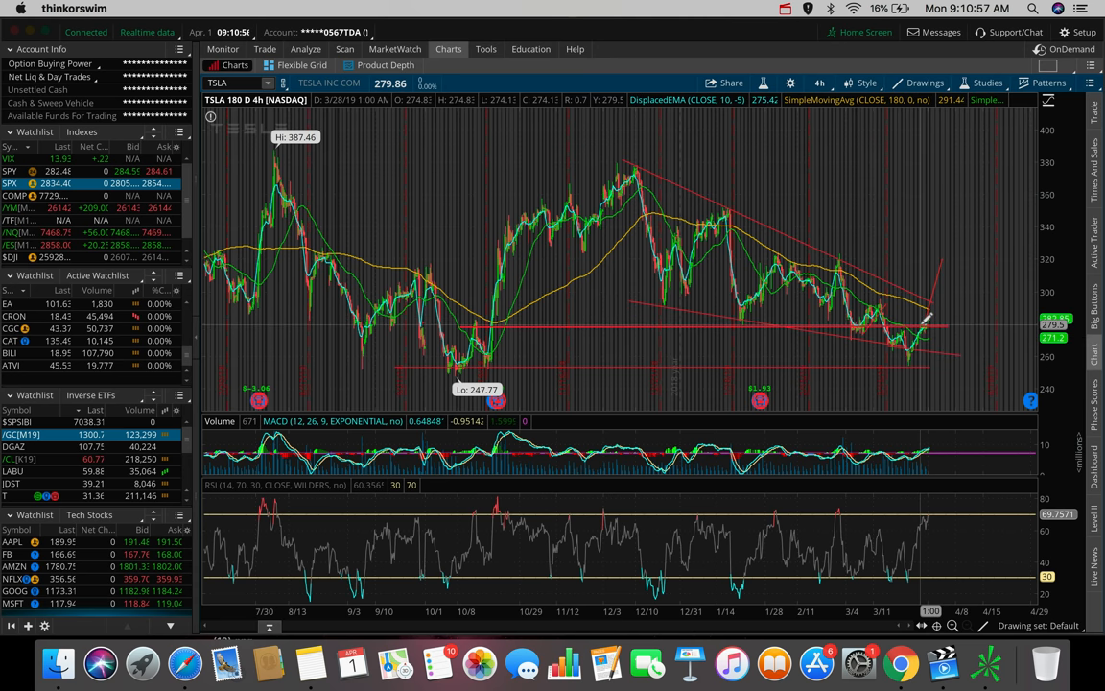
pyautogui.moveTo(950, 259)
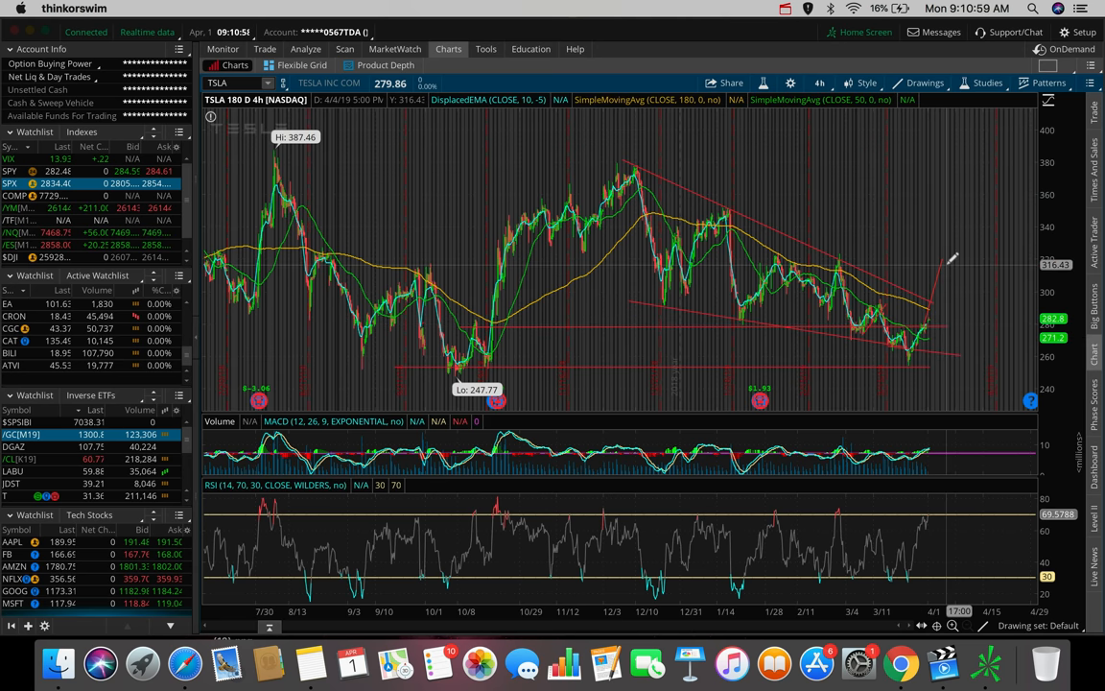
pyautogui.moveTo(724, 230)
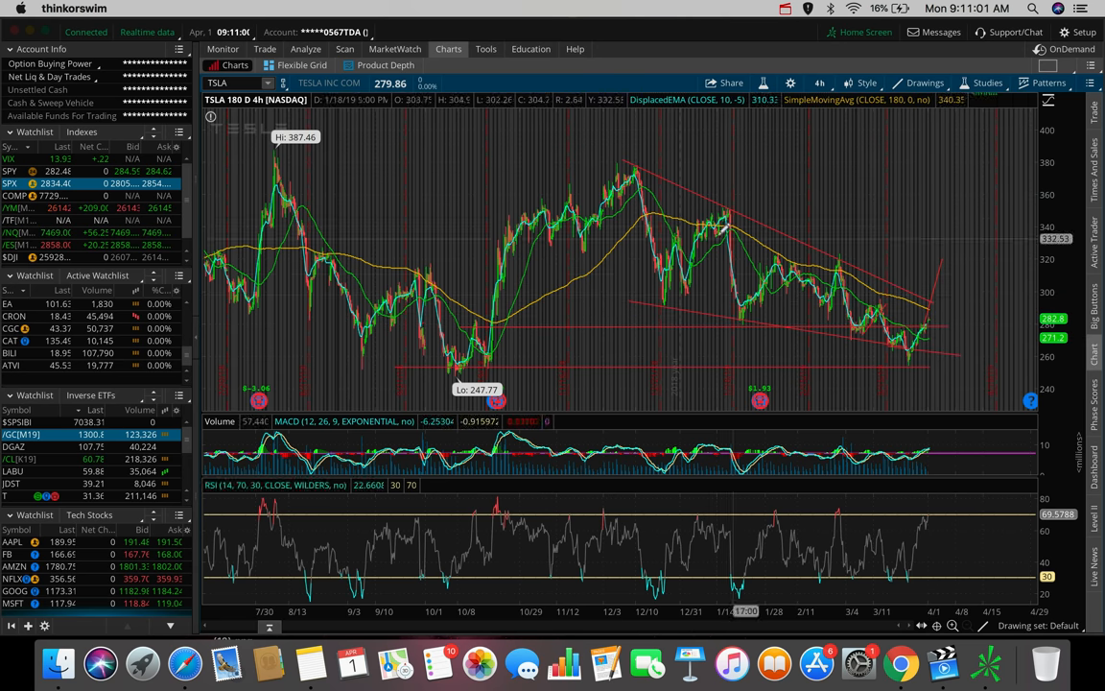
pyautogui.moveTo(925, 292)
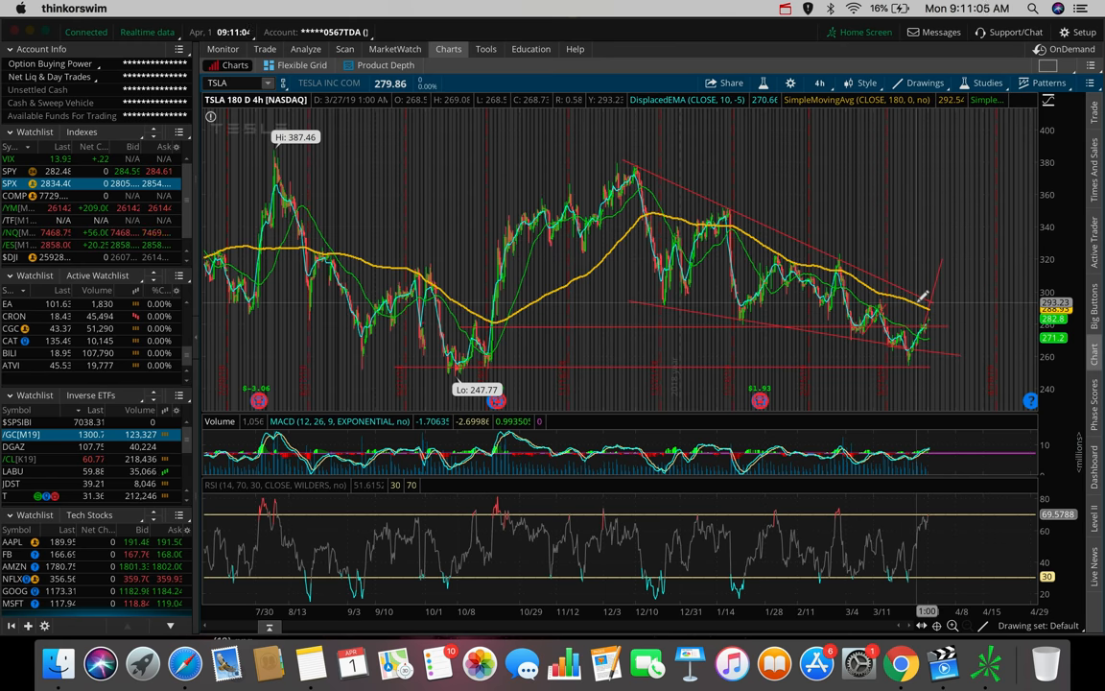
pyautogui.moveTo(935, 302)
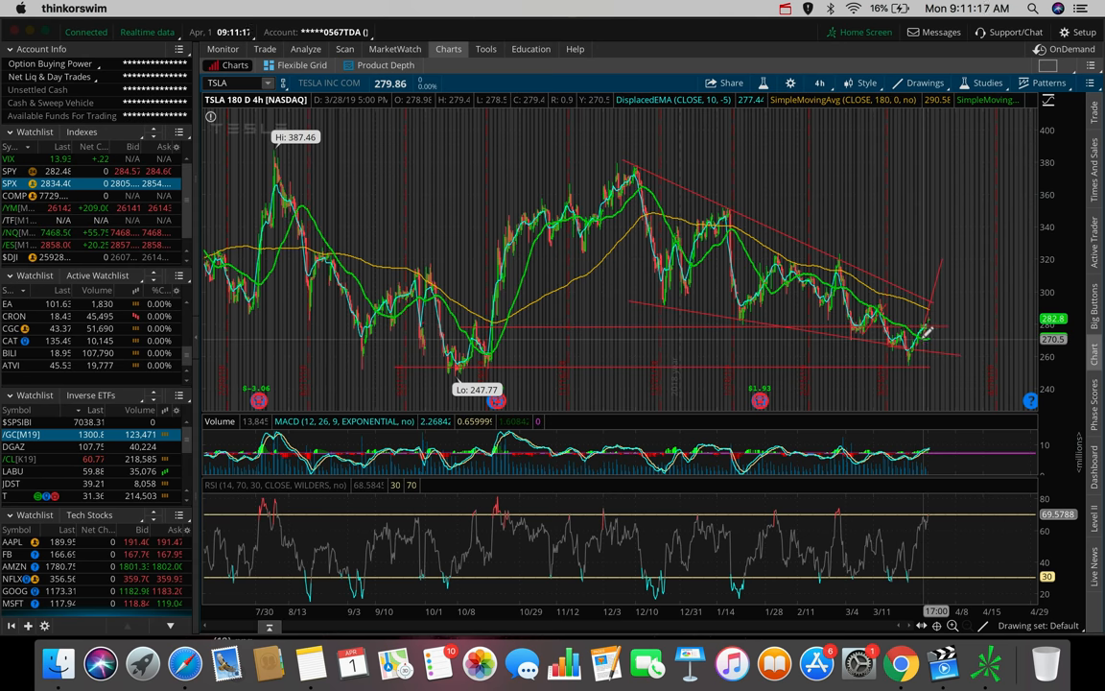
pyautogui.moveTo(925, 331)
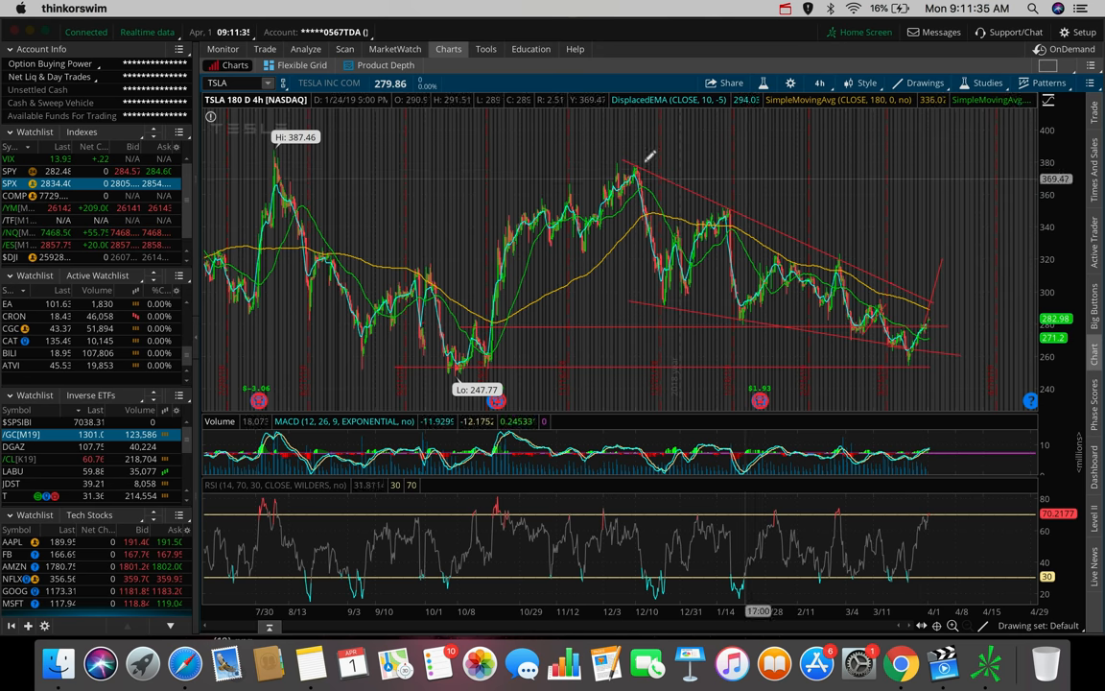
pyautogui.moveTo(930, 317)
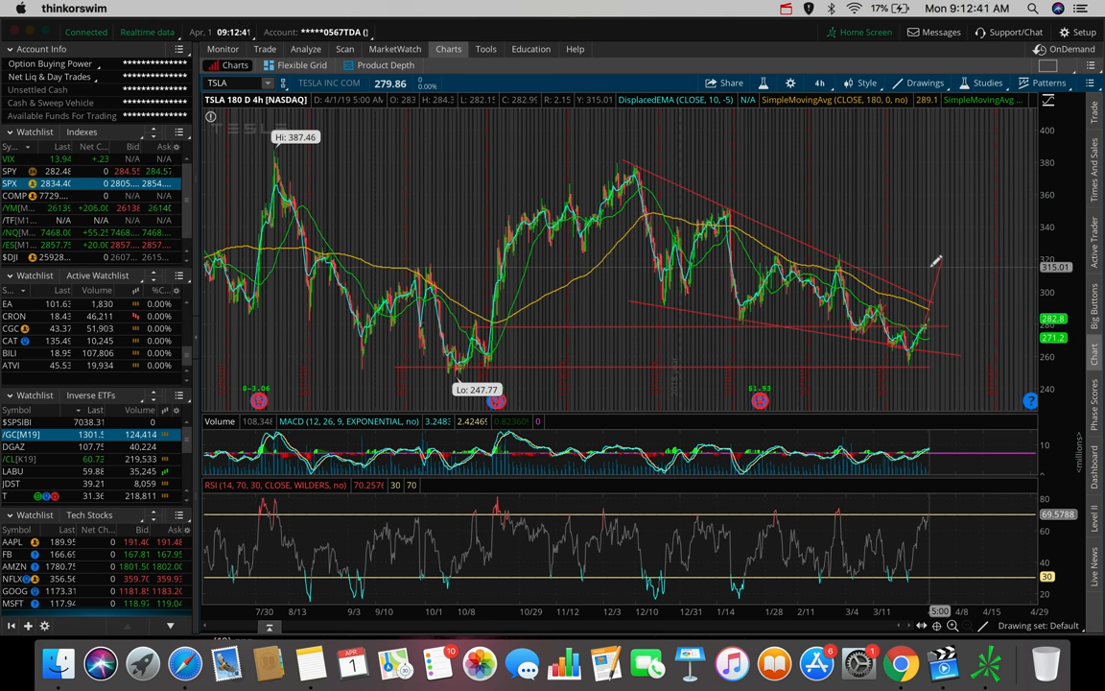
pyautogui.moveTo(935, 263)
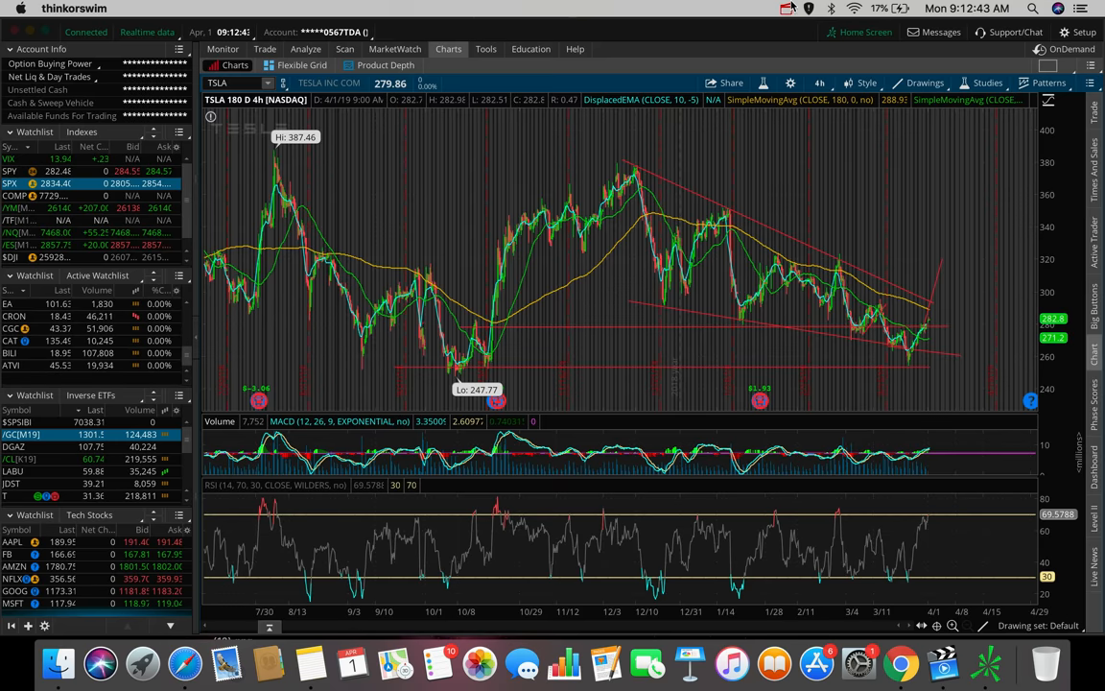